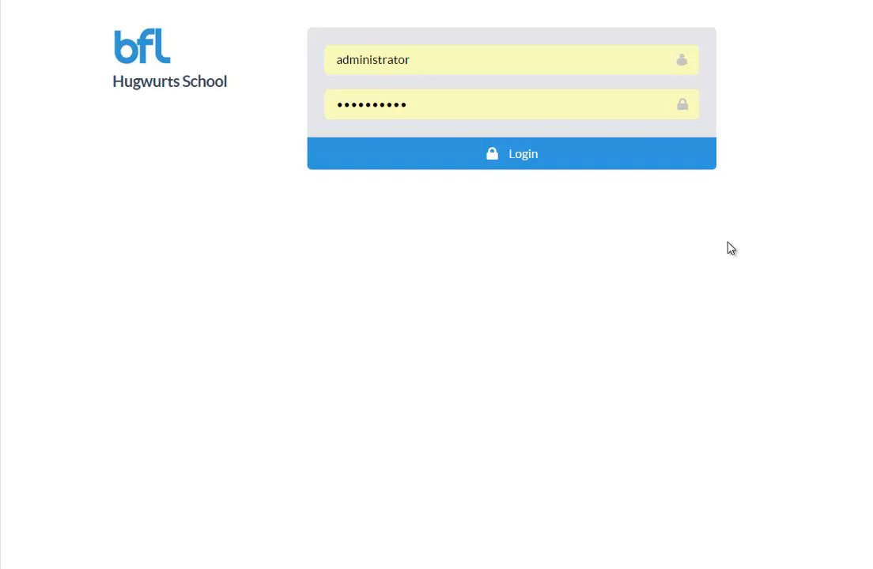
mouse_move(267, 241)
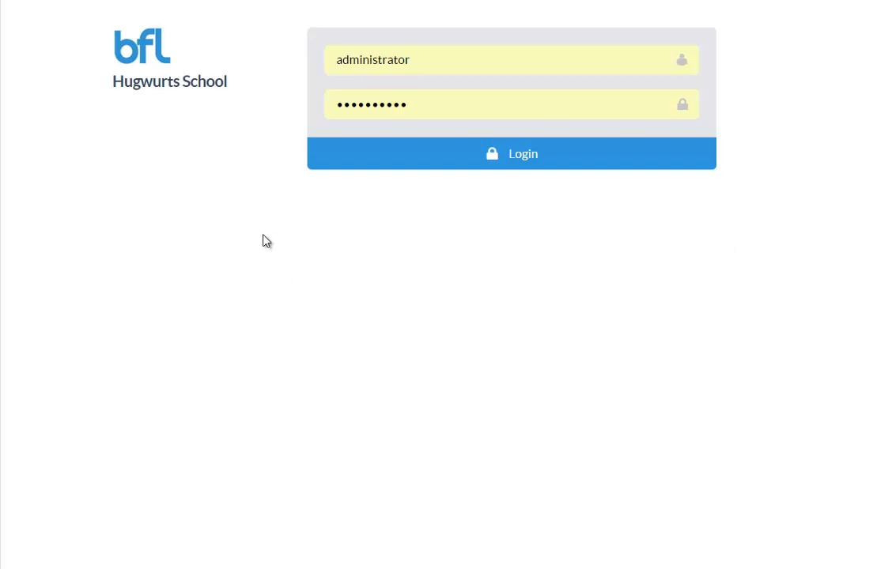
mouse_move(246, 201)
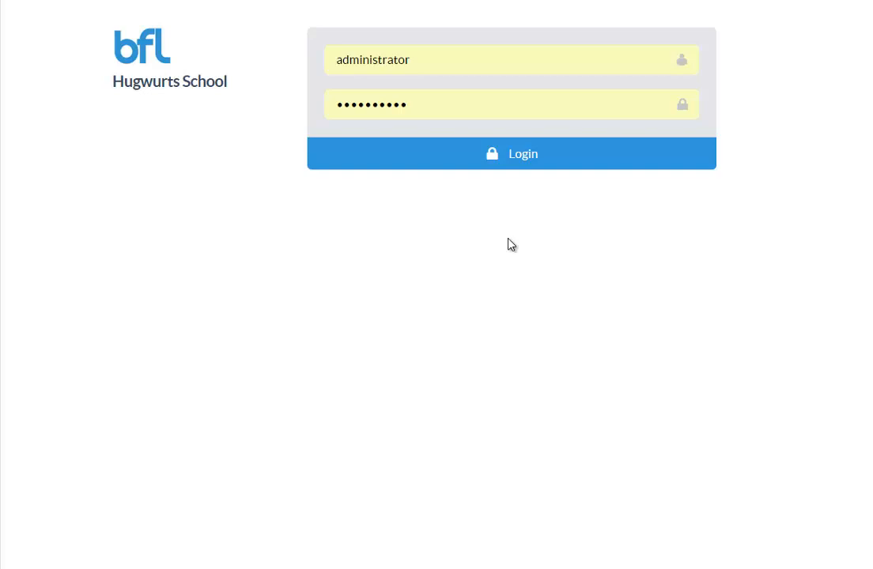
Log in as administrator and sort the G-VDM C3/C4 table by CHEW and other columns.
click(512, 153)
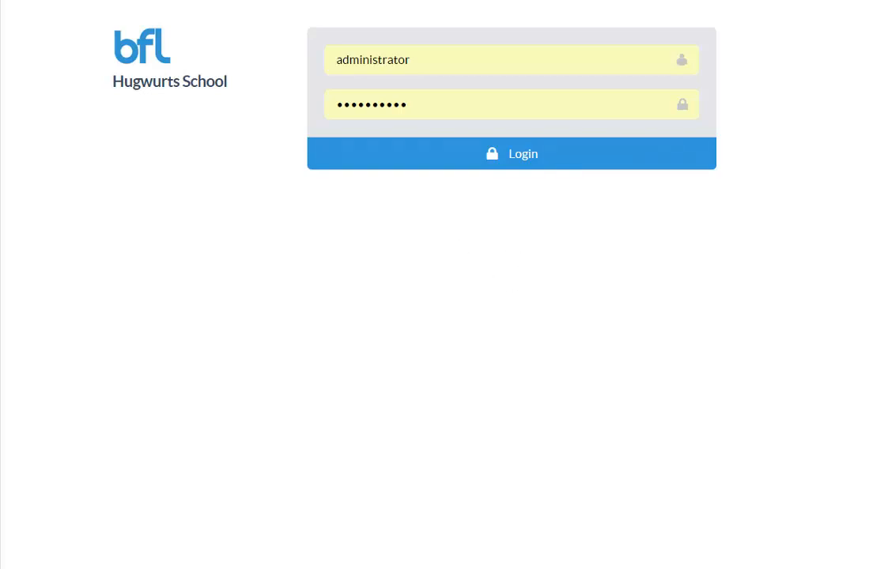
mouse_move(526, 164)
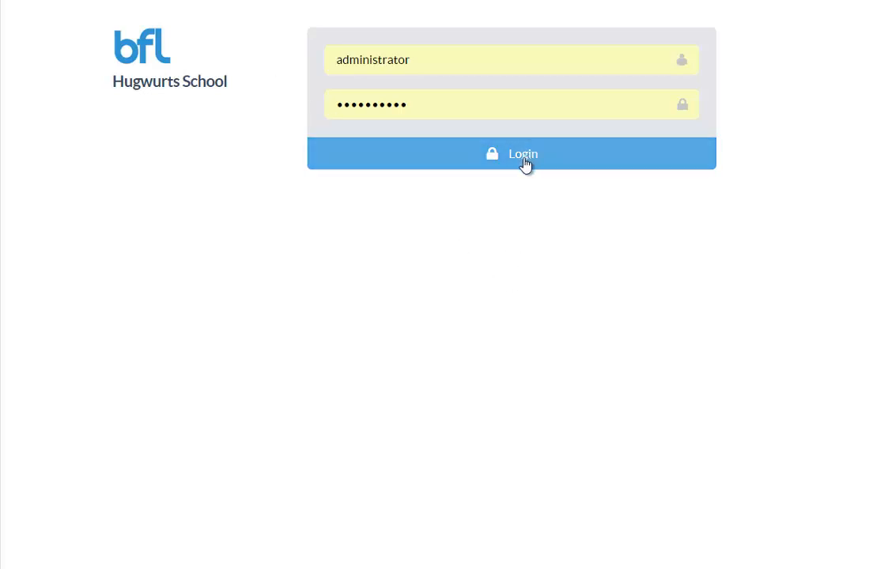
click(512, 153)
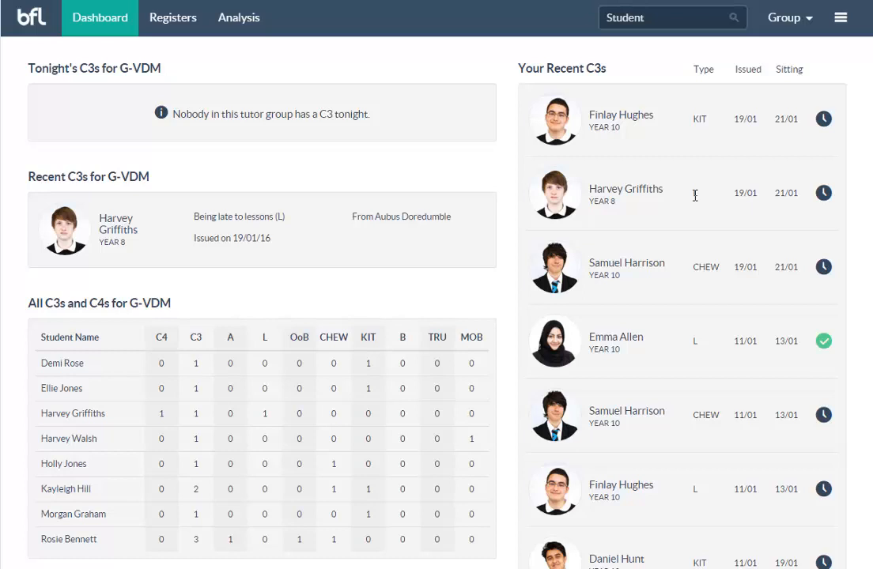
mouse_move(424, 156)
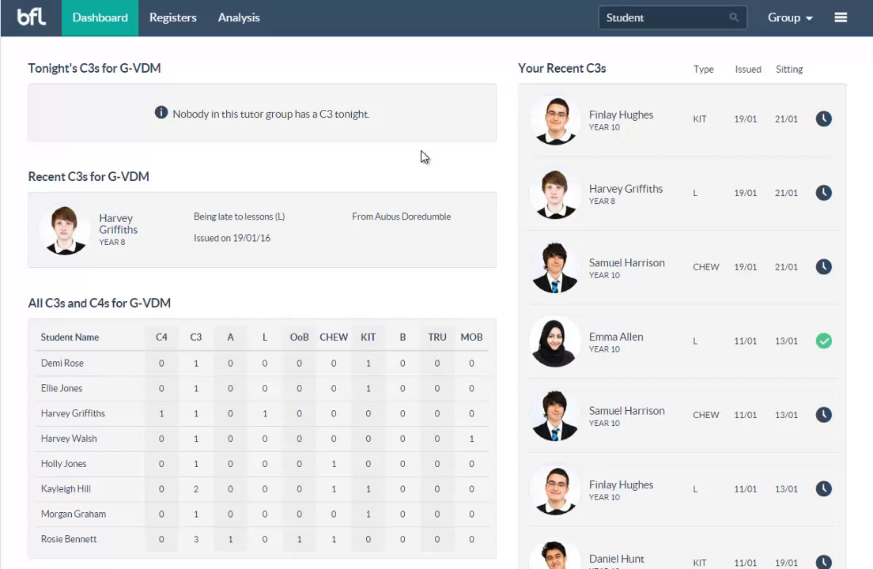
mouse_move(253, 136)
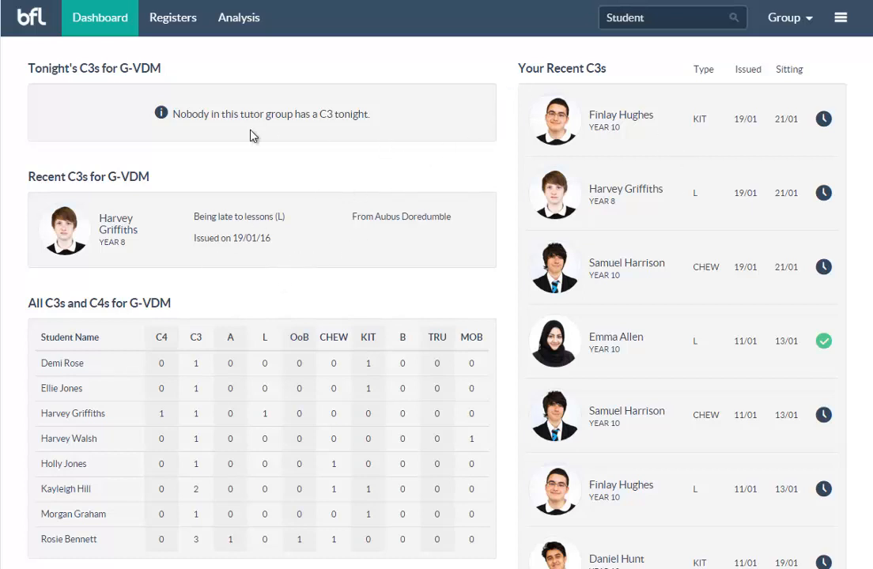
mouse_move(238, 176)
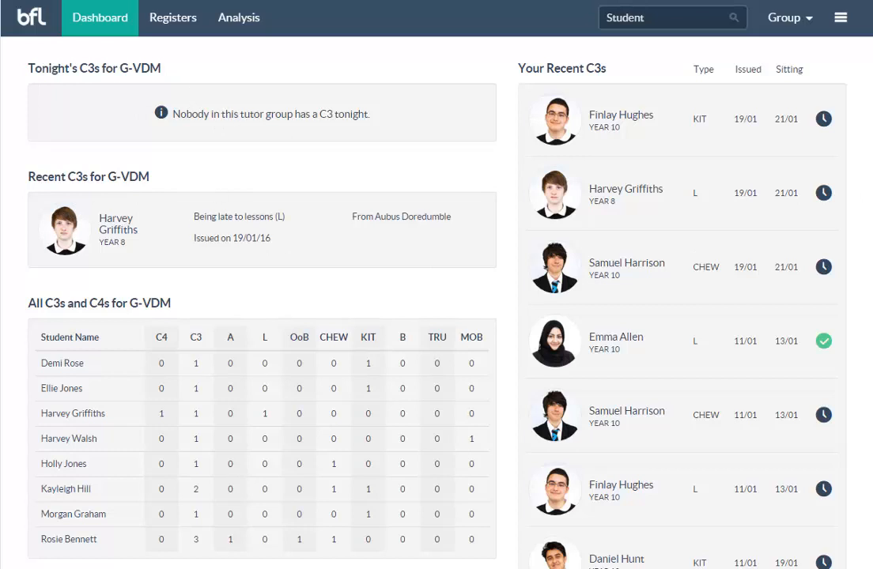
scroll(down, 3)
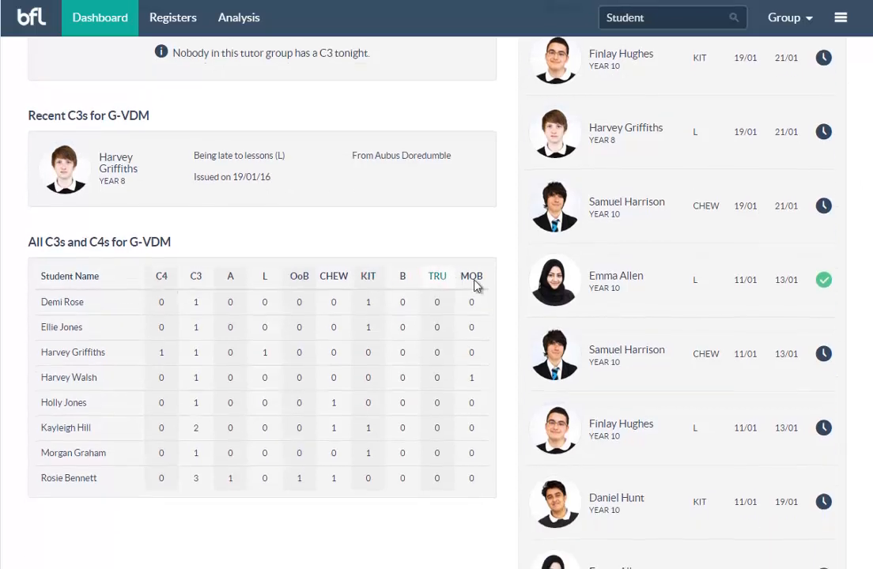
mouse_move(202, 295)
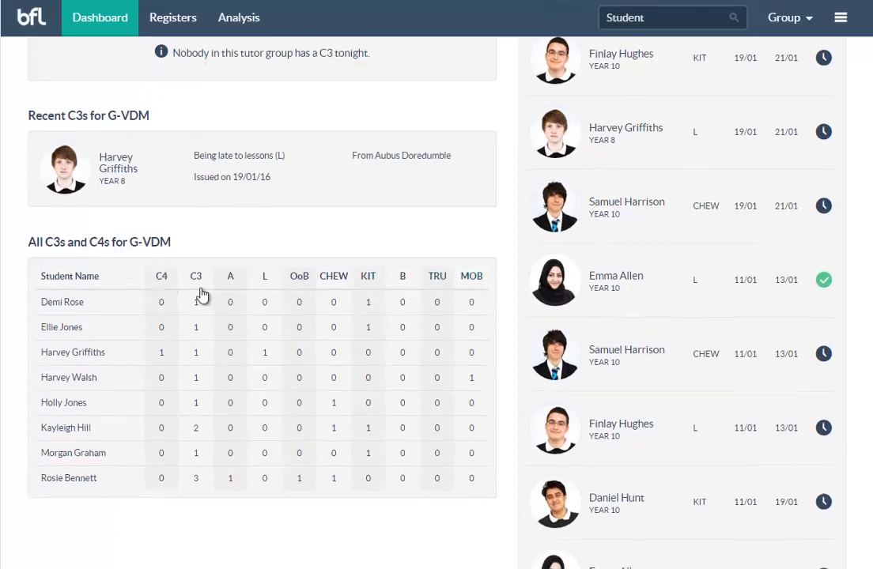
click(333, 276)
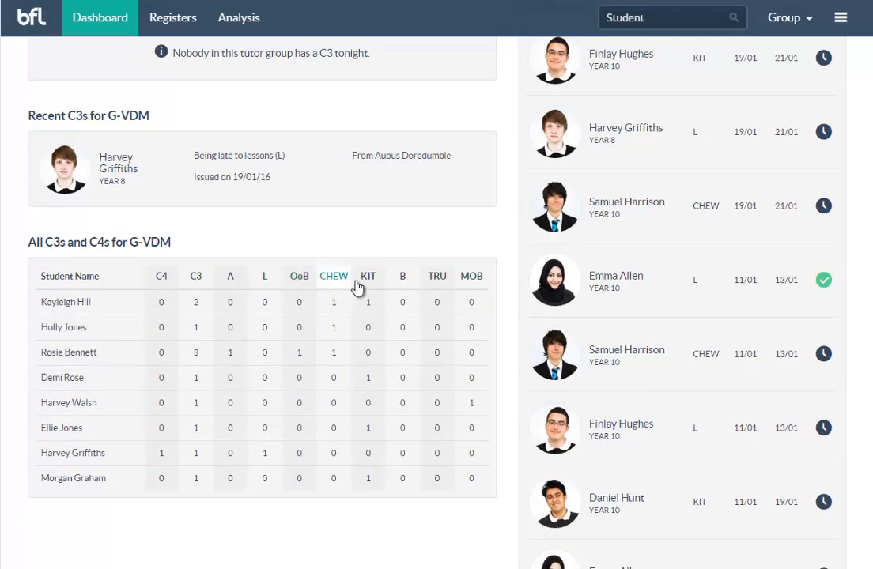
click(333, 276)
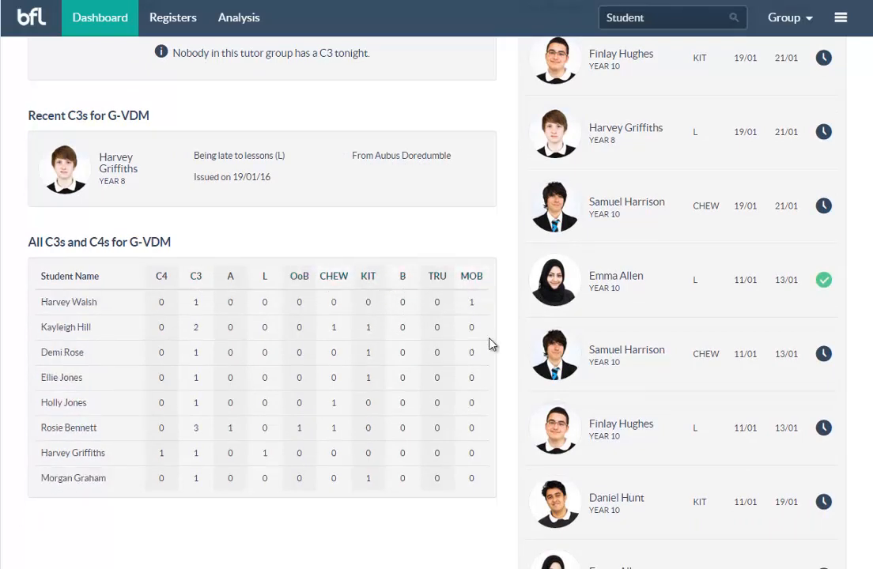
click(70, 276)
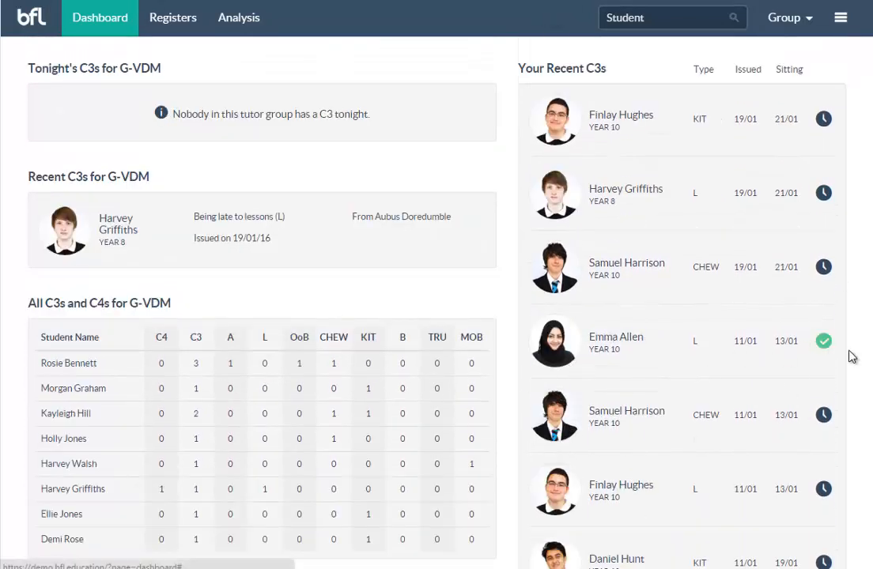
mouse_move(745, 235)
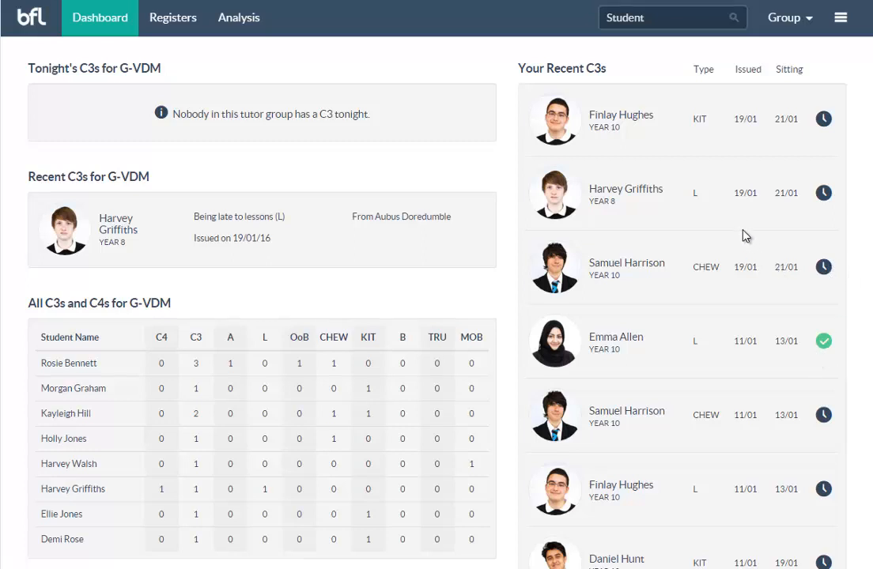
mouse_move(736, 219)
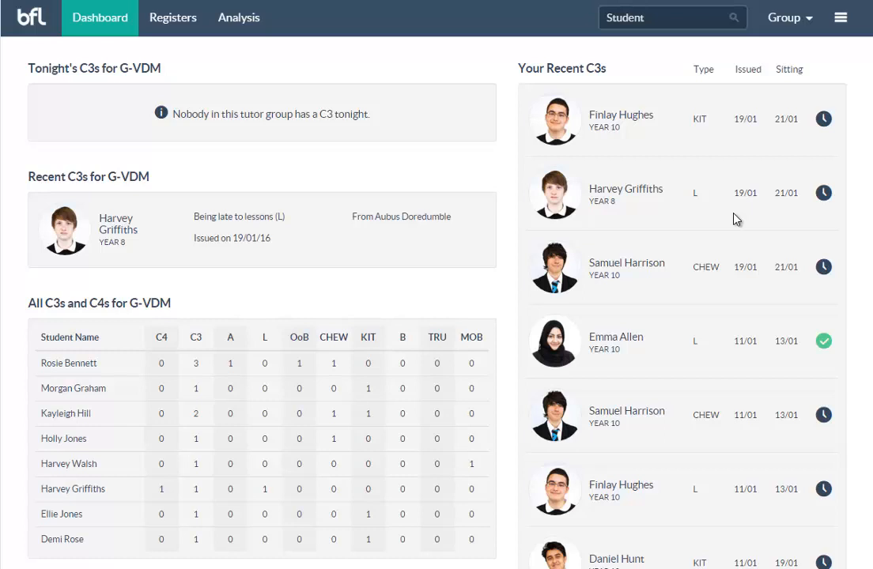
mouse_move(671, 119)
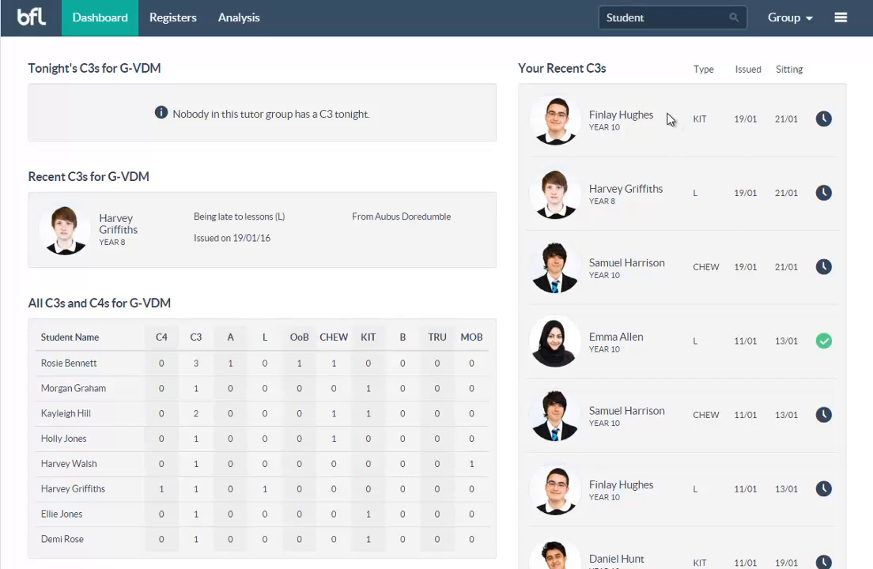
mouse_move(644, 115)
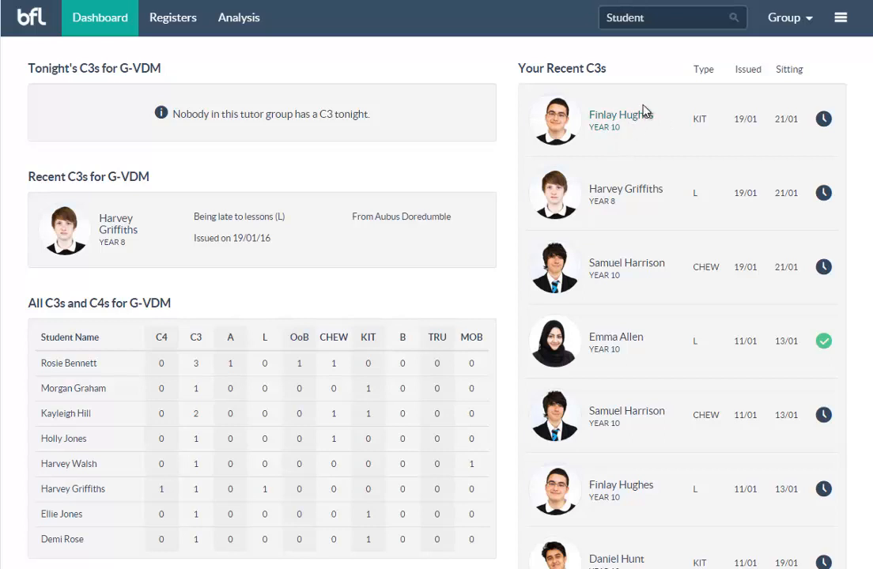
mouse_move(669, 54)
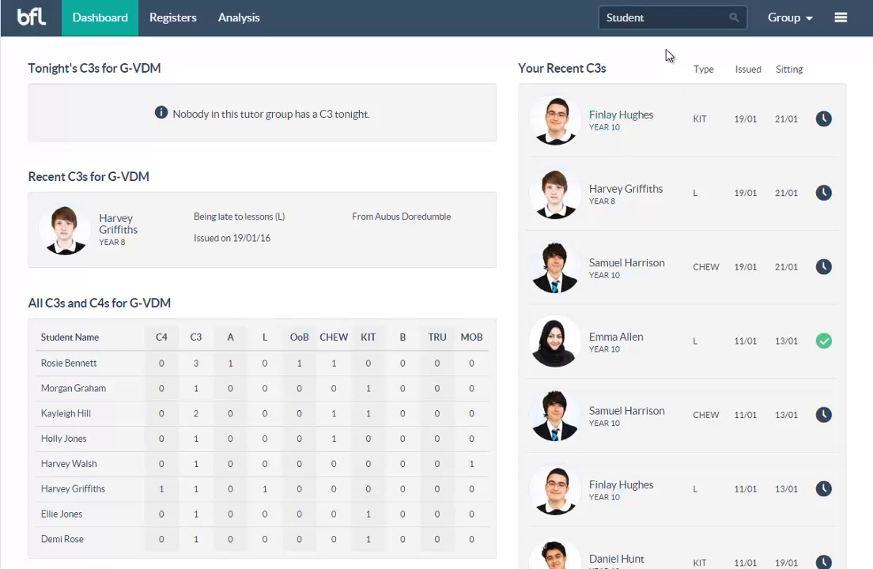
click(652, 18)
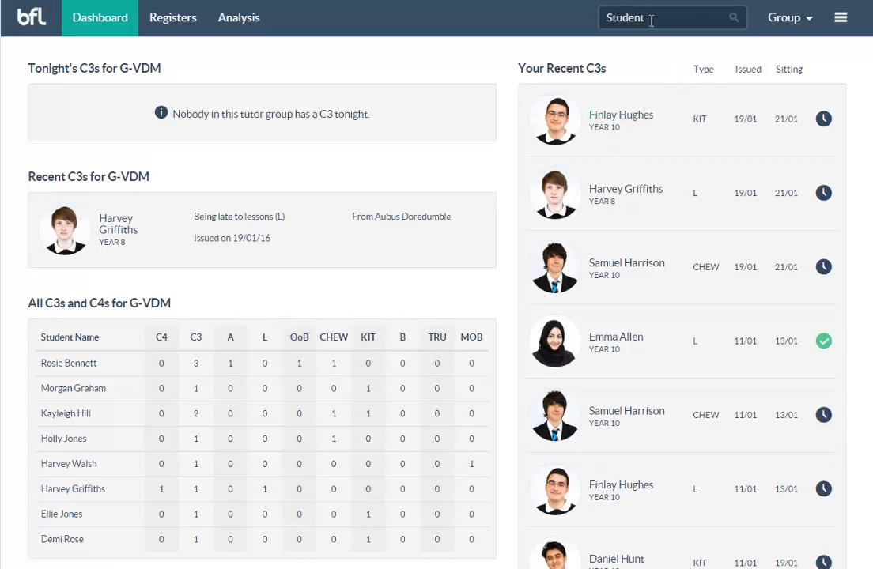
text(em)
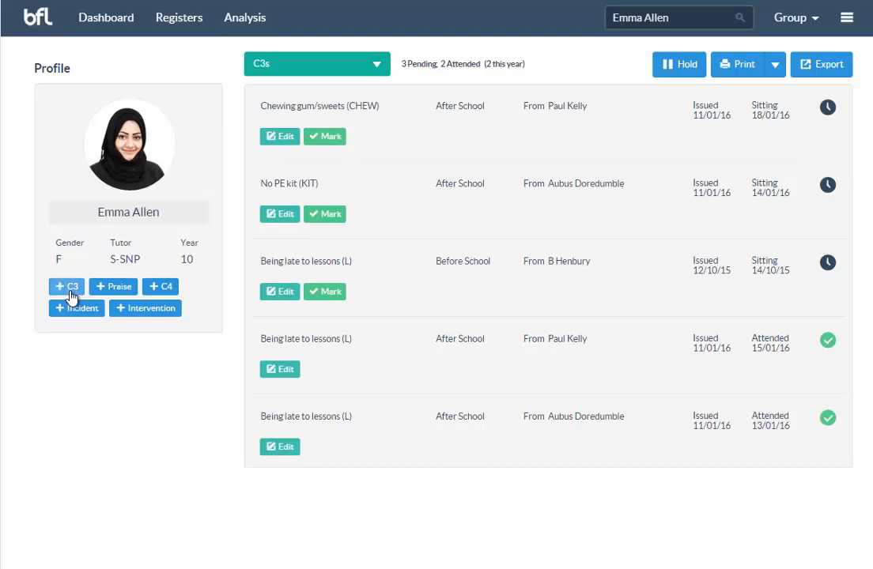
click(66, 286)
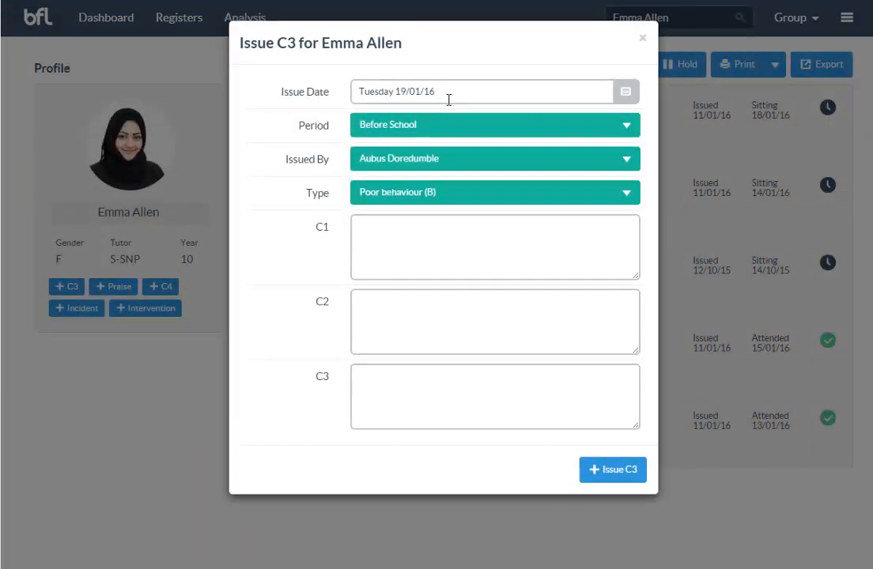
mouse_move(422, 166)
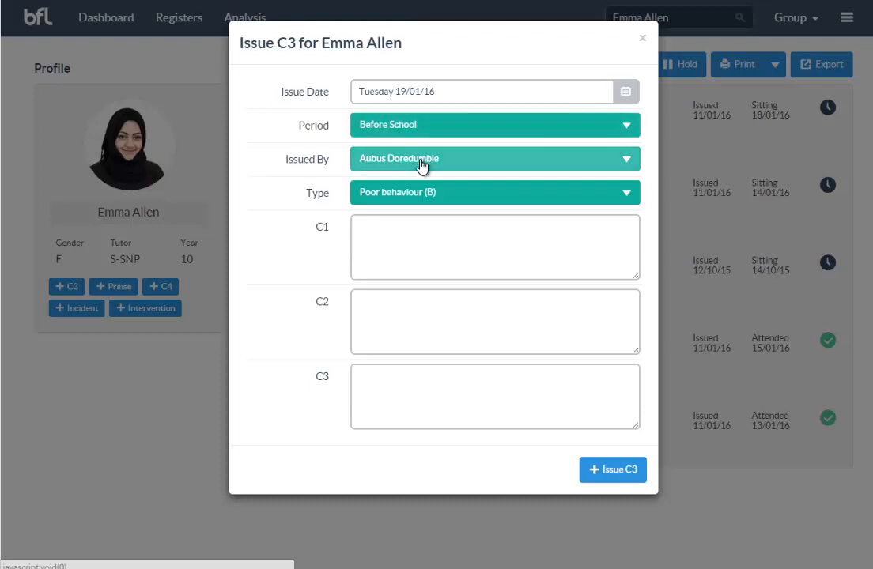
mouse_move(443, 198)
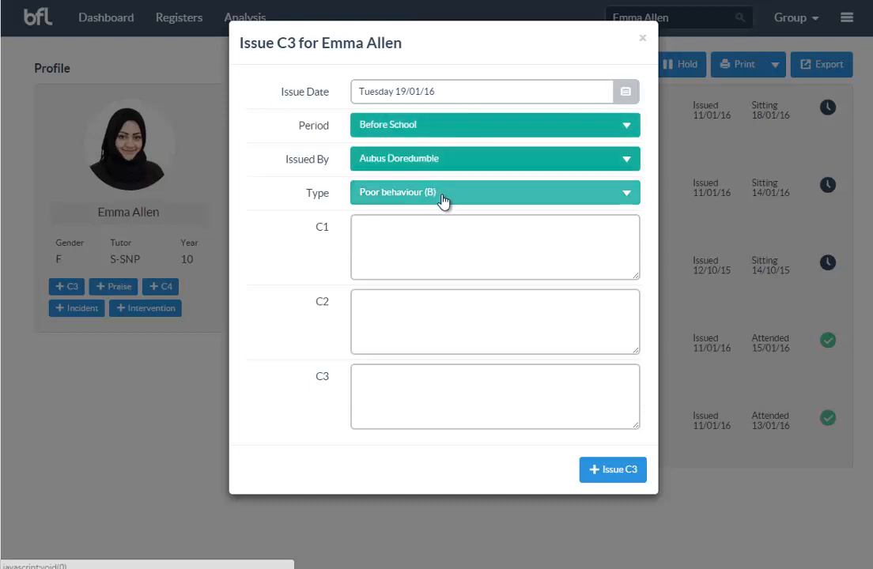
click(493, 192)
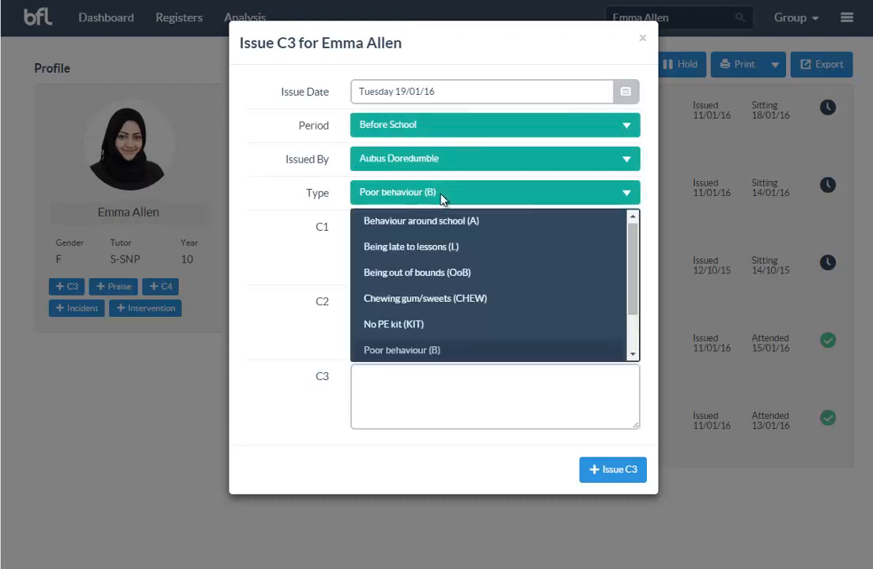
mouse_move(631, 276)
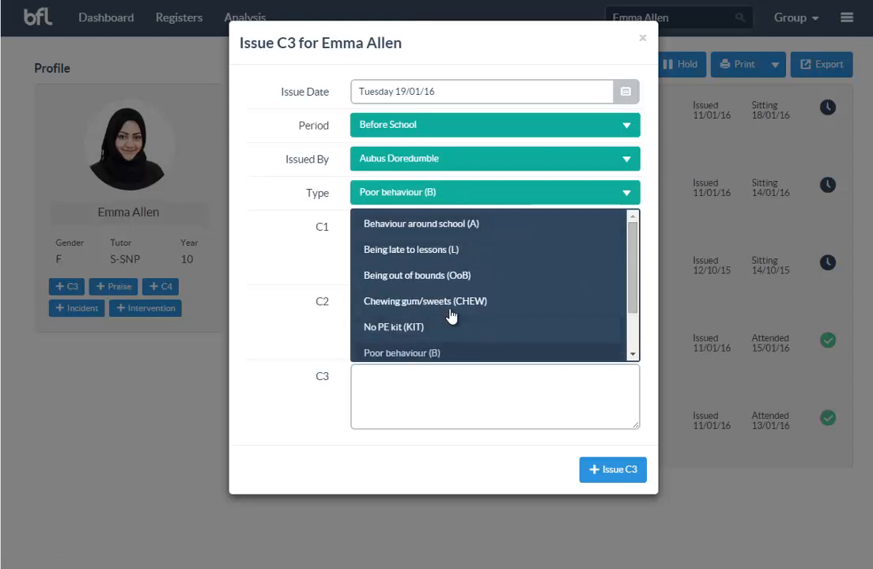
mouse_move(453, 311)
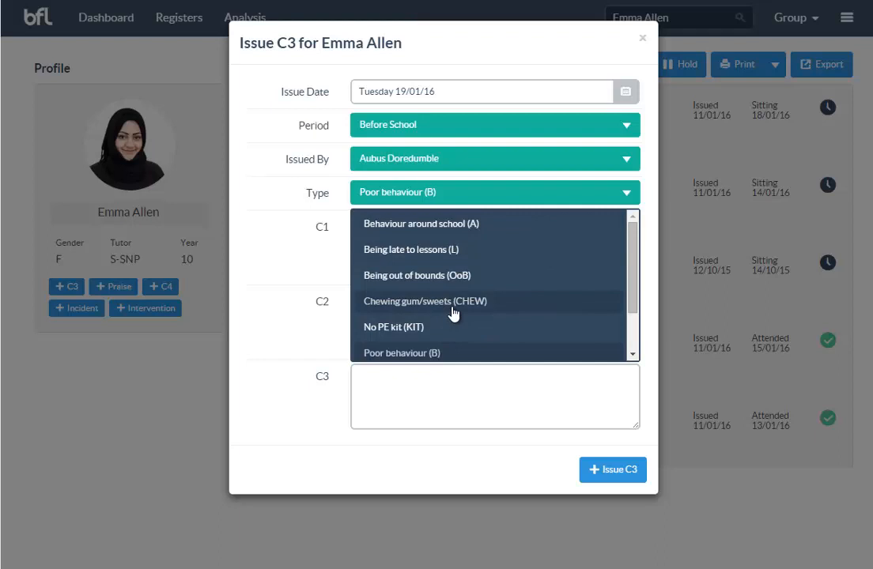
click(426, 301)
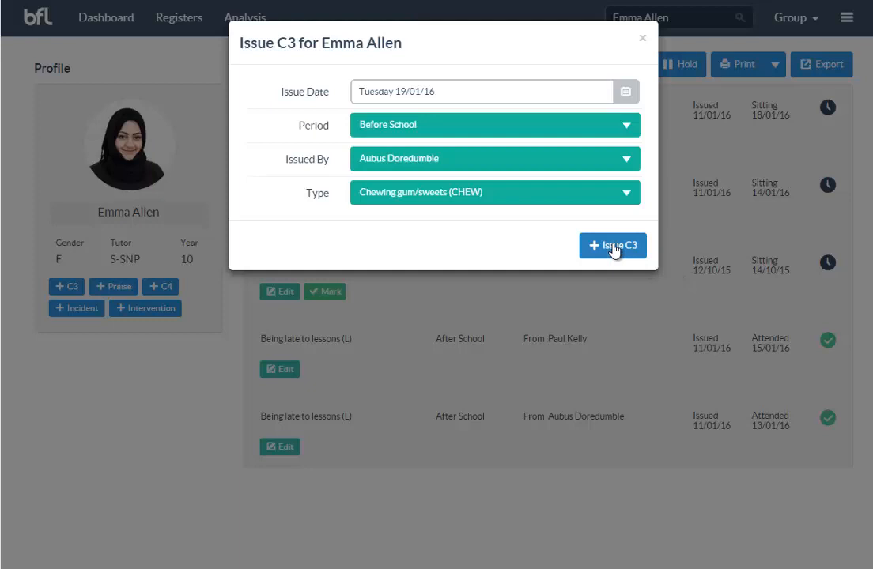
mouse_move(504, 255)
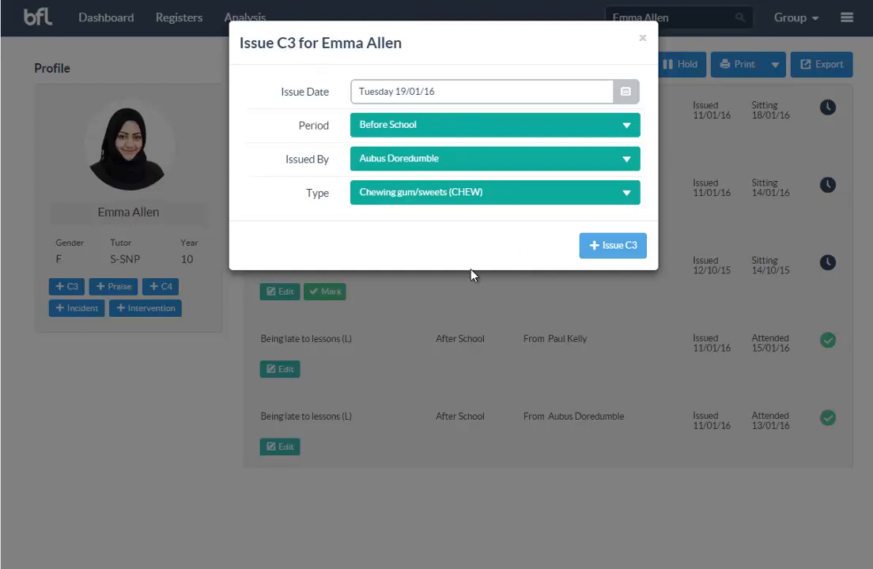
mouse_move(436, 279)
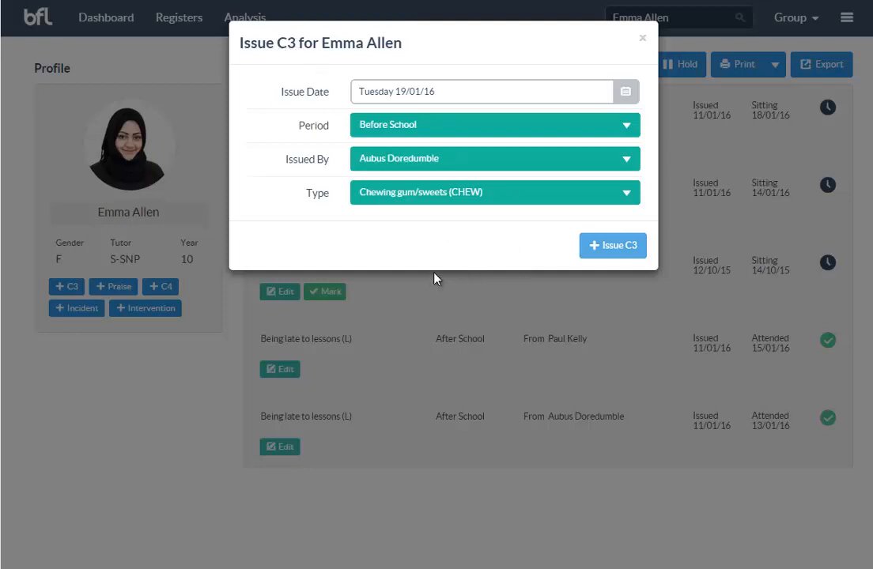
mouse_move(431, 284)
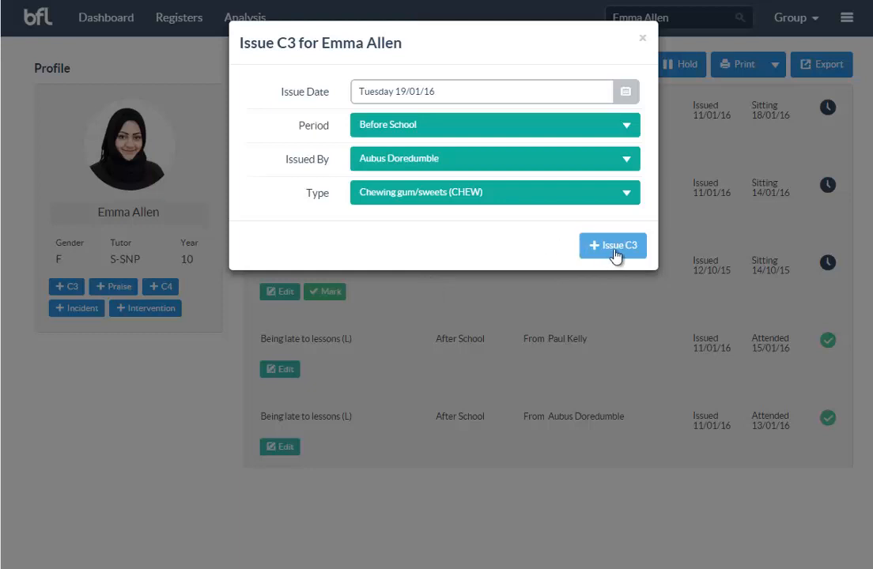
click(613, 246)
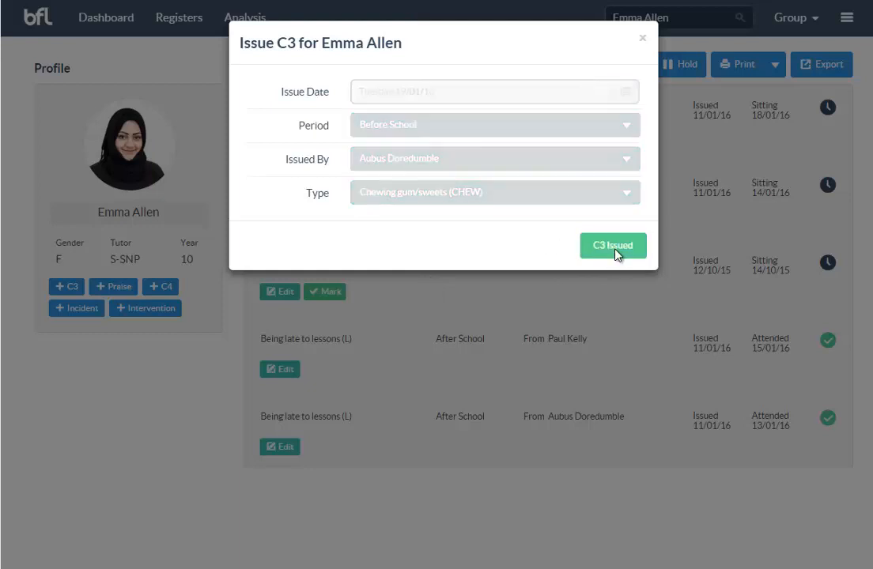
click(613, 245)
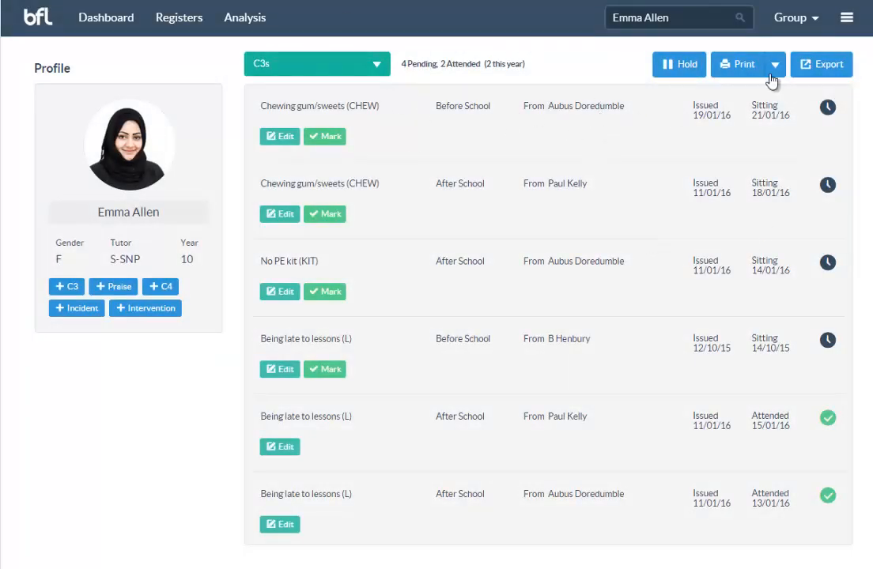
click(795, 17)
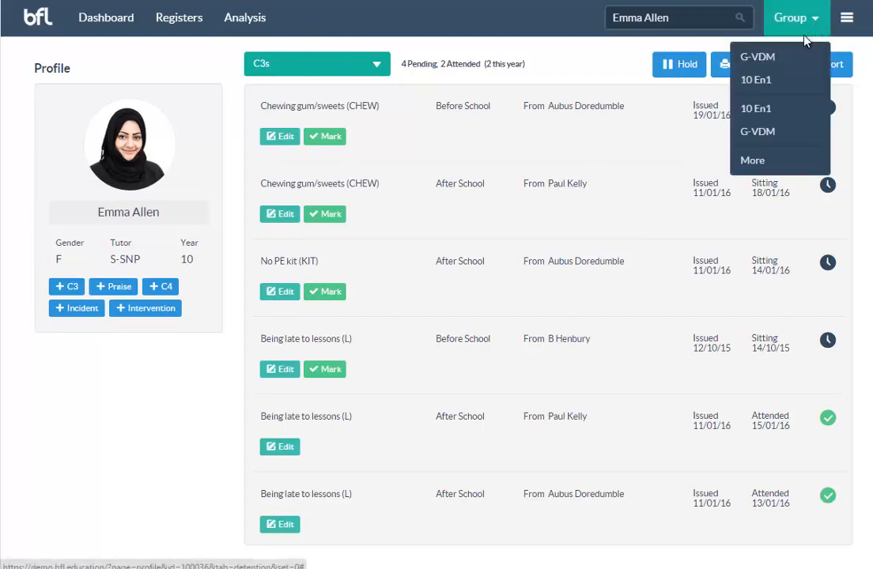
click(757, 56)
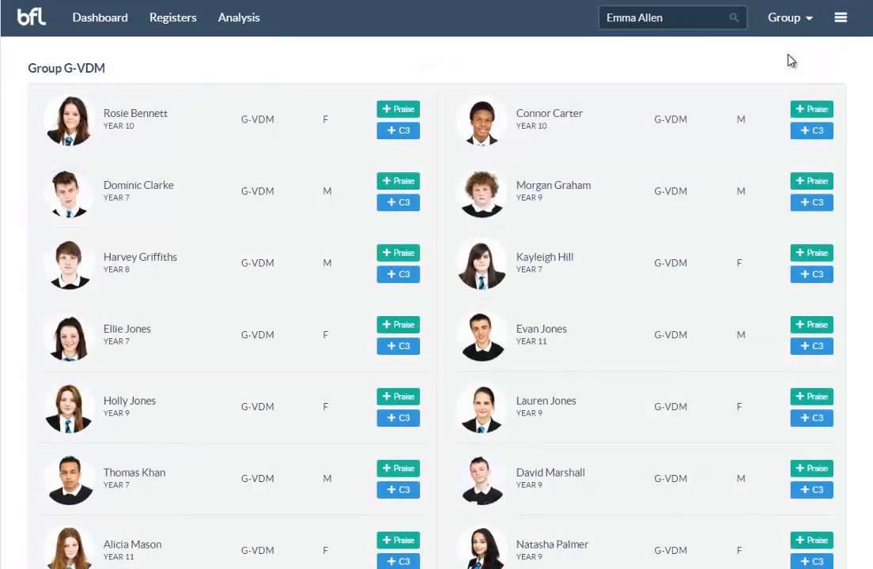
scroll(down, 3)
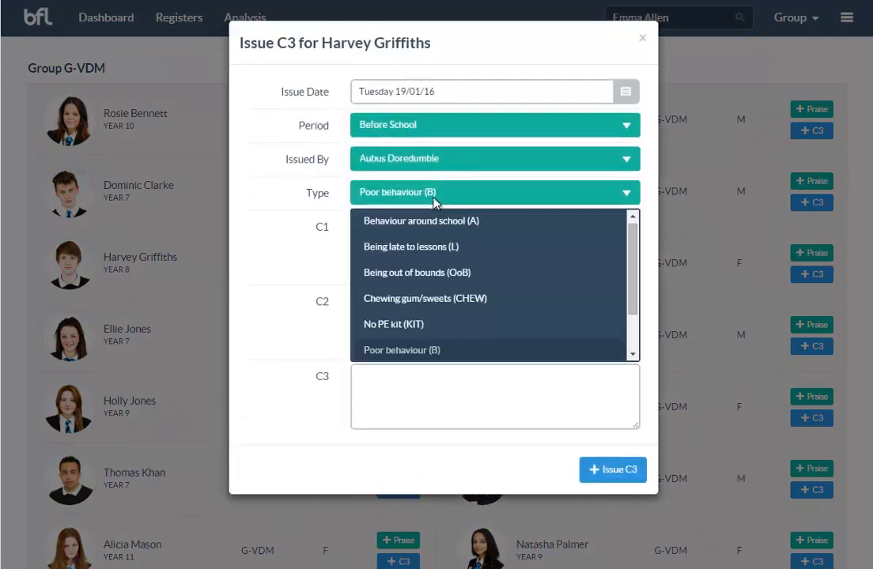
click(410, 246)
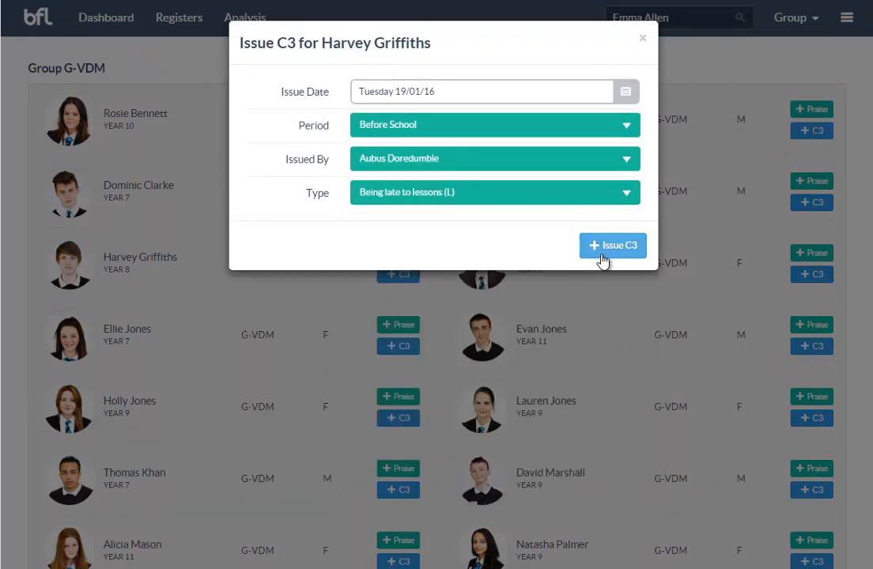
click(612, 246)
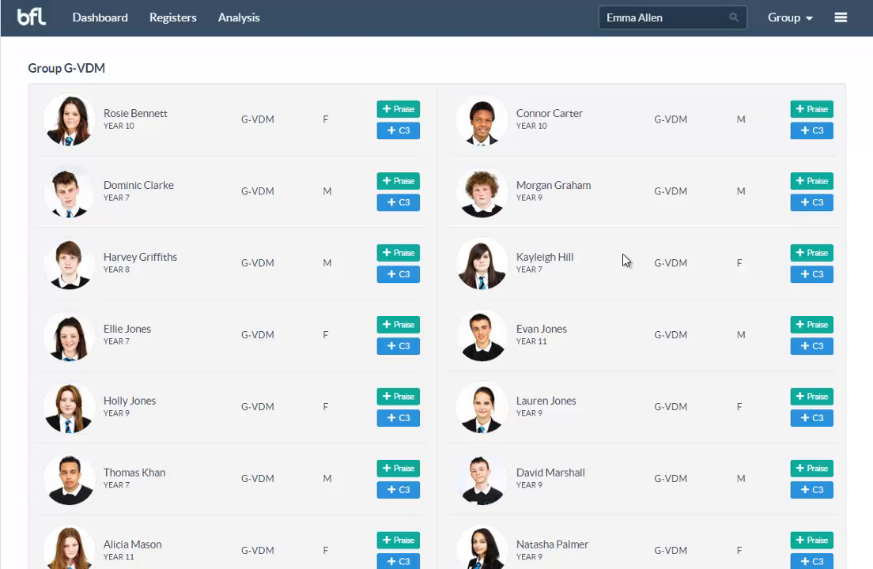
mouse_move(445, 125)
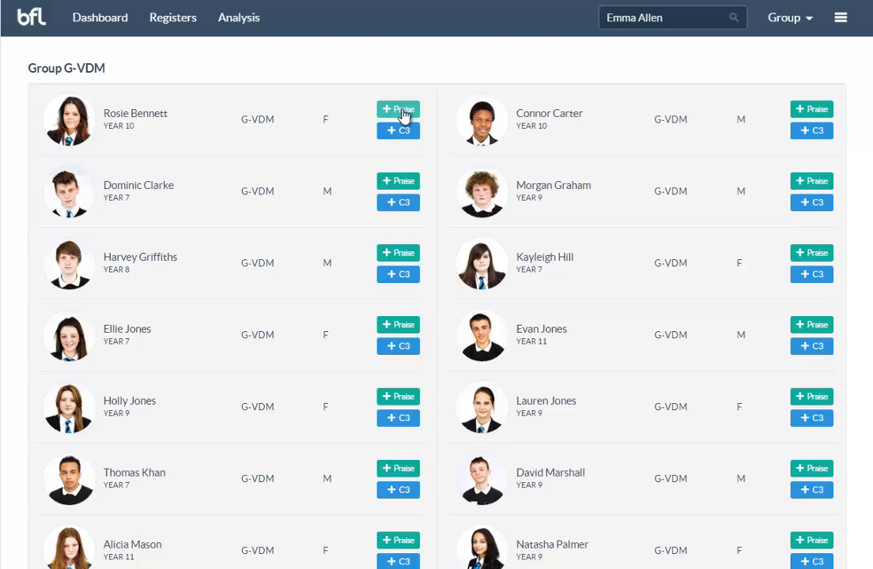
click(398, 109)
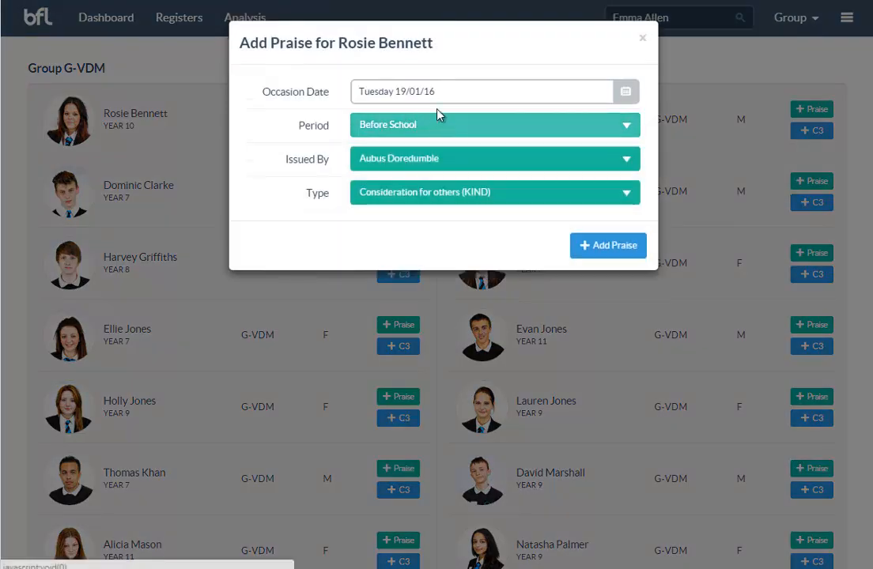
click(495, 192)
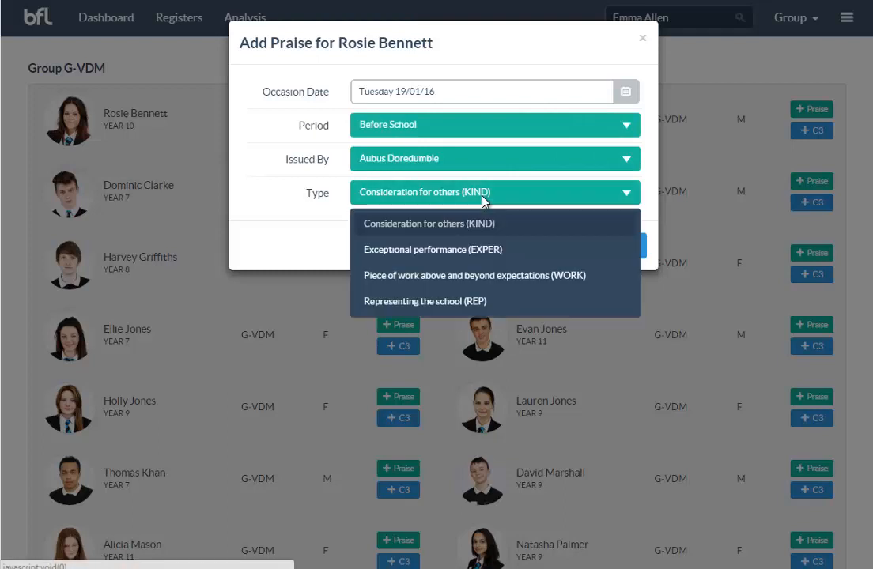
click(433, 249)
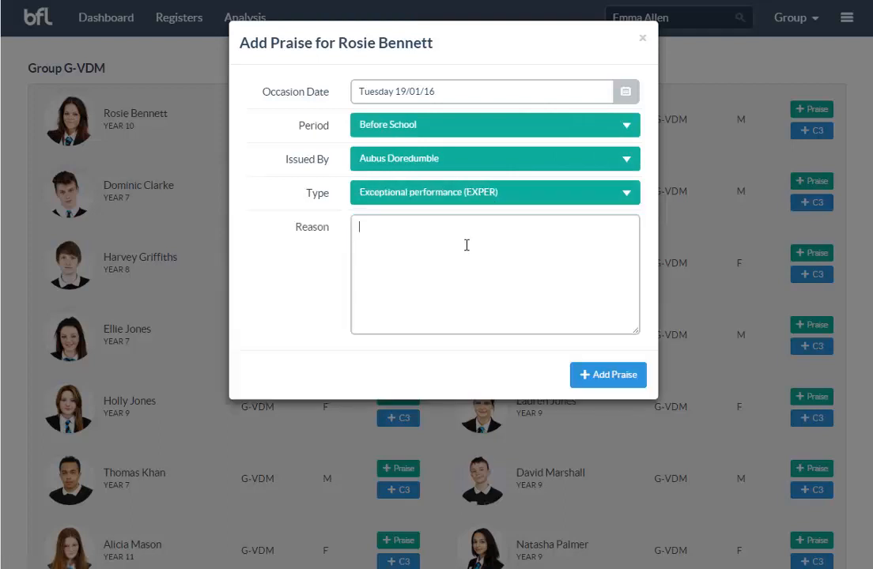
click(495, 192)
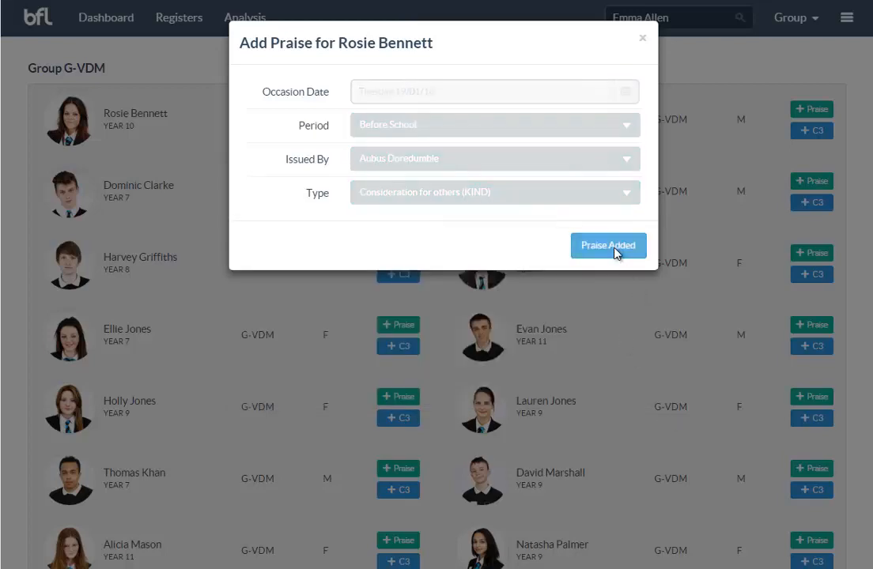
click(608, 245)
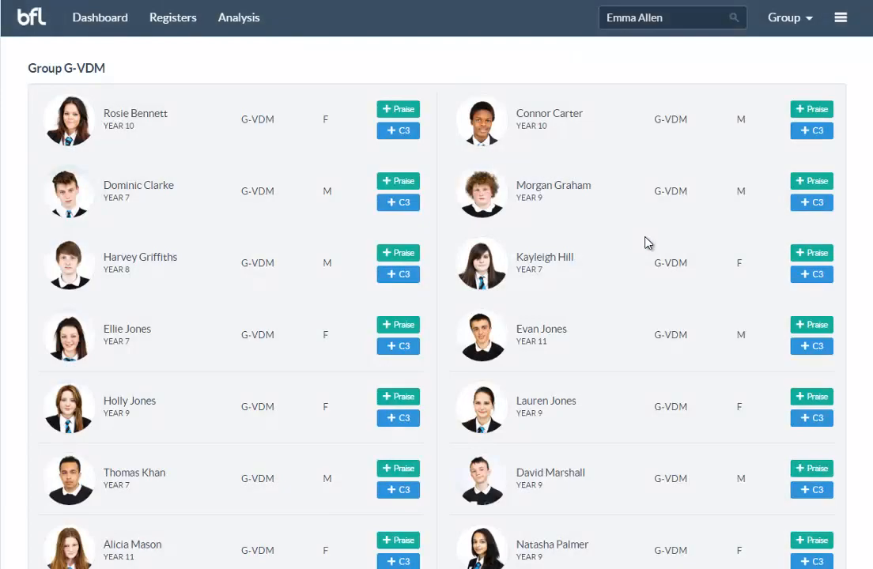
mouse_move(655, 222)
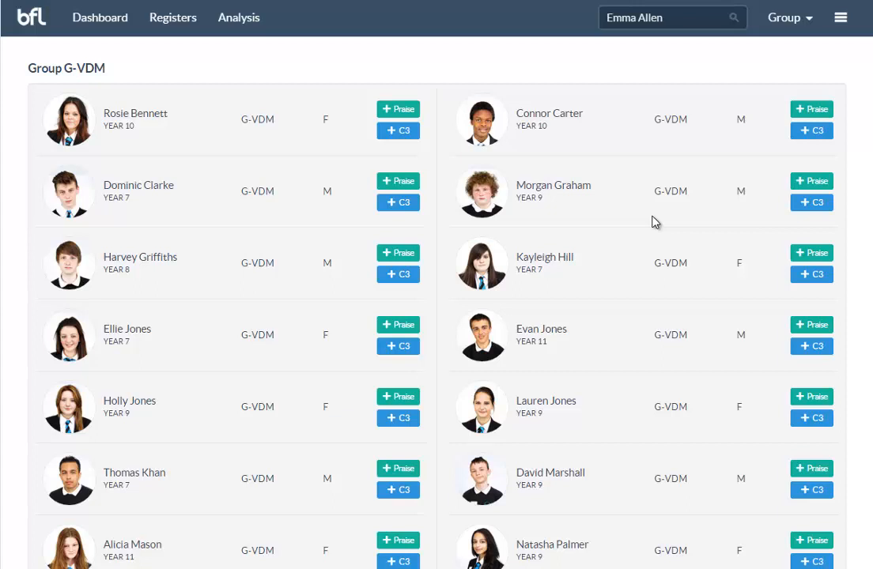
mouse_move(610, 99)
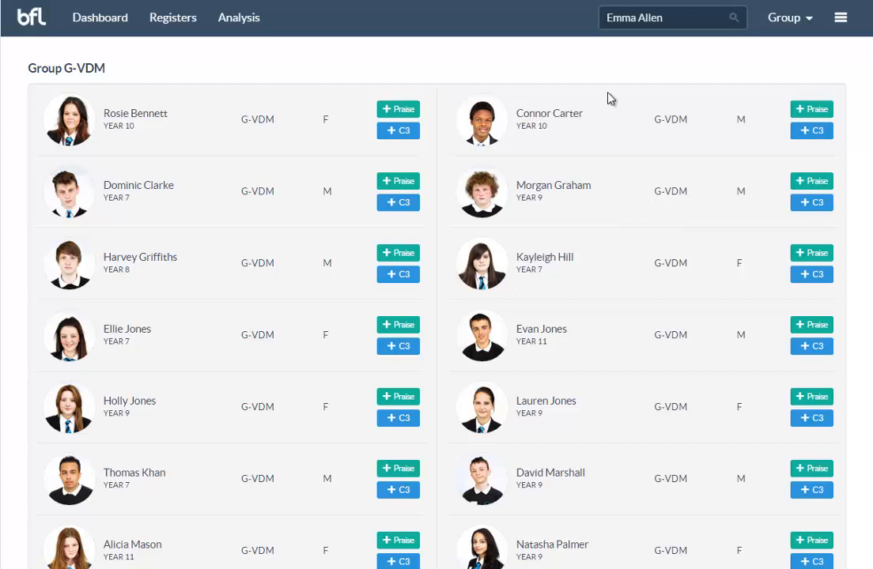
mouse_move(782, 73)
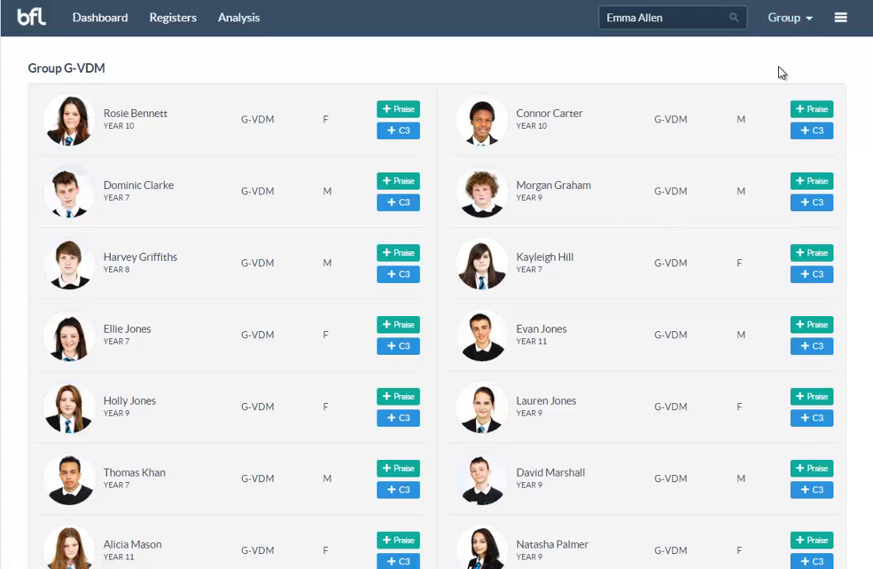
mouse_move(99, 18)
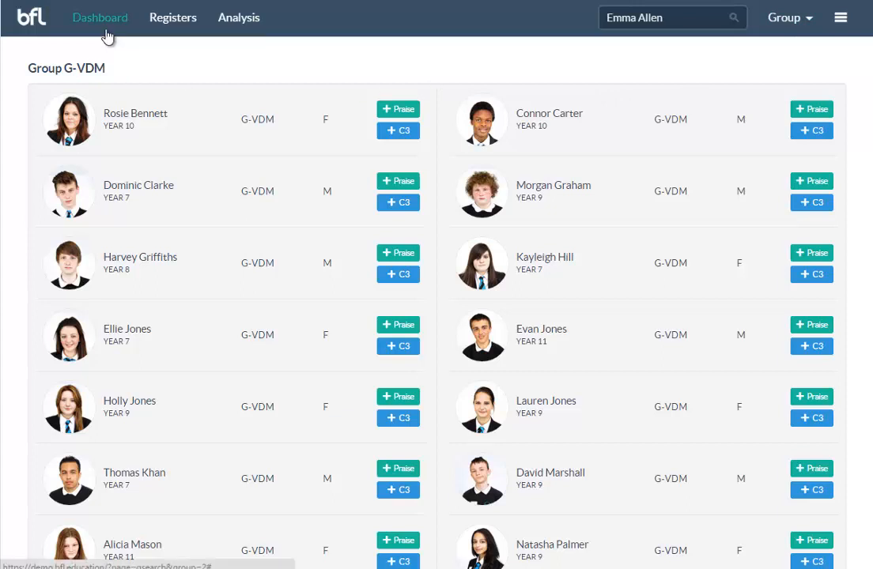
mouse_move(107, 34)
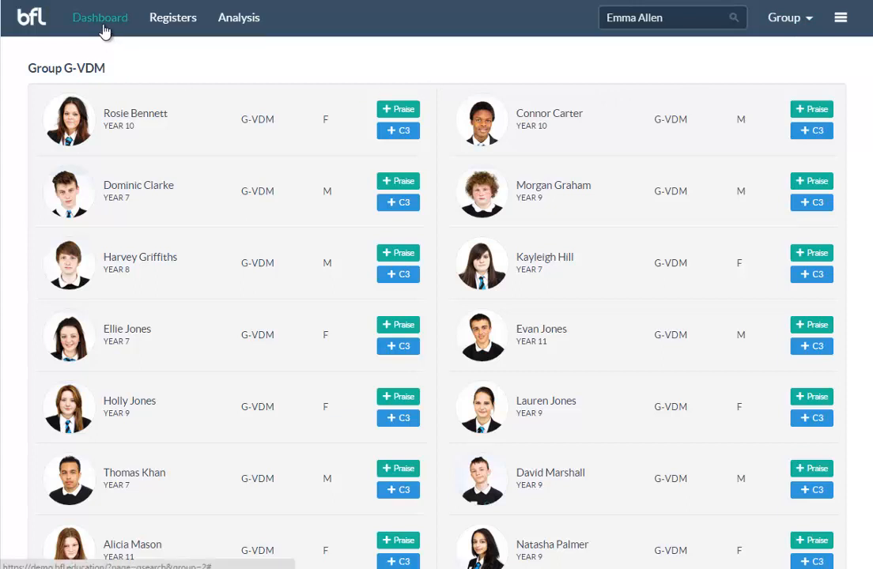
mouse_move(150, 27)
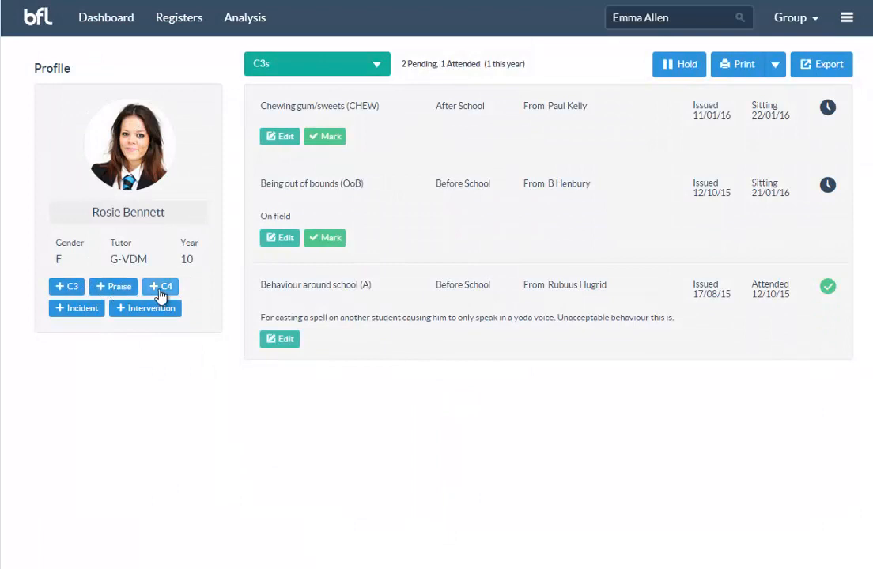
mouse_move(190, 301)
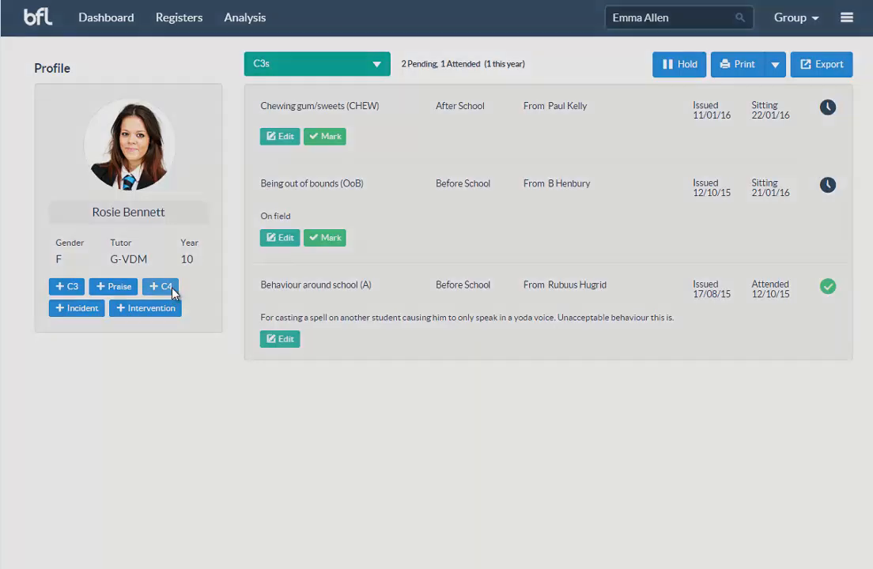
click(161, 287)
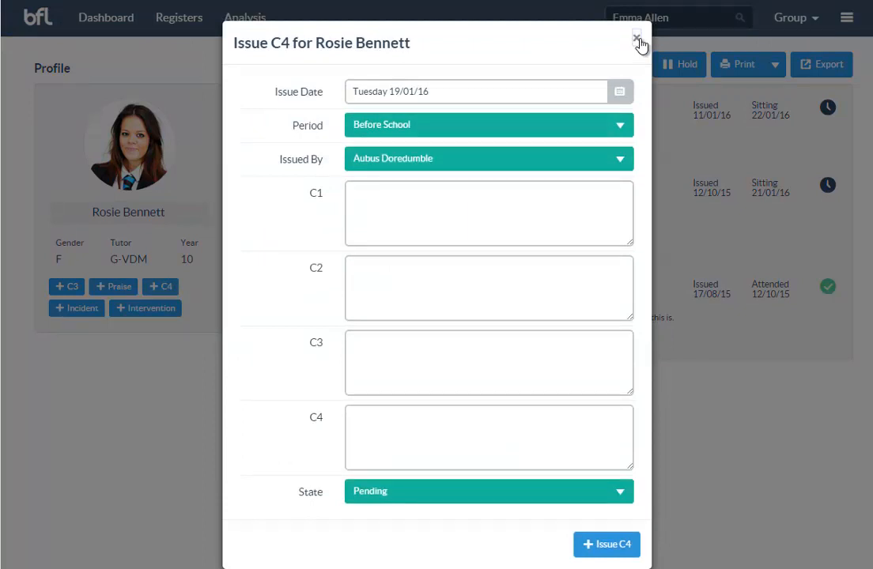
click(638, 38)
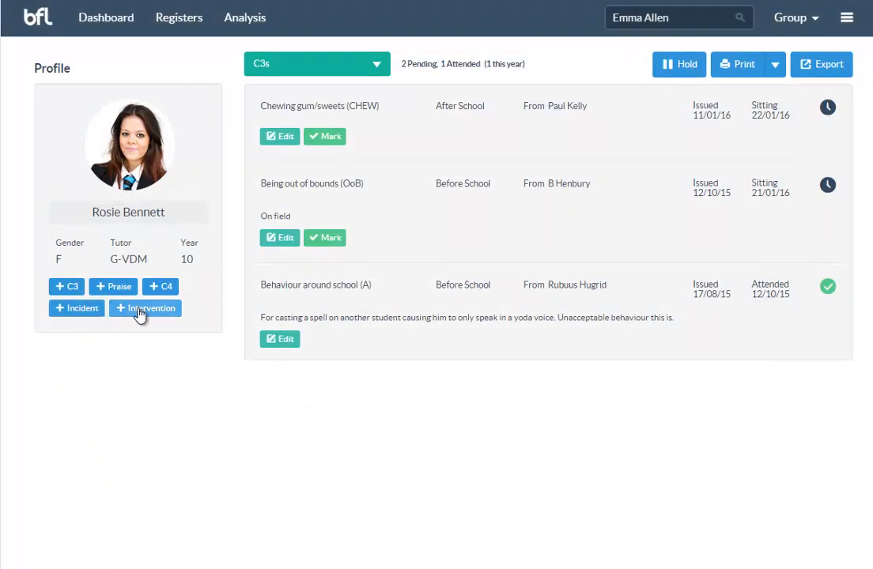
click(145, 307)
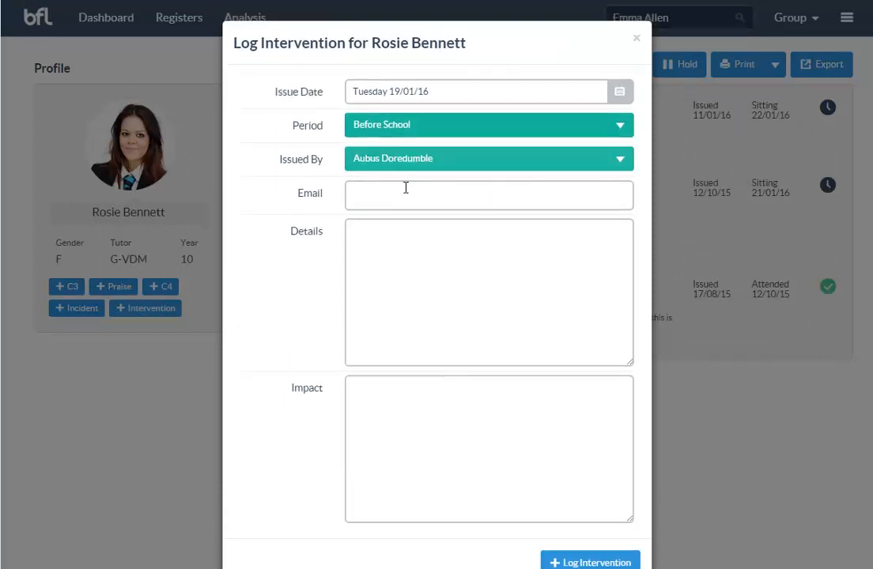
click(487, 195)
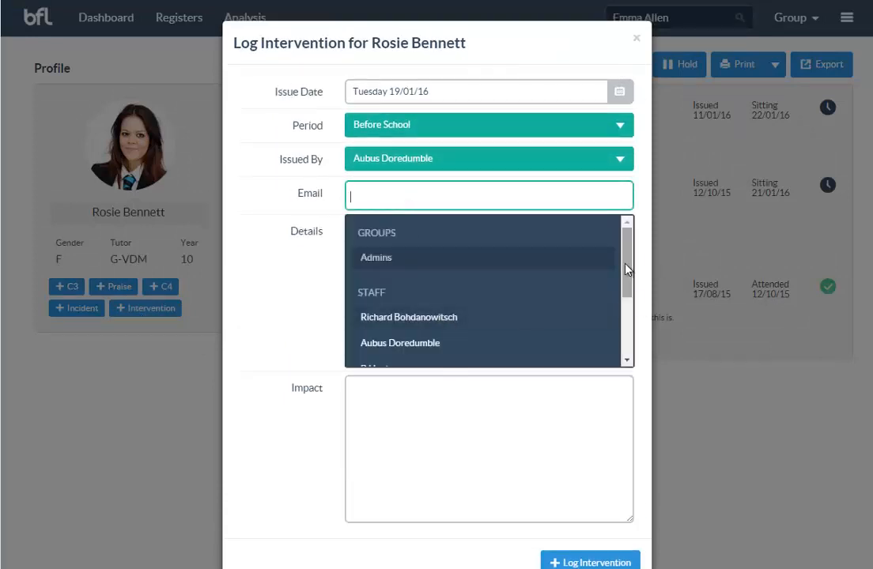
scroll(down, 3)
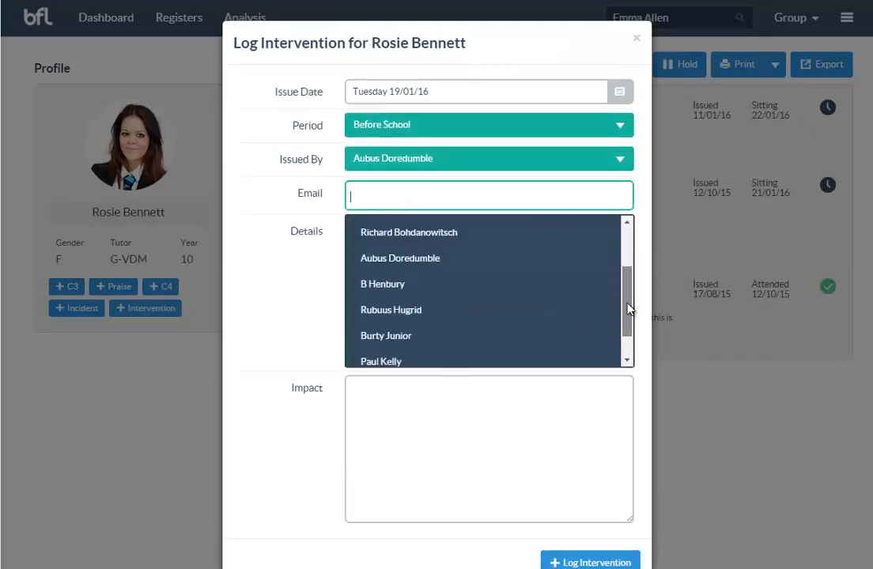
click(383, 284)
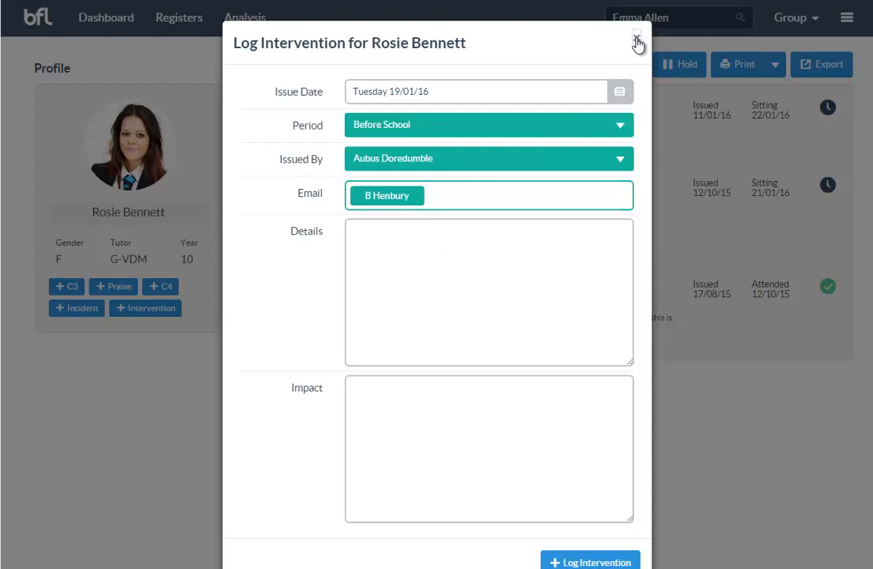
click(637, 42)
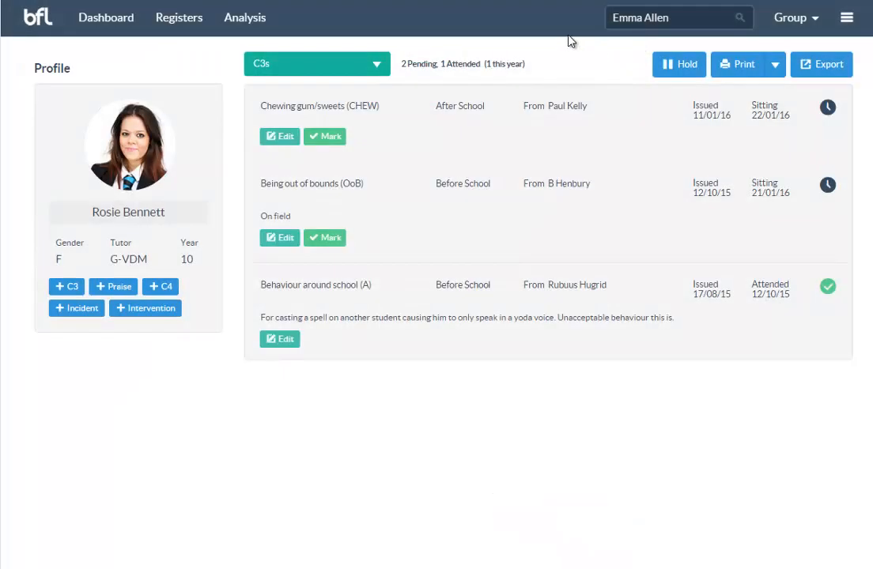
mouse_move(153, 129)
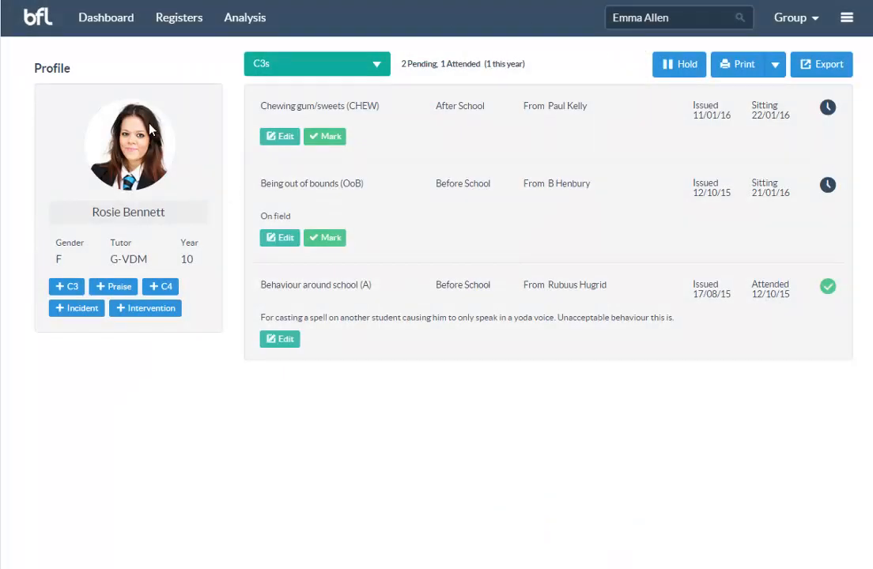
mouse_move(145, 74)
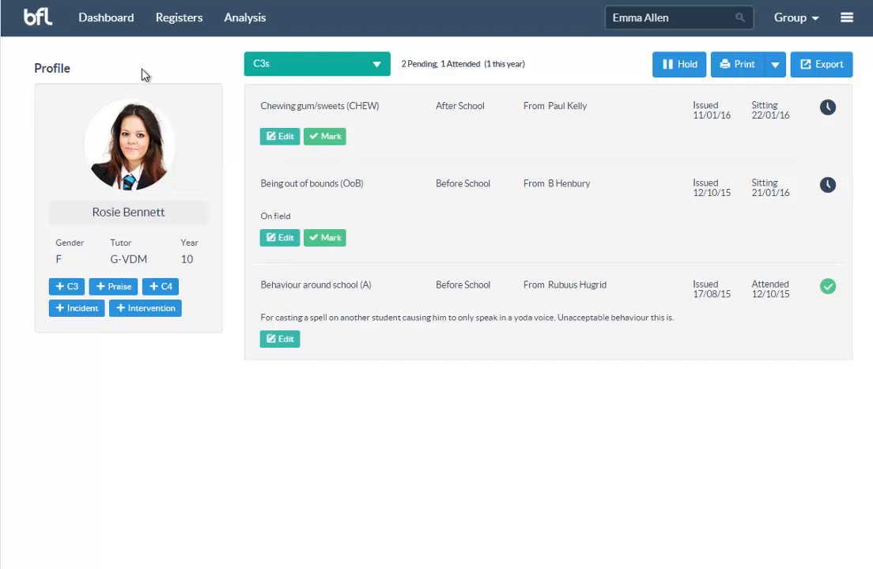
mouse_move(153, 64)
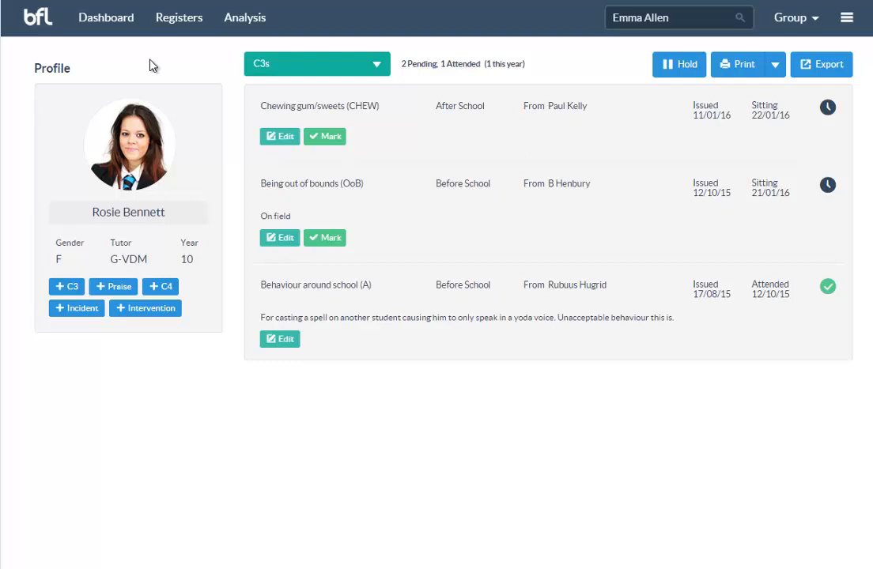
mouse_move(716, 117)
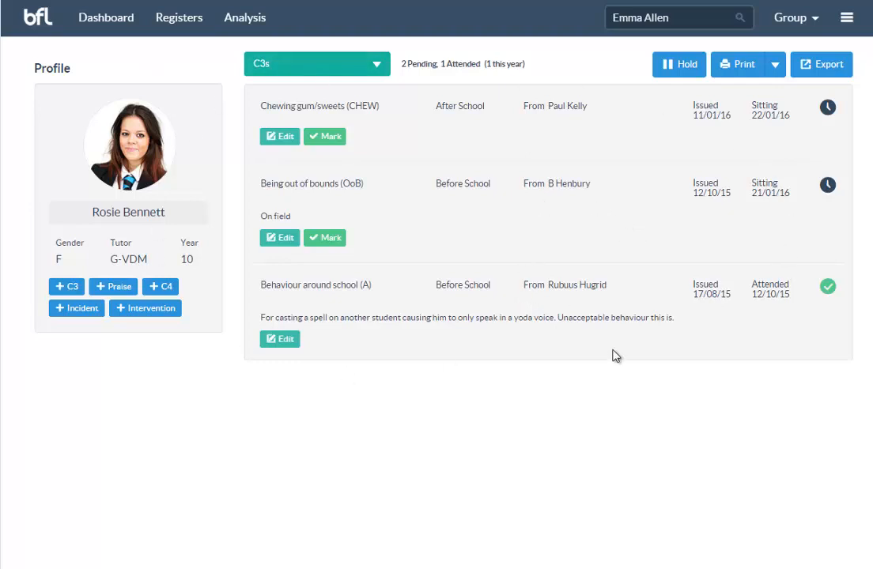
mouse_move(393, 194)
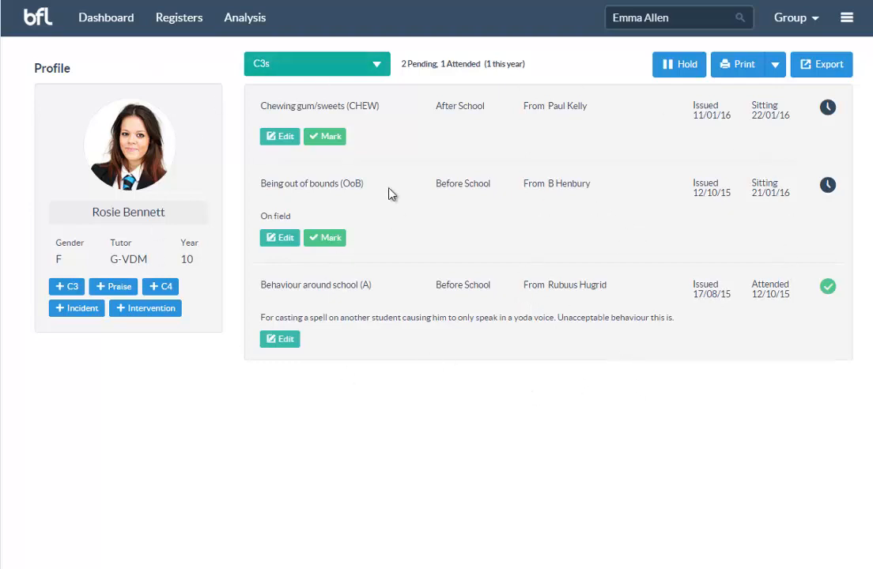
click(317, 64)
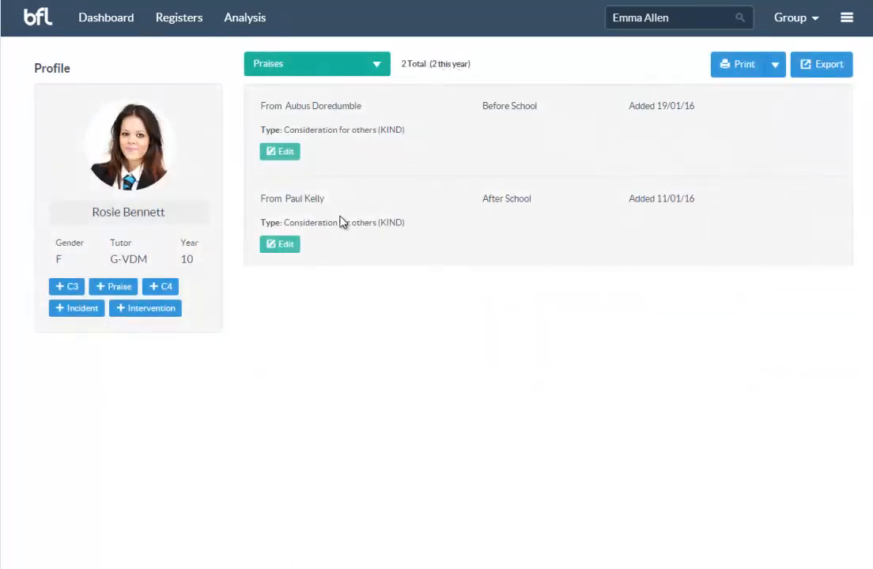
click(316, 64)
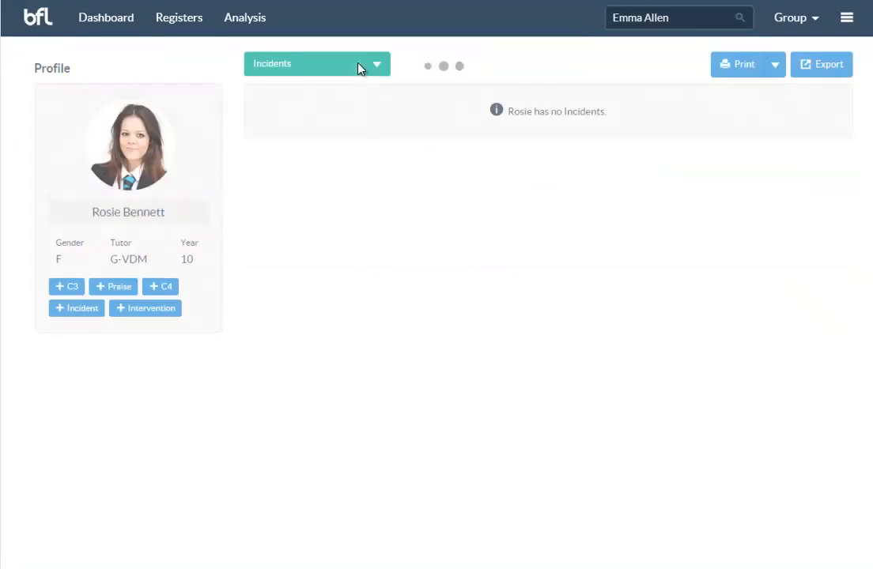
click(317, 64)
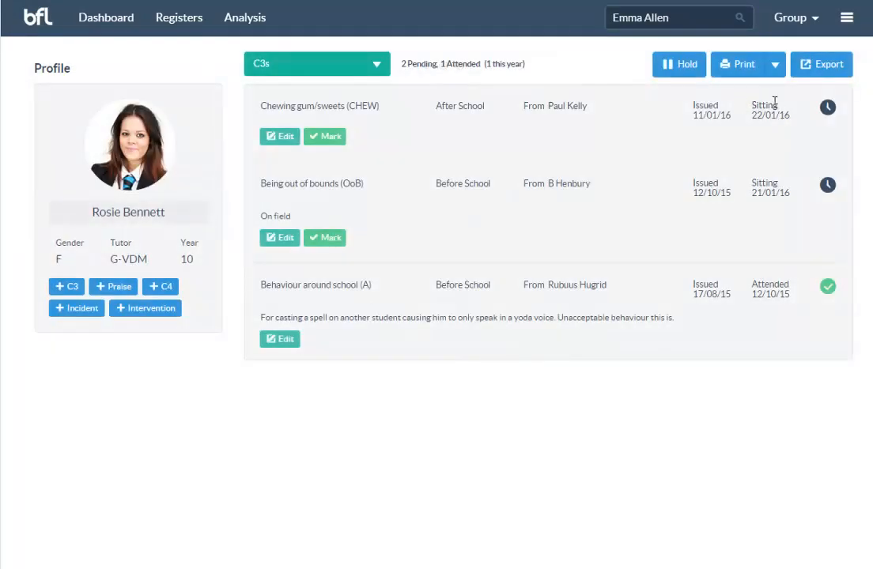
click(775, 64)
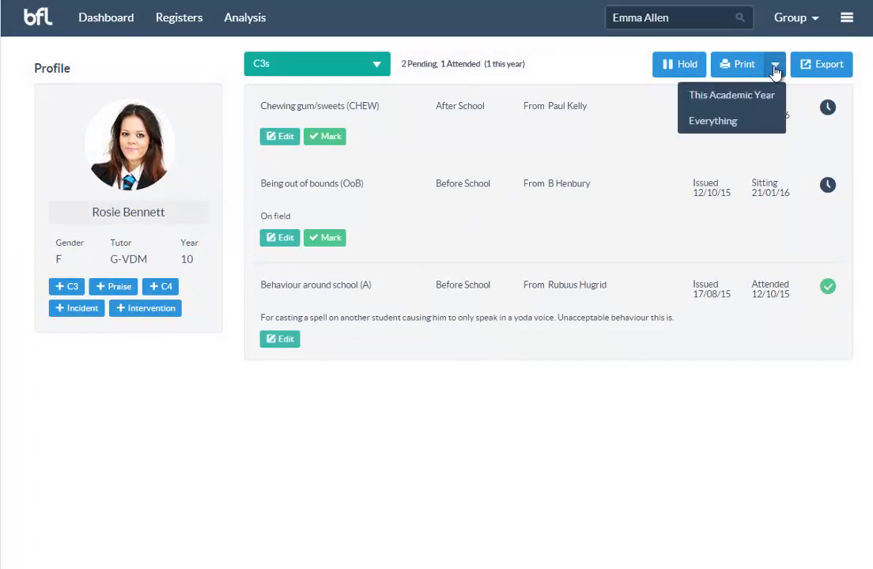
mouse_move(713, 120)
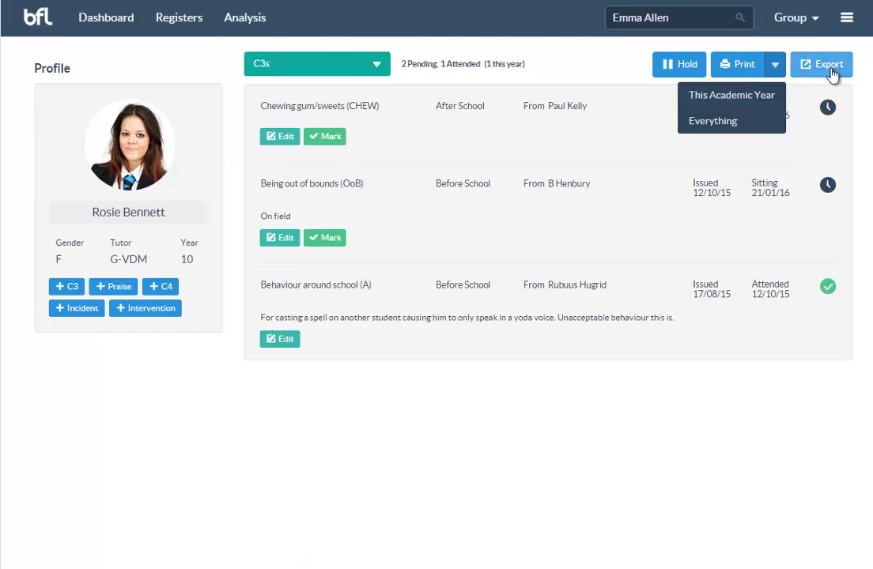
click(729, 94)
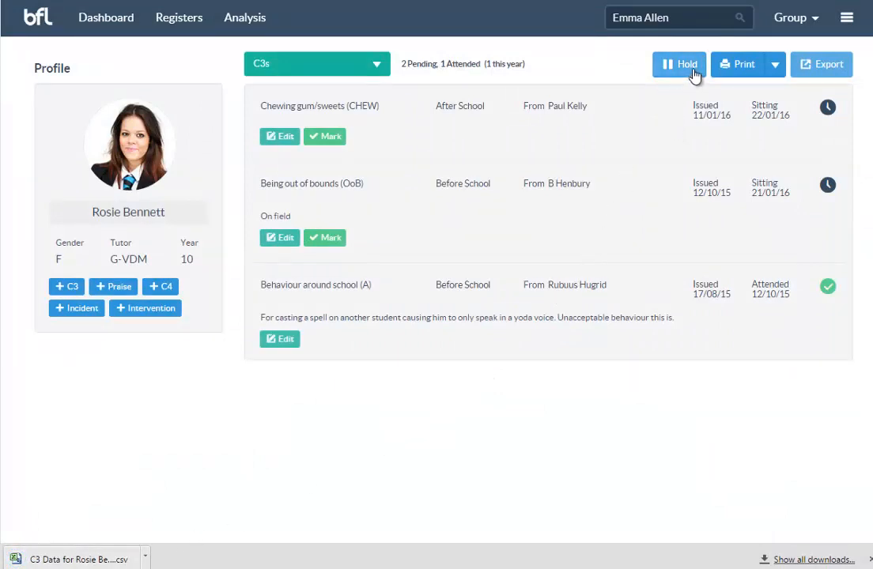
mouse_move(690, 73)
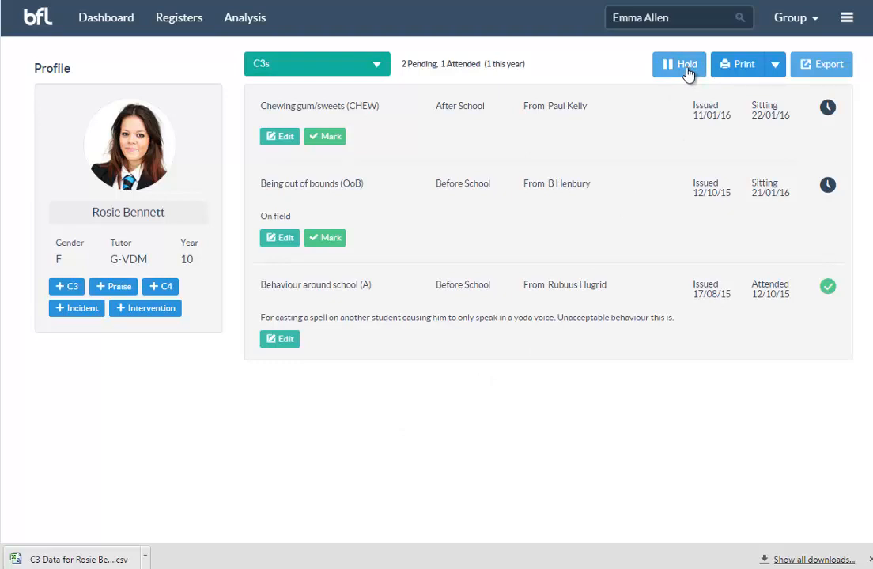
click(679, 64)
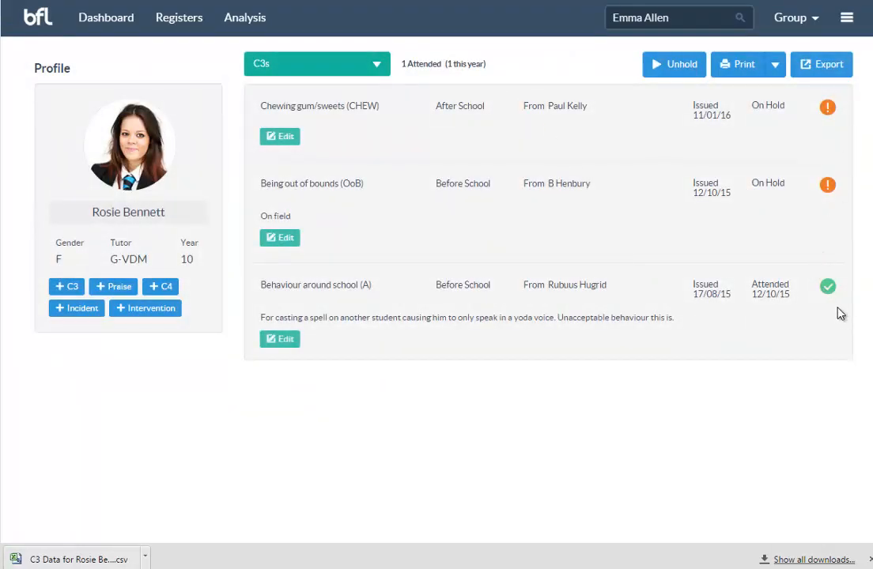
mouse_move(830, 305)
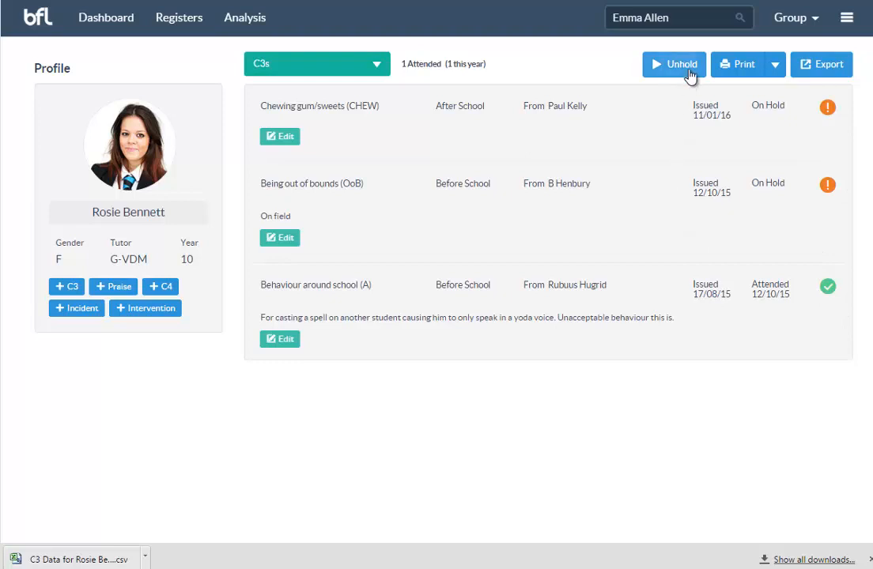
click(674, 64)
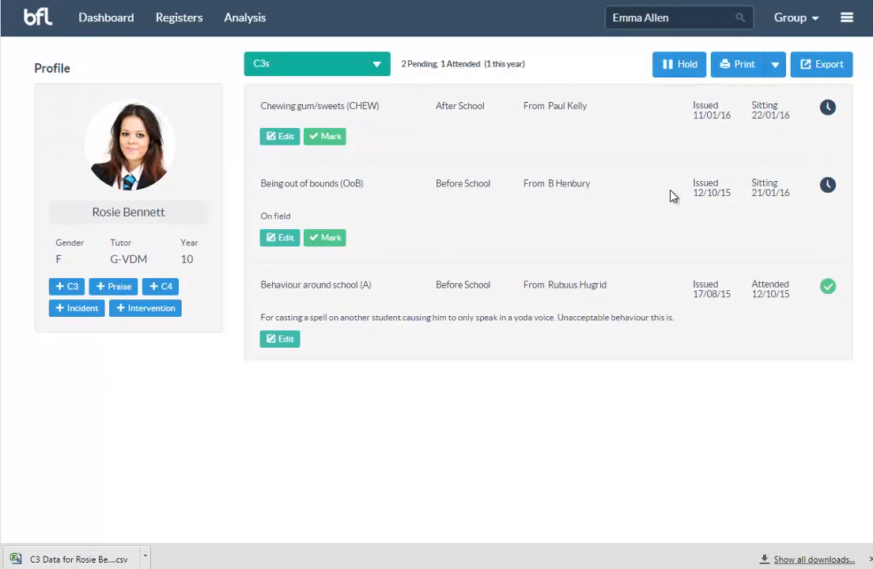
click(244, 18)
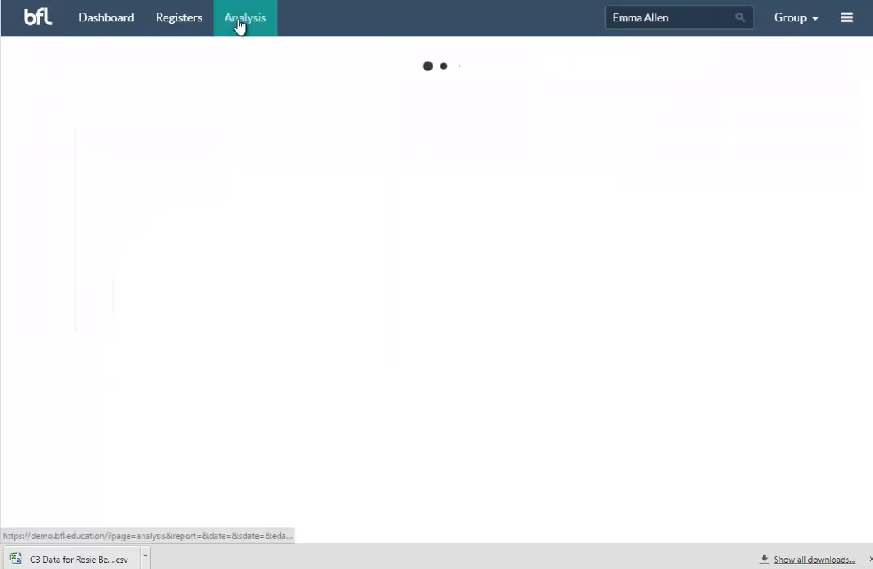
click(179, 16)
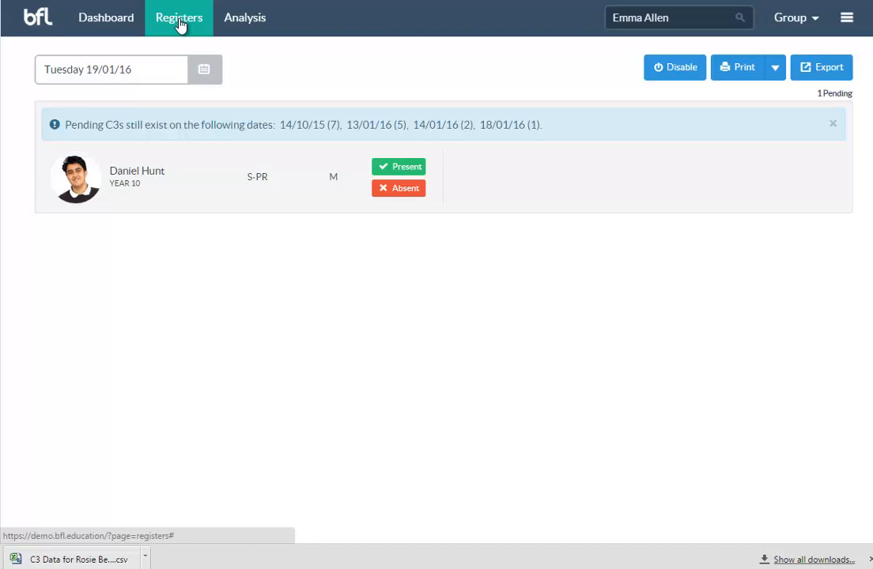
mouse_move(226, 139)
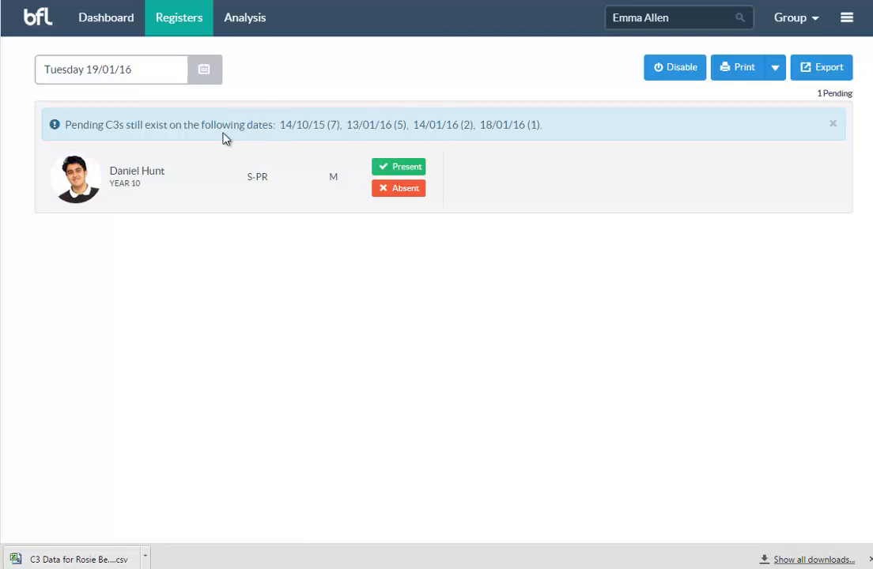
mouse_move(320, 140)
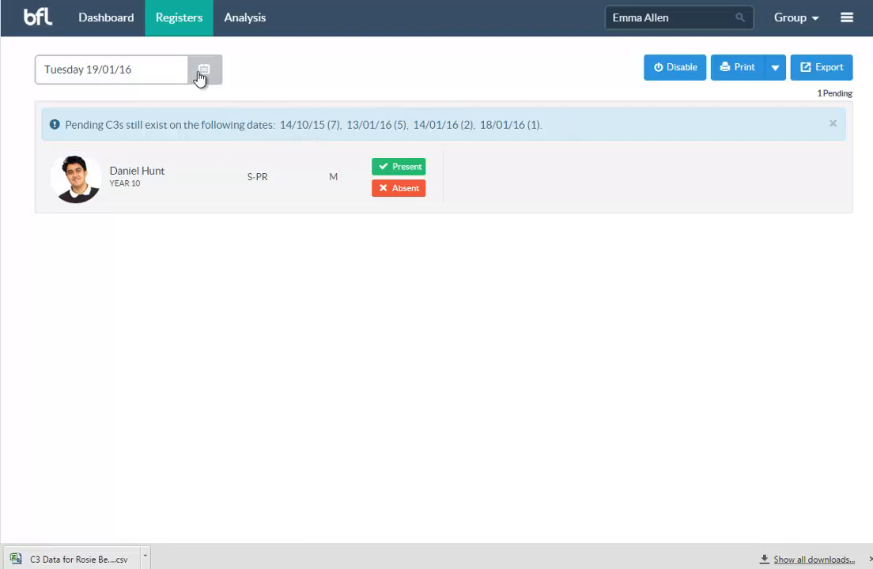
mouse_move(508, 130)
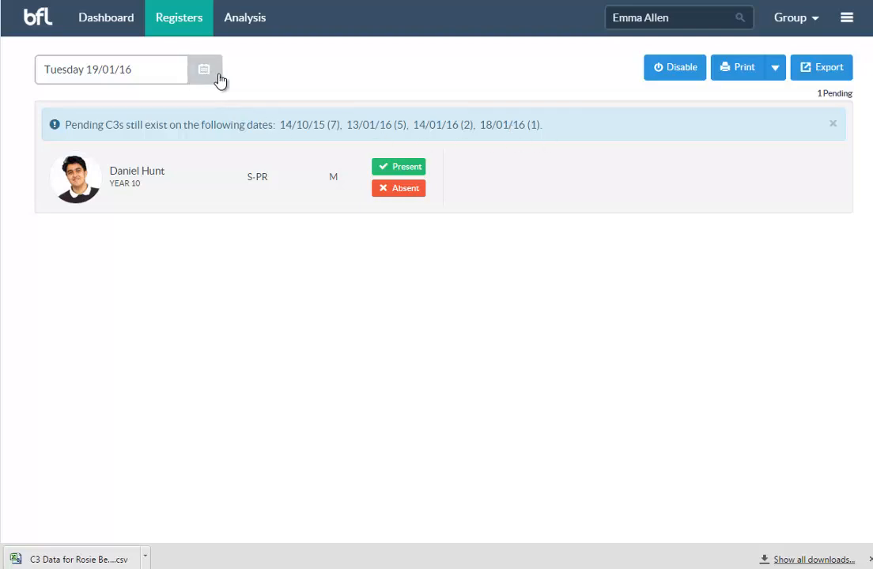
click(204, 70)
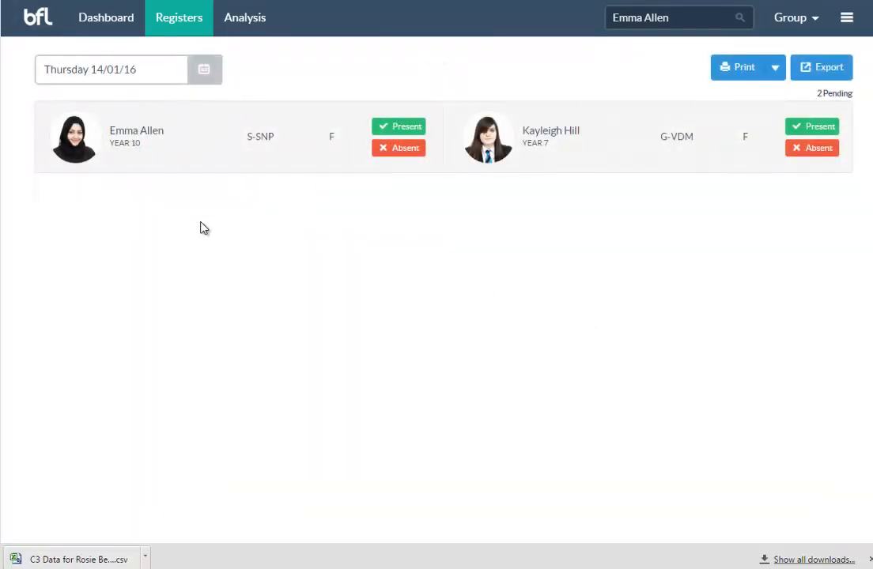
mouse_move(464, 243)
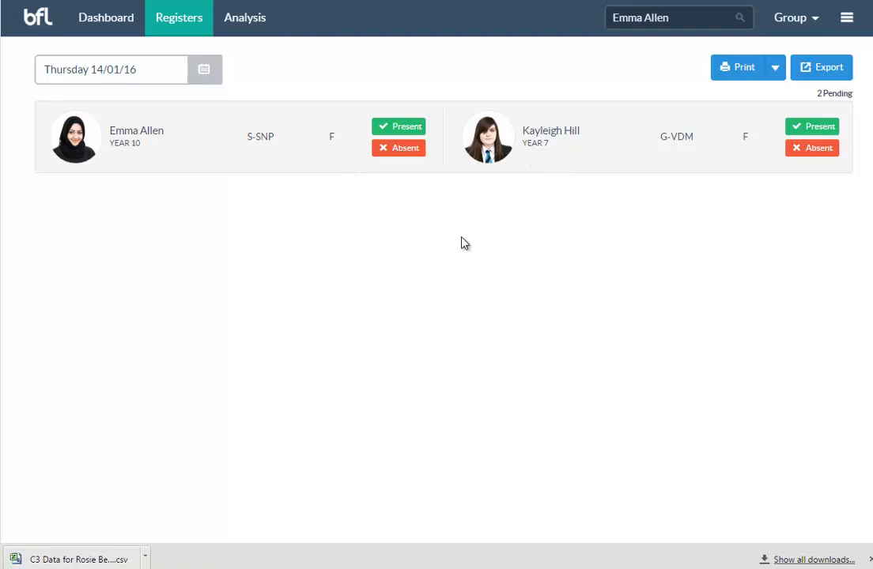
click(398, 126)
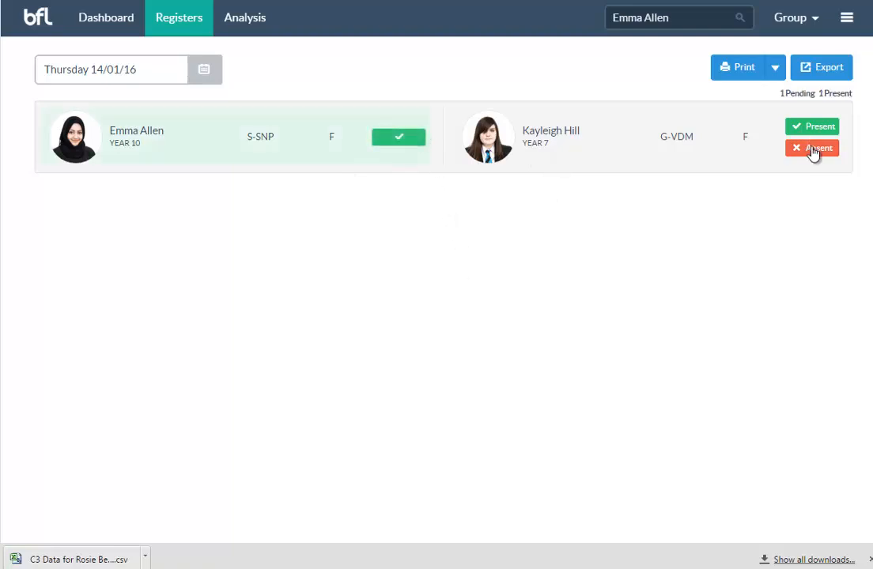
click(811, 148)
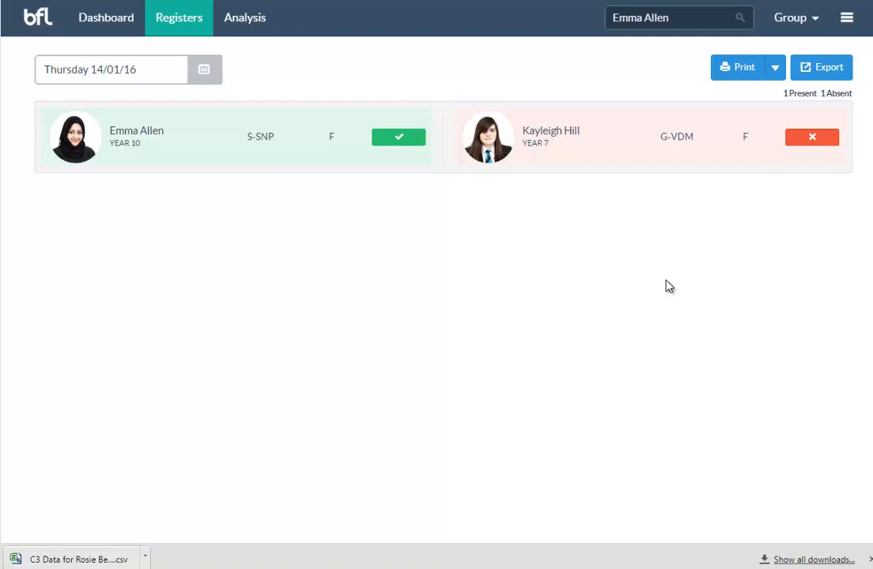
mouse_move(544, 218)
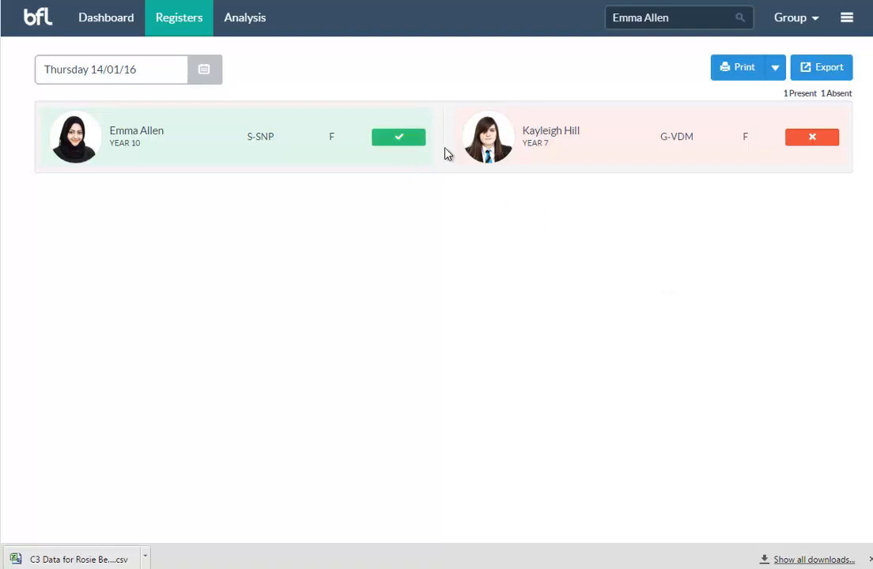
mouse_move(777, 157)
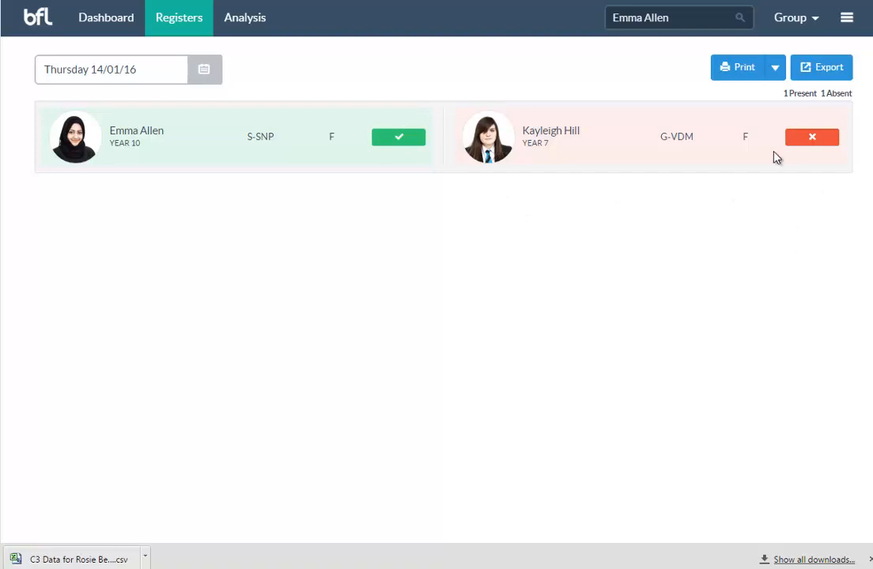
mouse_move(797, 176)
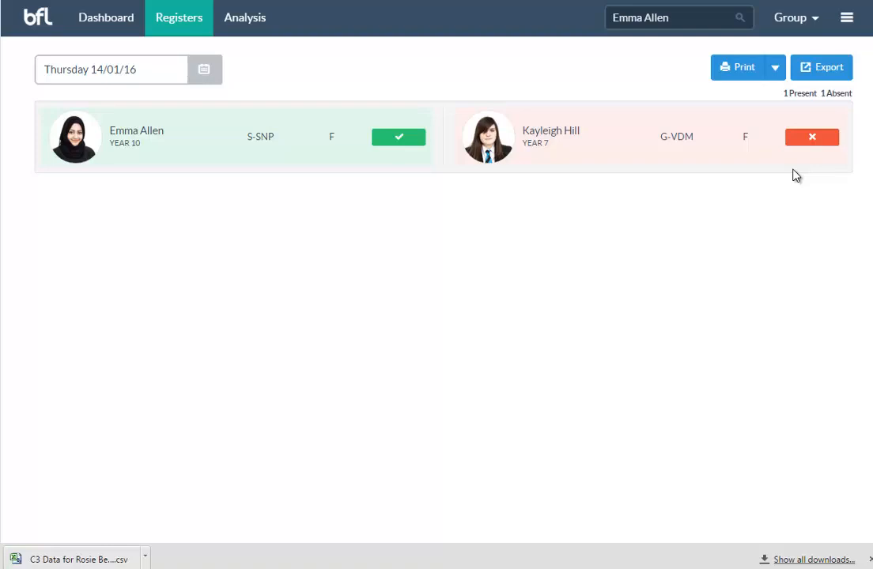
mouse_move(798, 461)
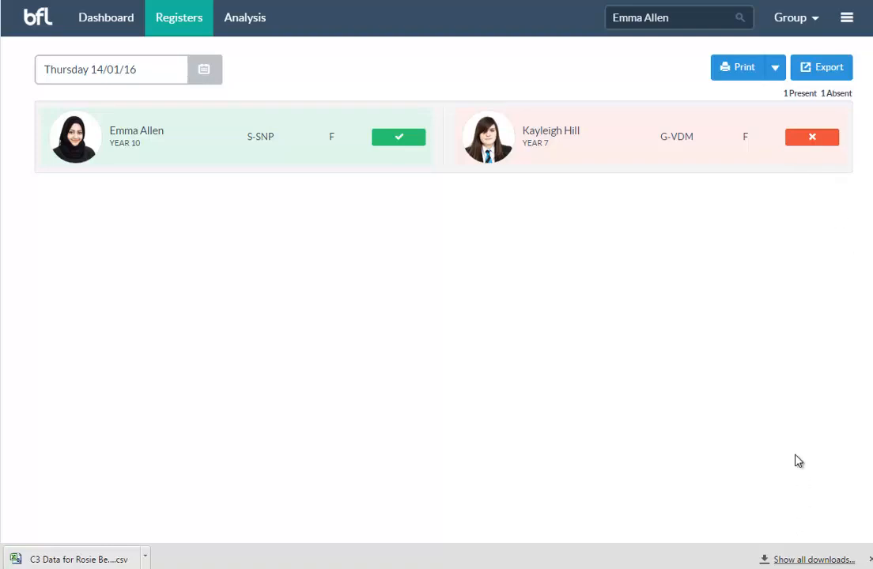
mouse_move(793, 438)
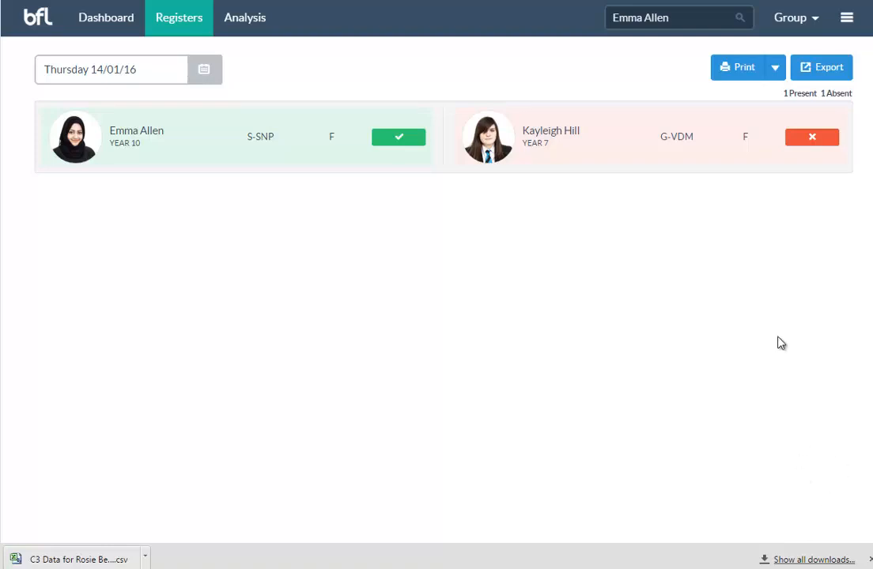
mouse_move(870, 111)
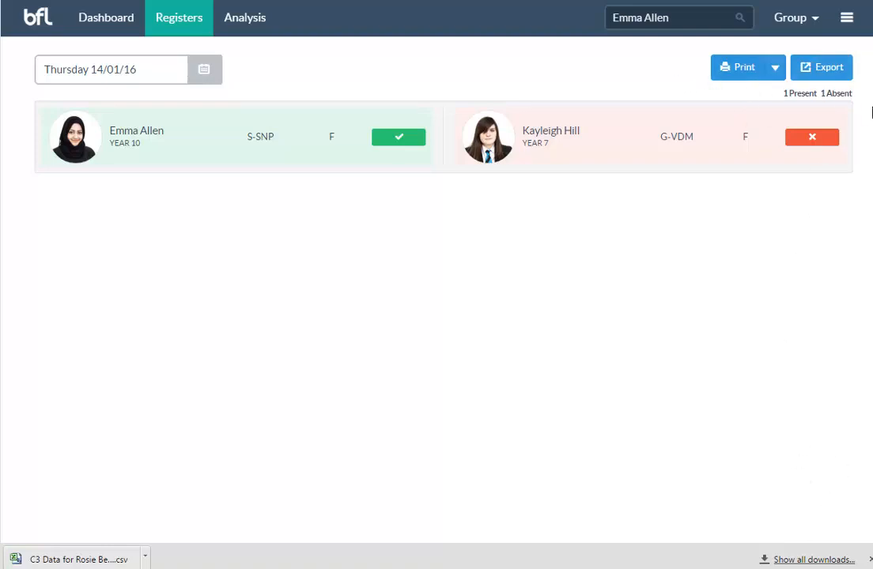
mouse_move(822, 75)
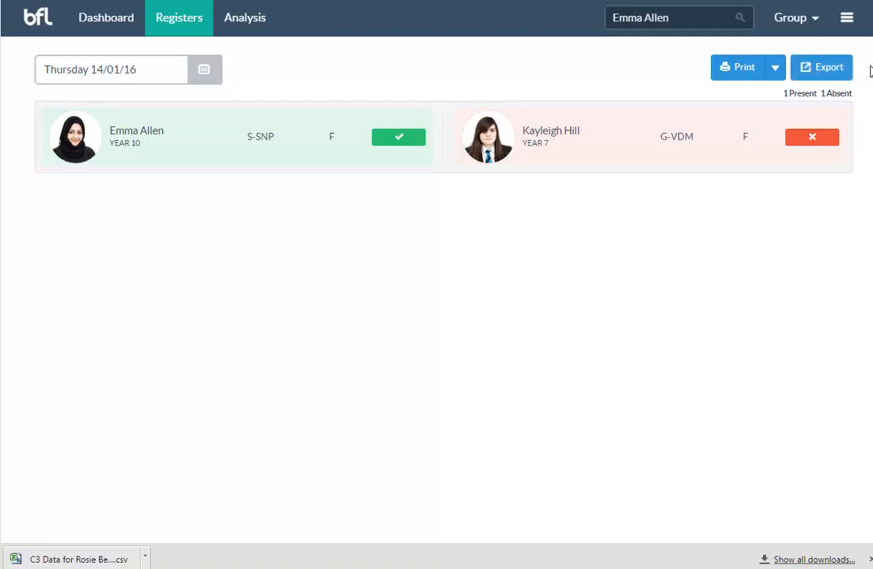
mouse_move(823, 68)
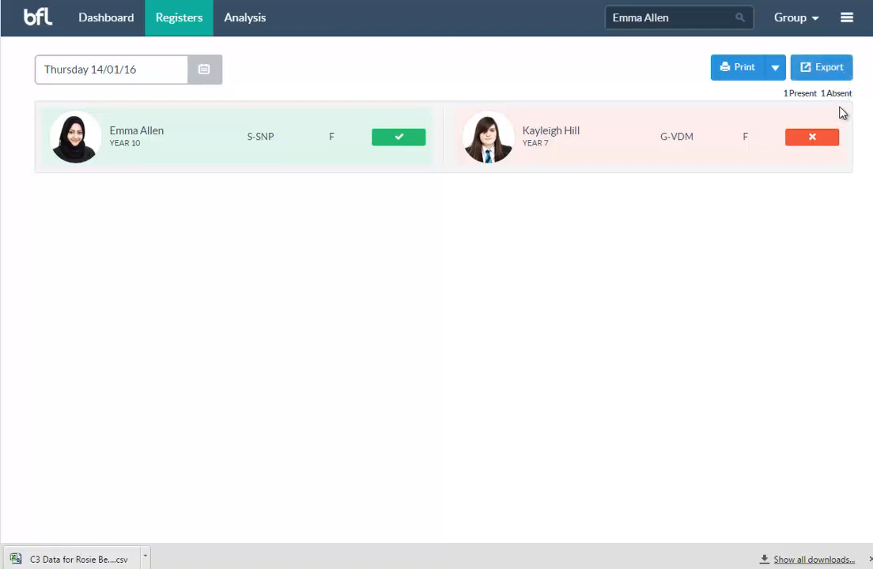
mouse_move(857, 115)
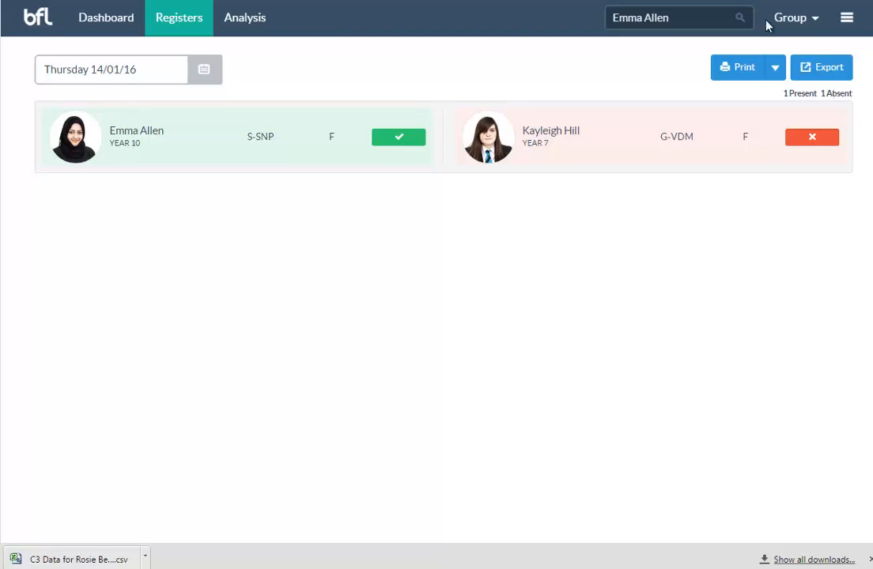
click(204, 70)
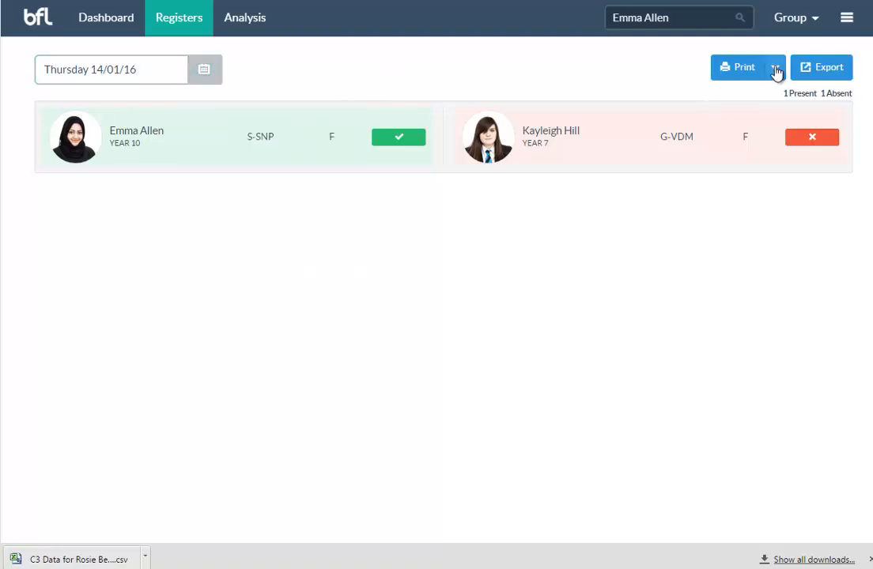
click(775, 66)
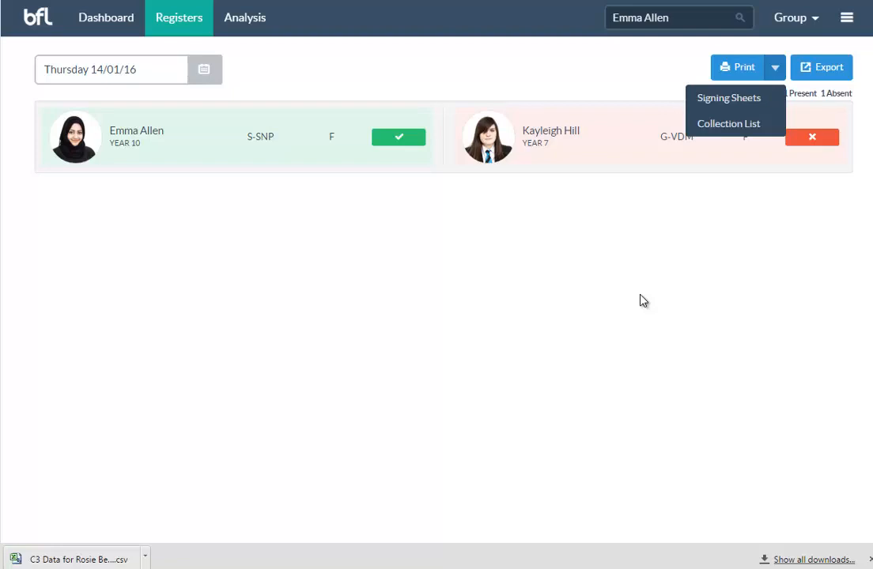
mouse_move(637, 326)
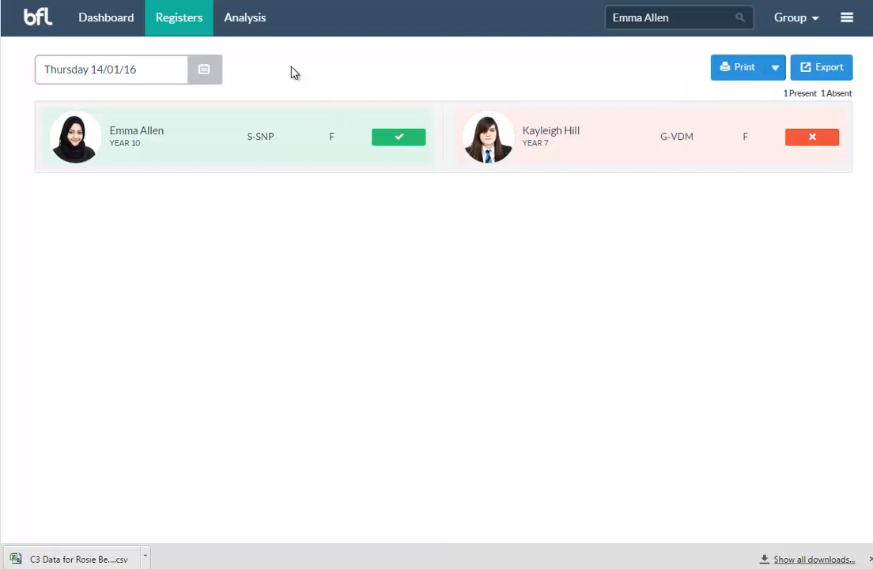
mouse_move(616, 90)
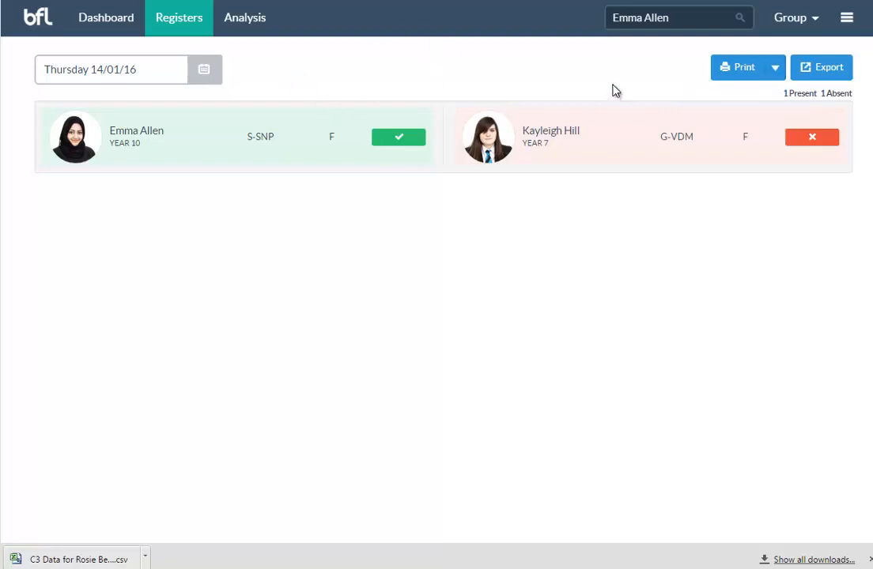
click(398, 137)
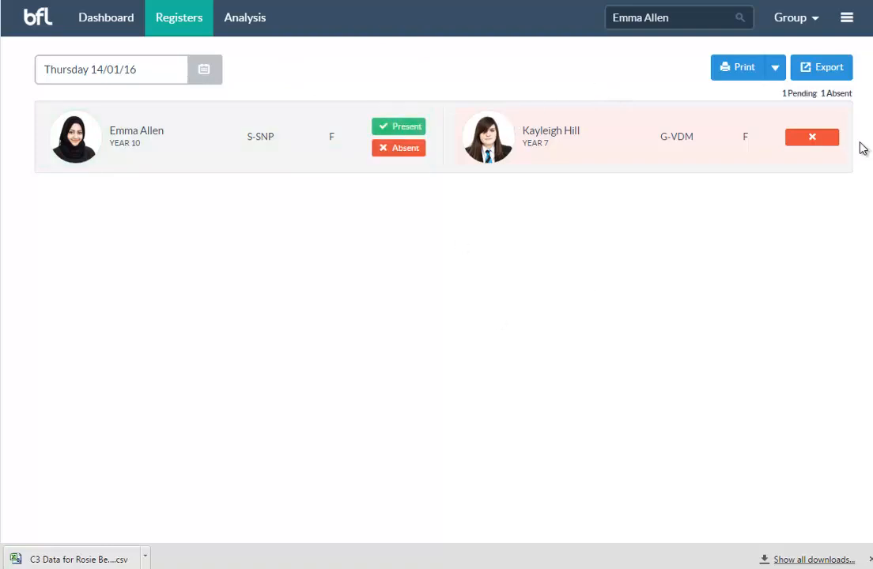
click(812, 137)
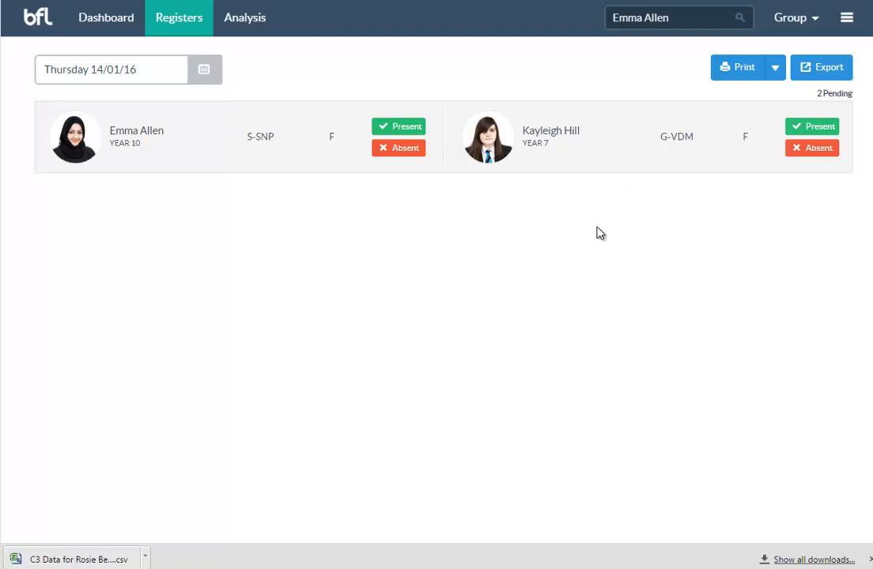
mouse_move(688, 190)
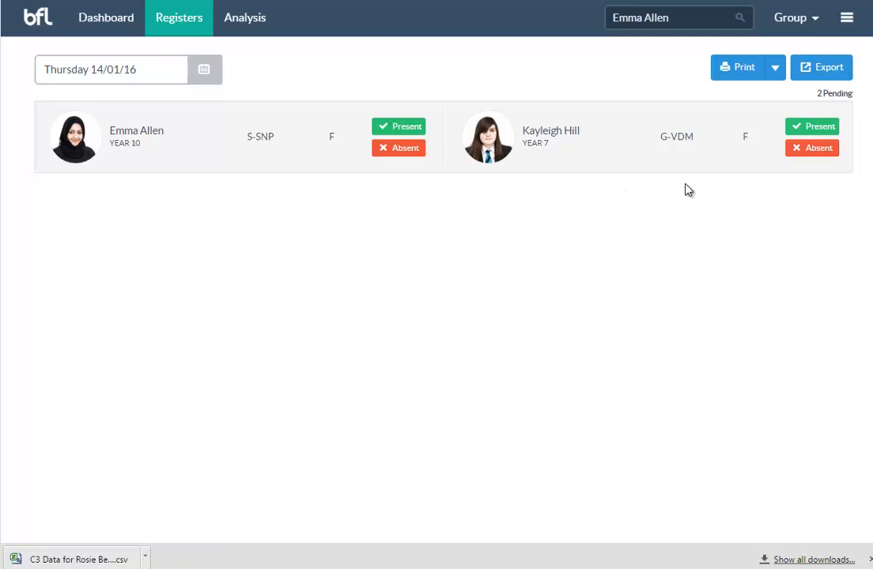
mouse_move(245, 18)
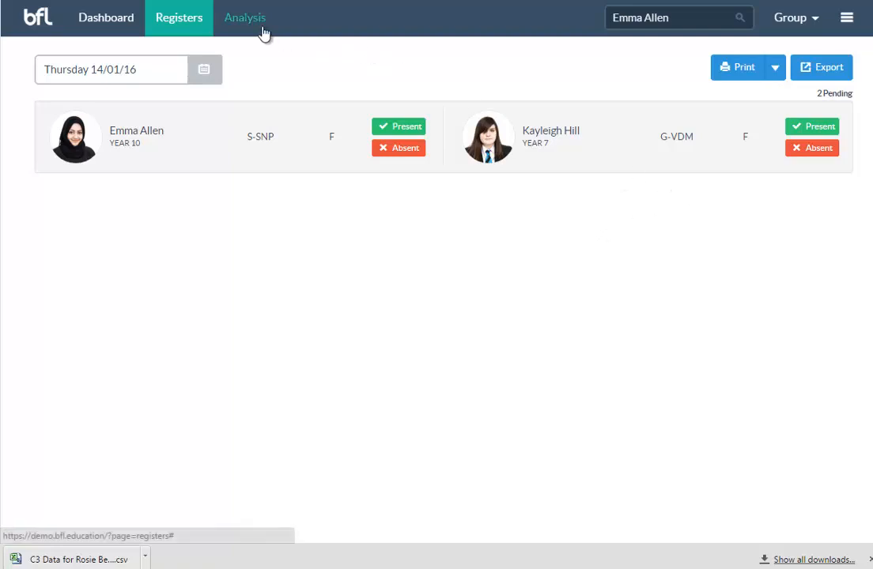
Open the C3 Students with Pending analysis and set its period to Past 3 Months.
click(245, 17)
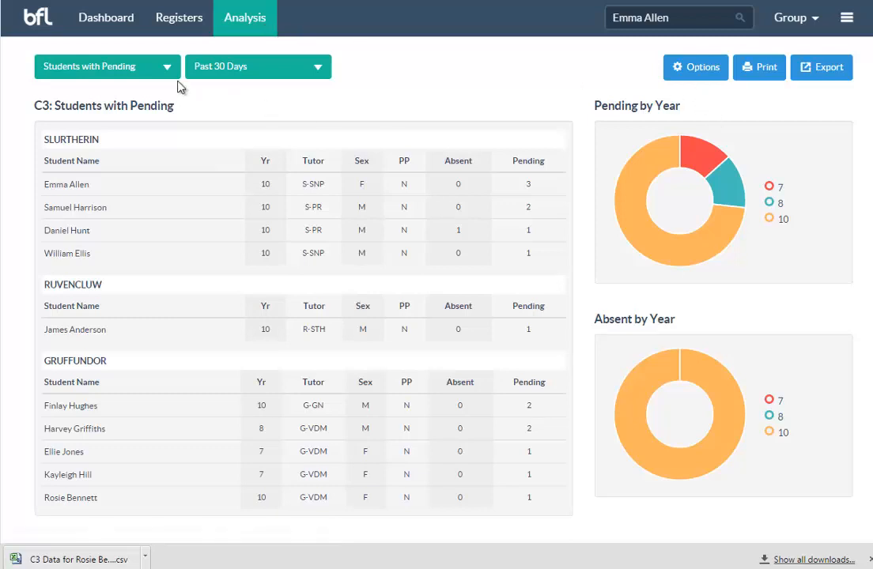
click(257, 66)
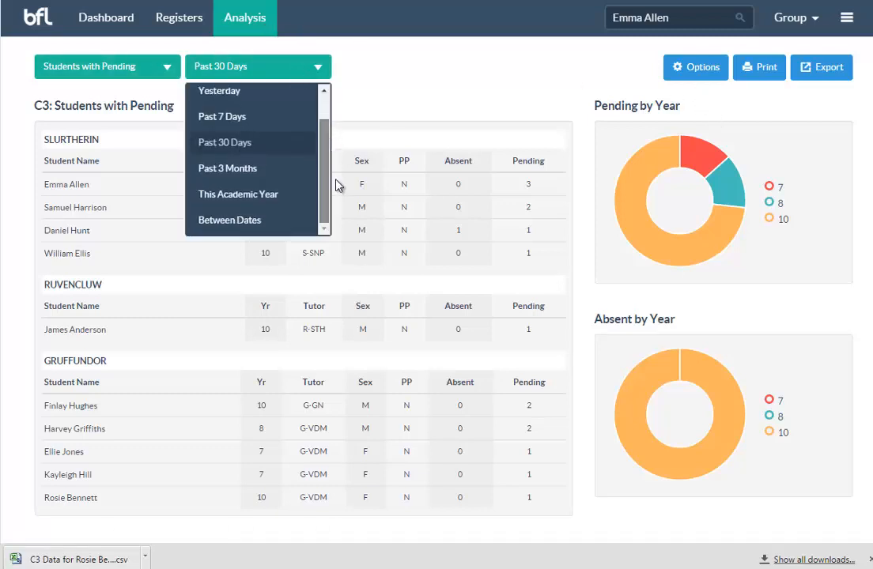
mouse_move(237, 194)
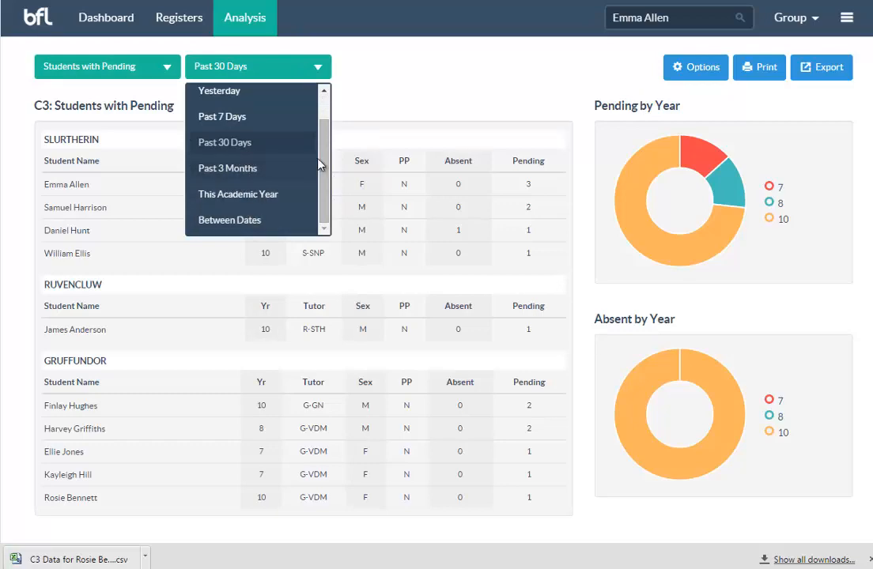
mouse_move(236, 178)
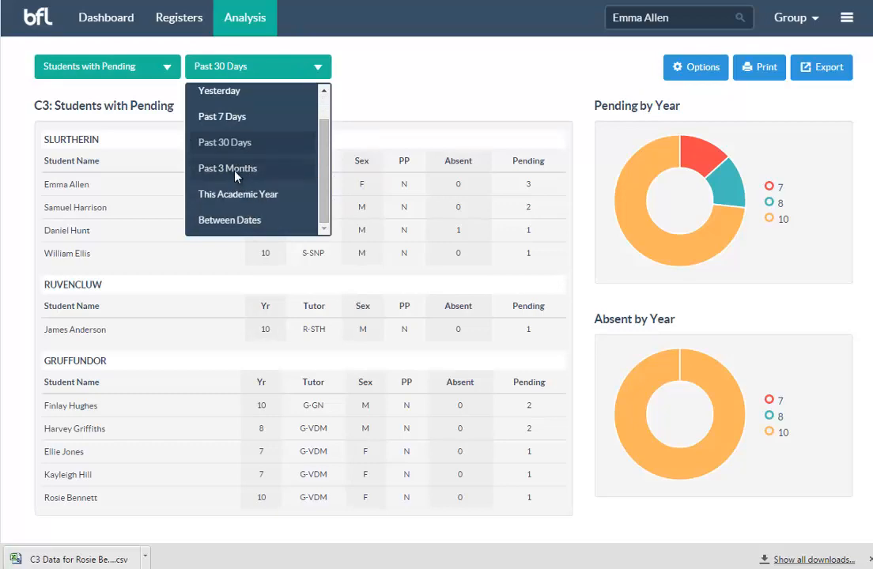
click(226, 168)
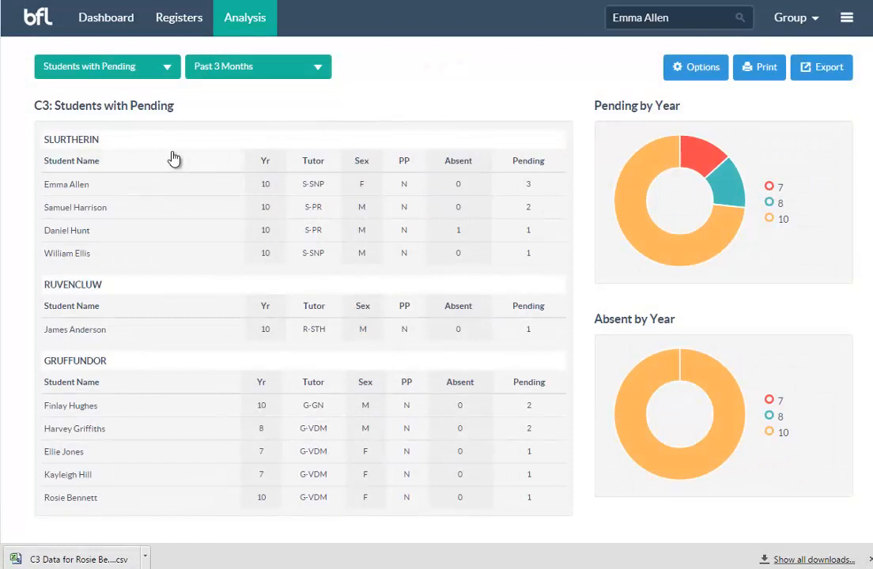
Switch via Students with None to the C3 Staff by Period report, then export it as CSV.
click(106, 67)
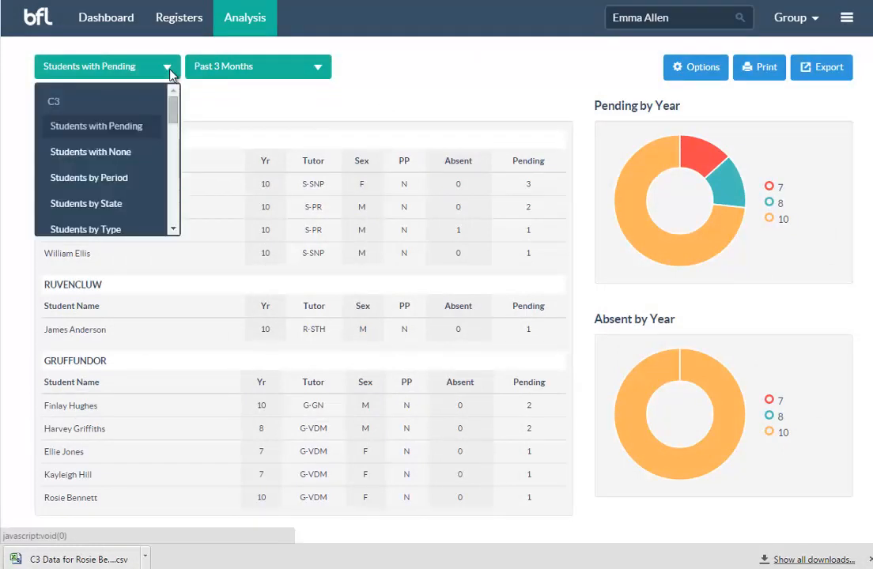
mouse_move(119, 133)
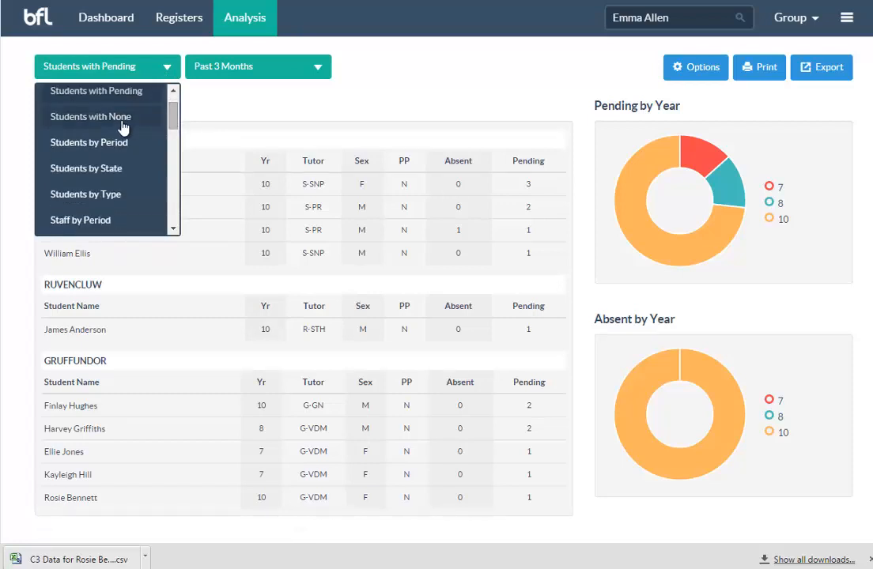
click(90, 117)
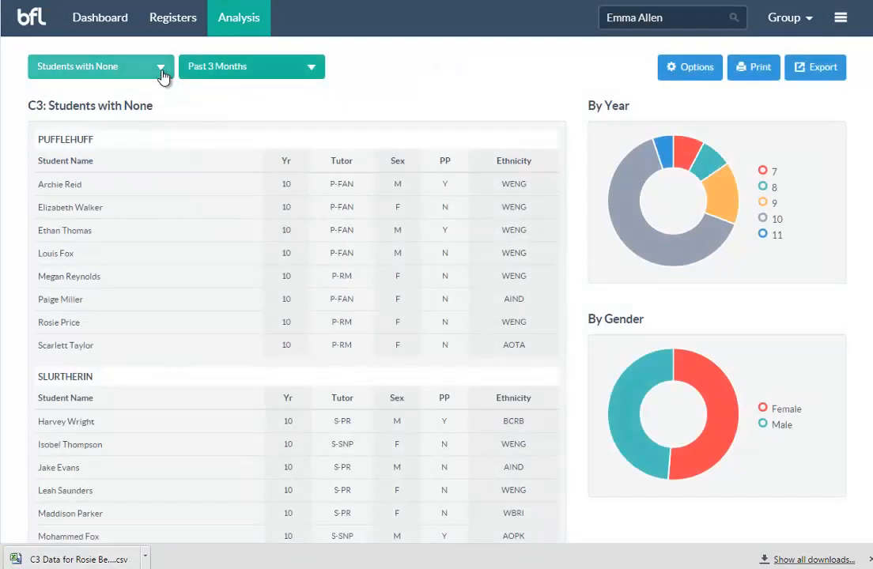
click(101, 66)
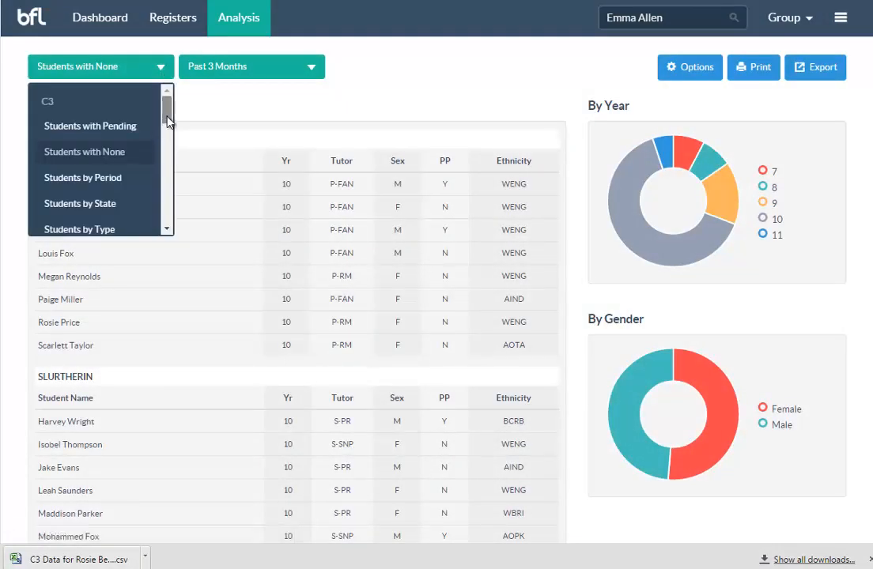
scroll(down, 3)
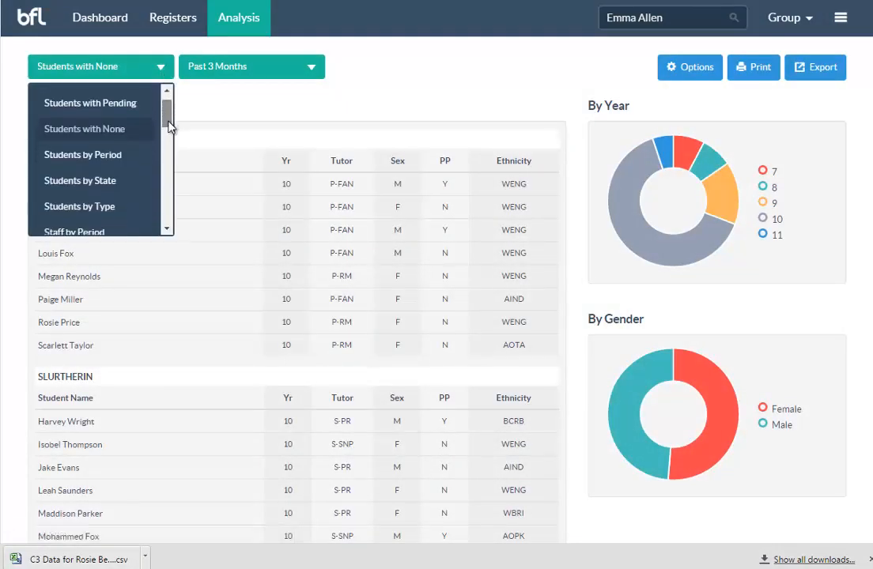
scroll(down, 3)
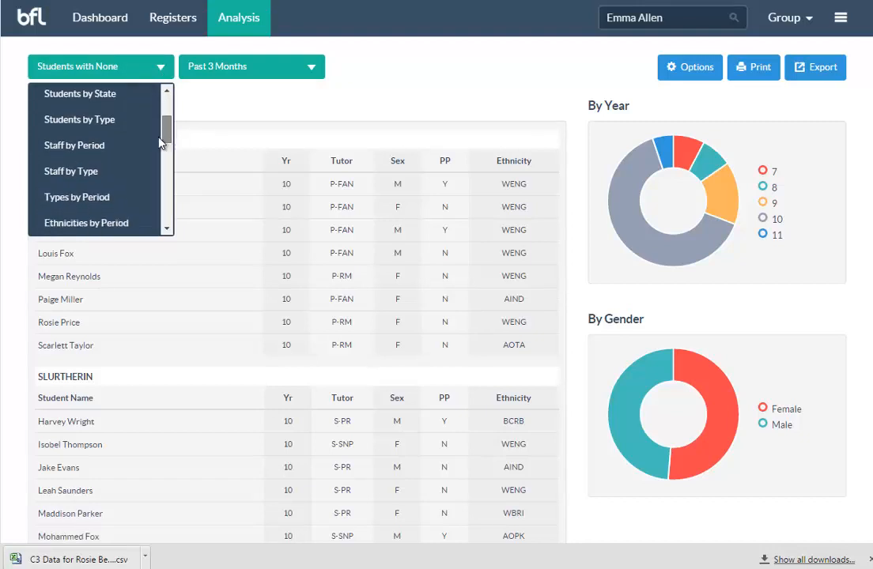
click(74, 145)
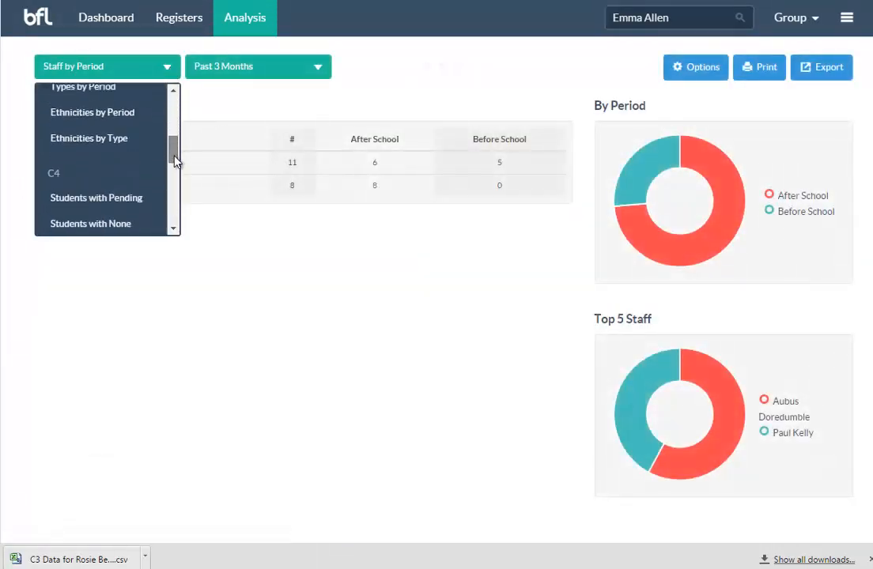
scroll(down, 3)
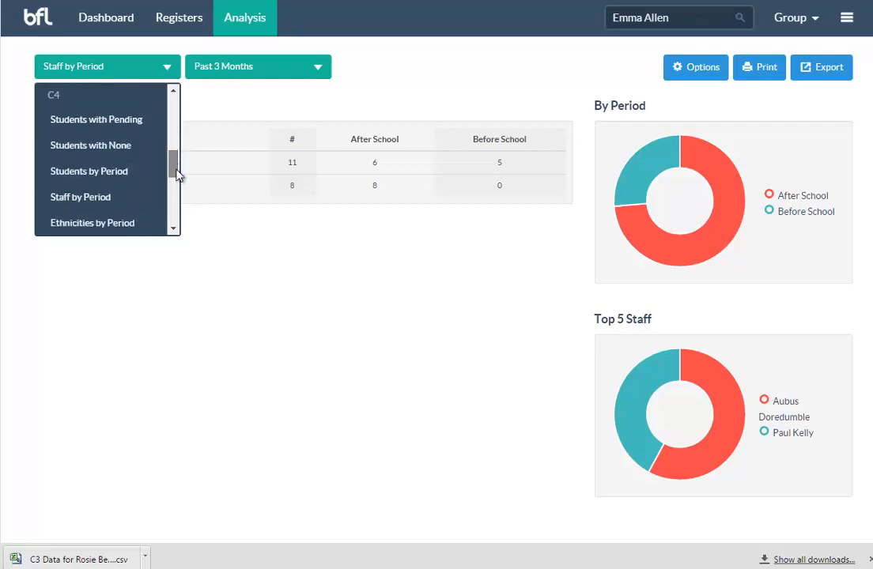
scroll(down, 3)
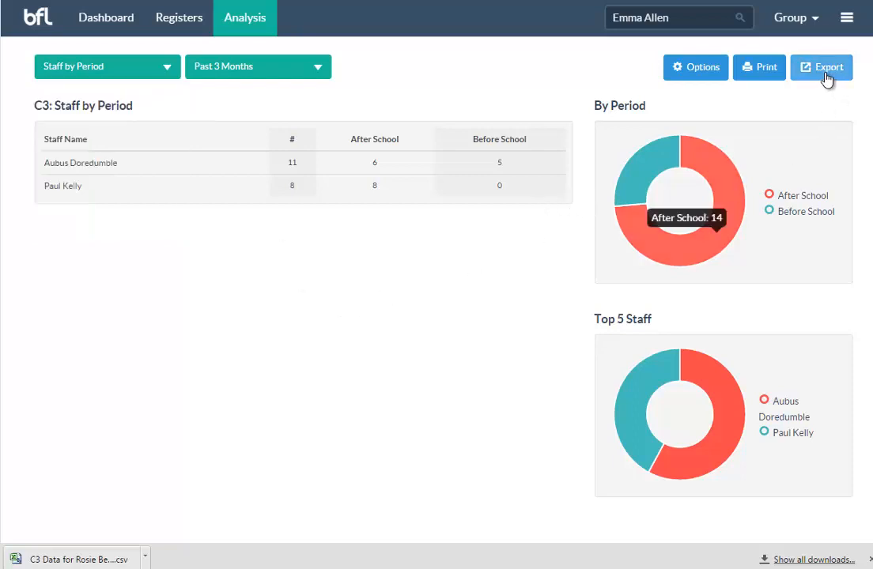
click(821, 66)
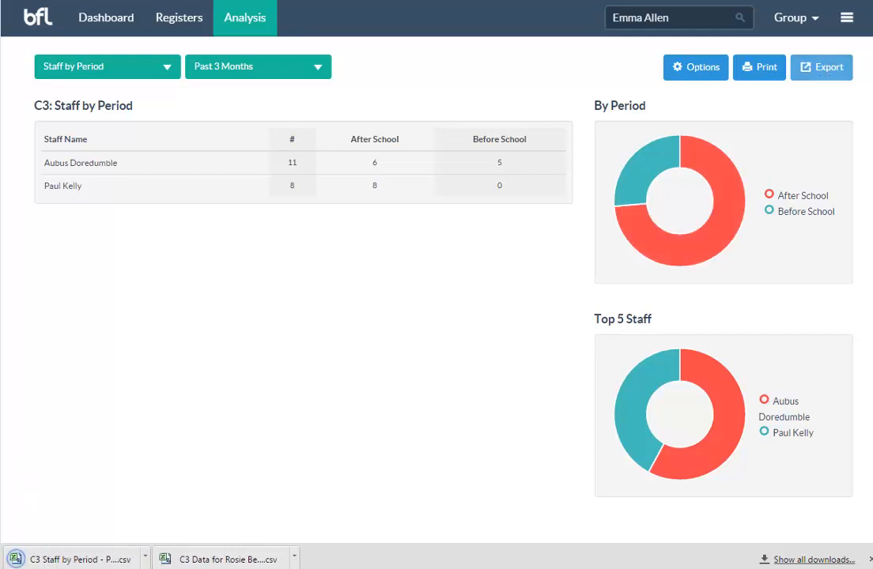
mouse_move(594, 276)
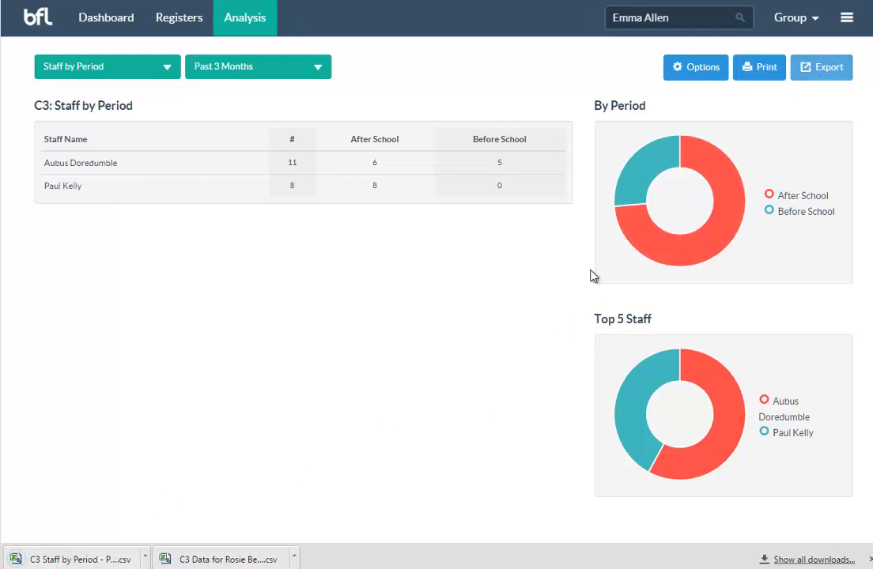
mouse_move(760, 67)
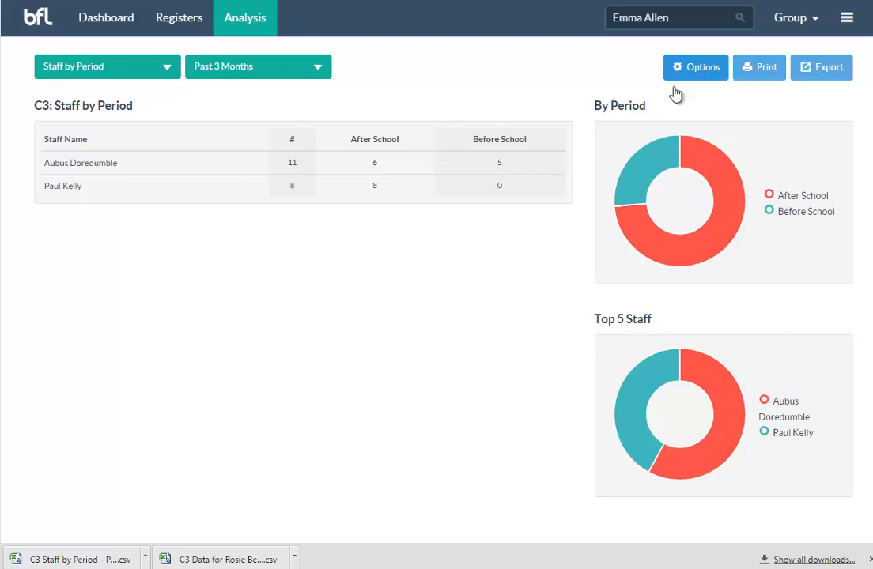
Switch the analysis back to the C3 Students with Pending report for the past 3 months.
click(106, 66)
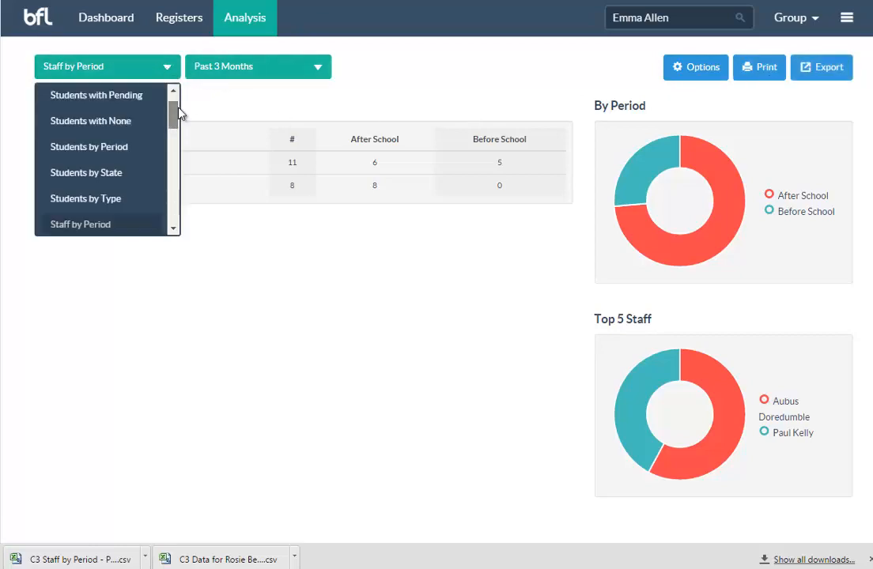
click(96, 95)
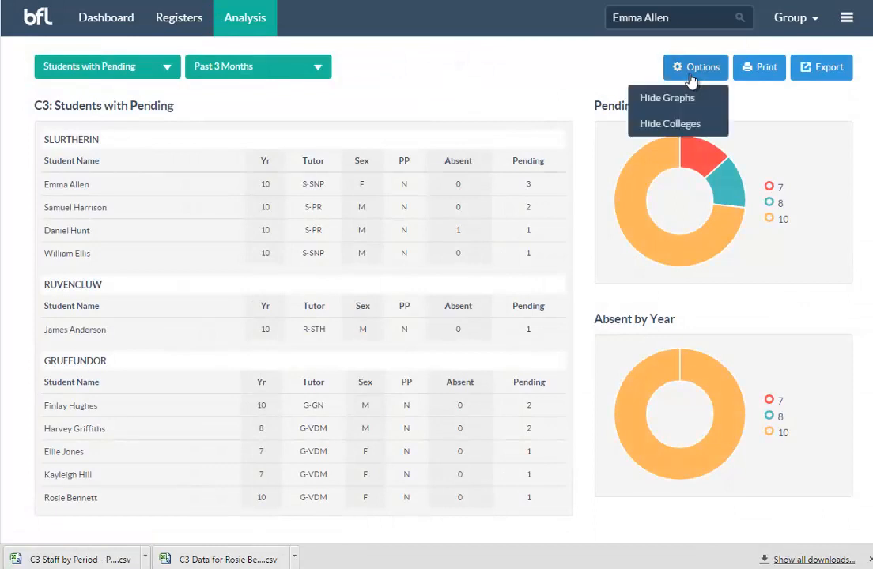
mouse_move(330, 364)
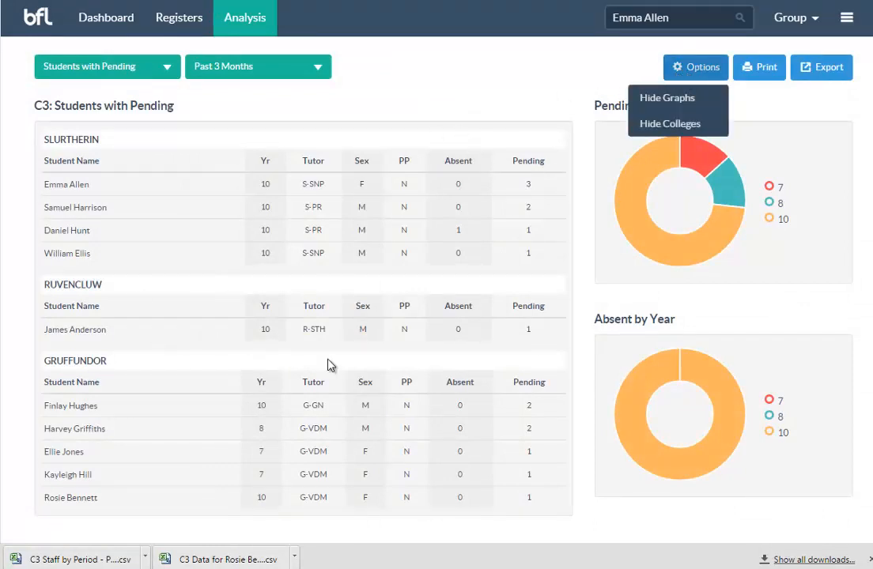
mouse_move(630, 364)
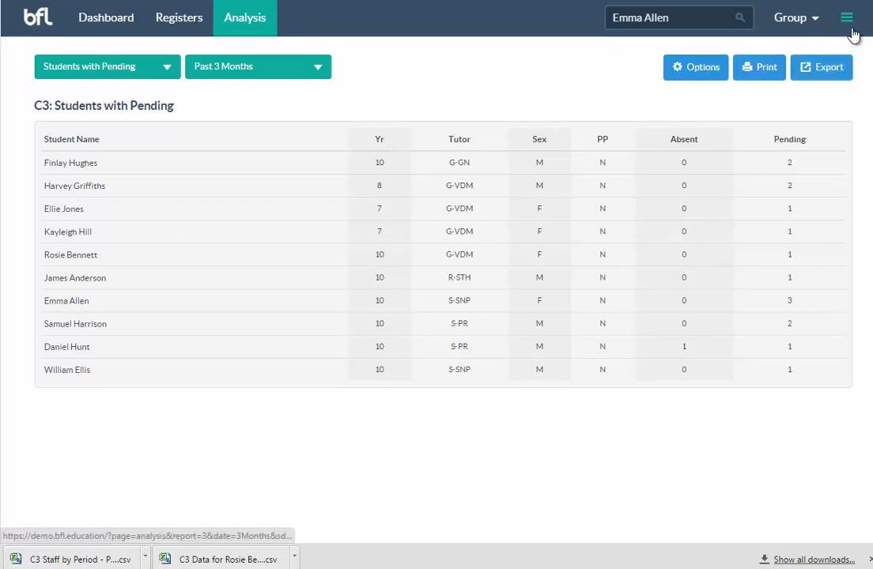
click(847, 17)
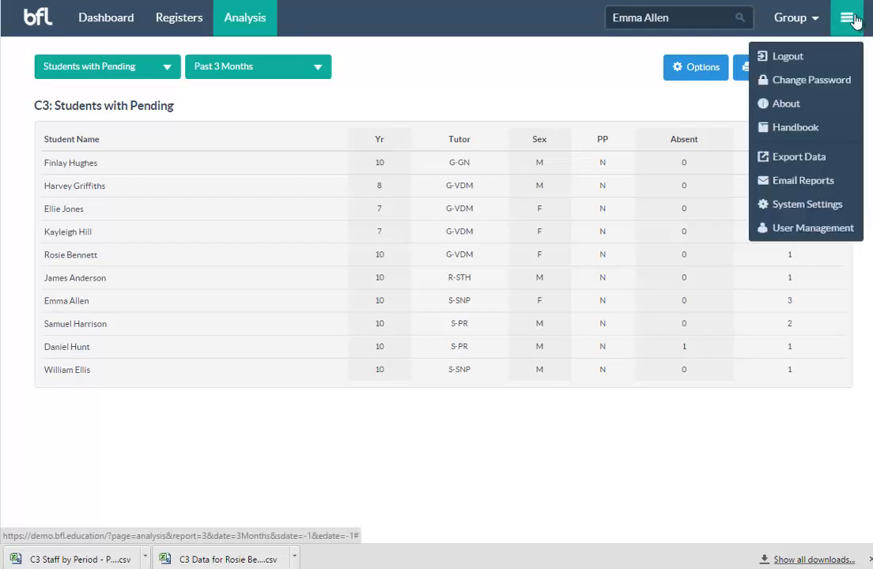
mouse_move(798, 156)
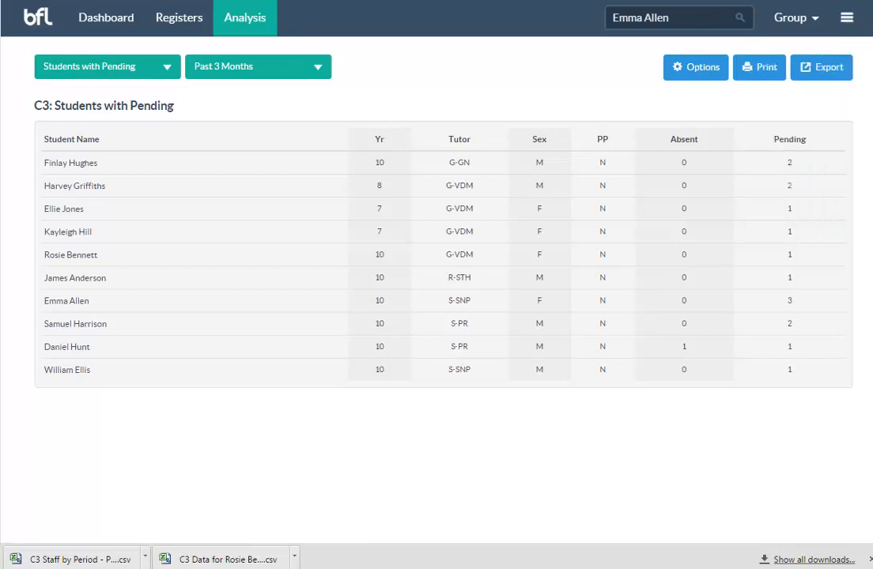
click(847, 17)
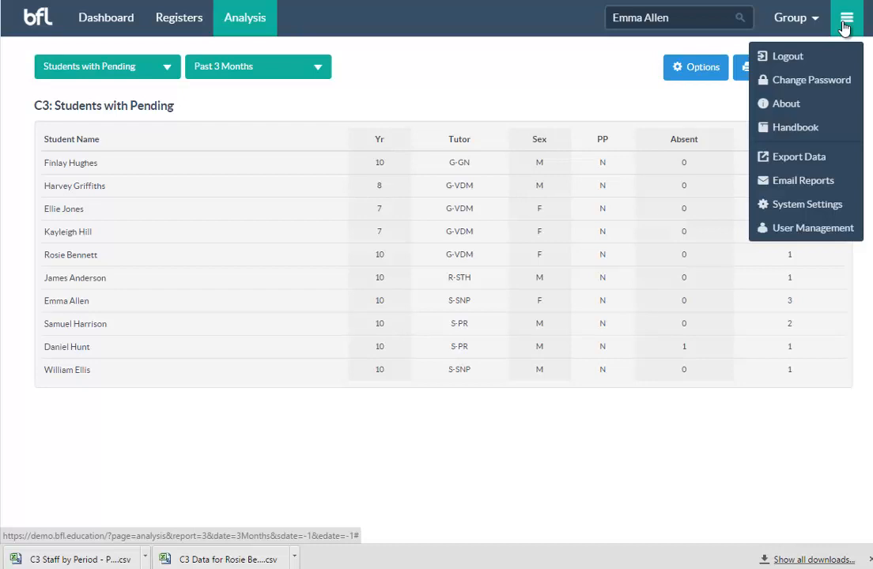
mouse_move(838, 32)
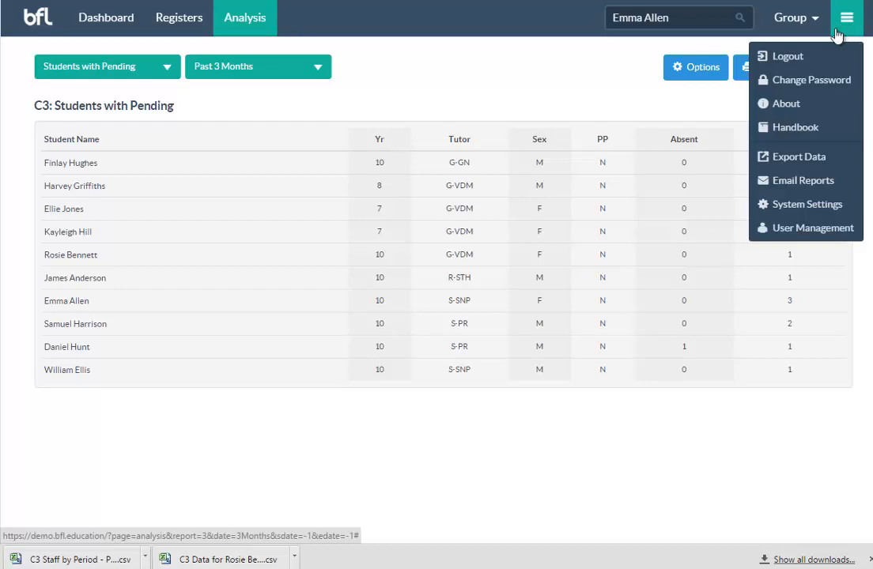
mouse_move(807, 79)
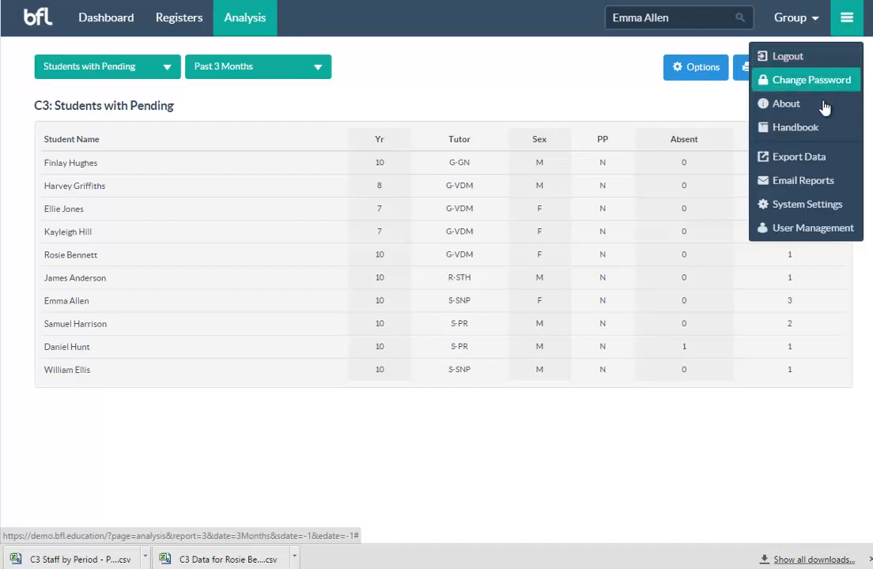
mouse_move(795, 127)
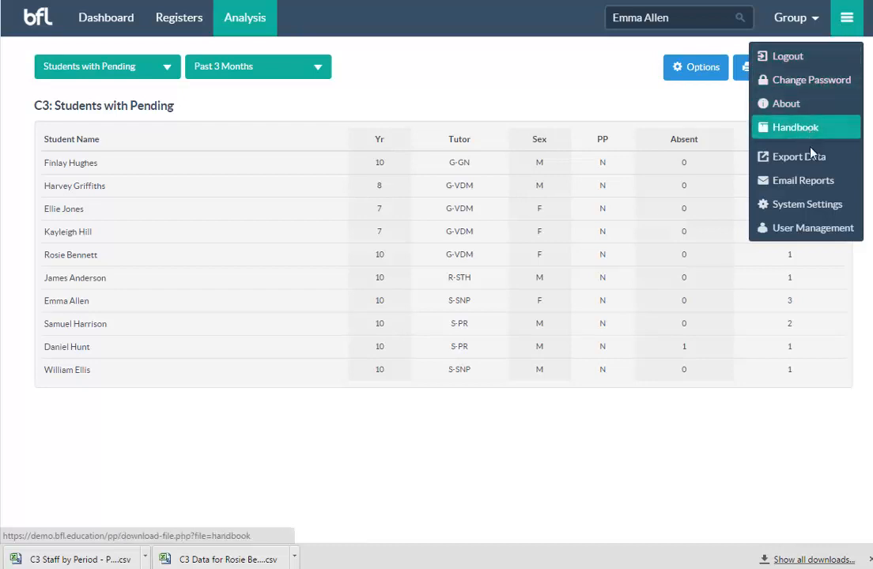
mouse_move(798, 156)
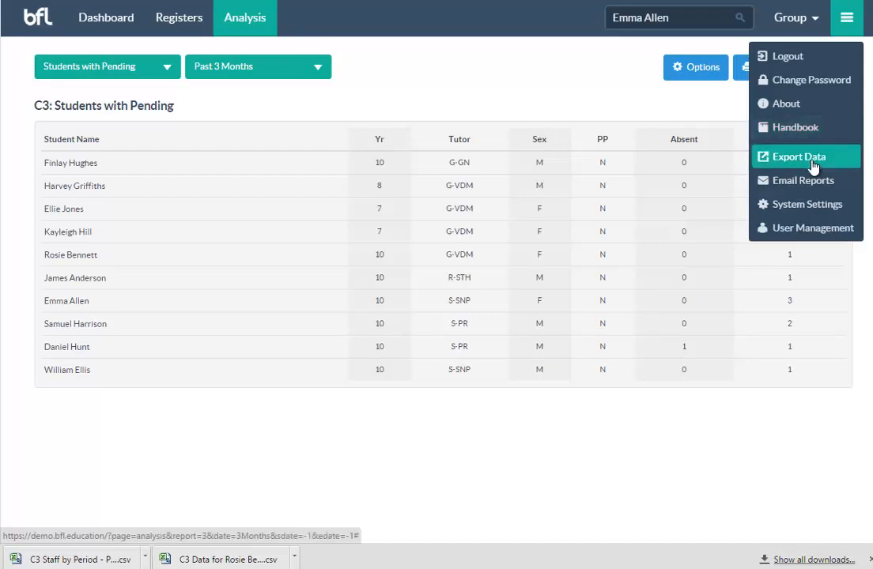
click(796, 180)
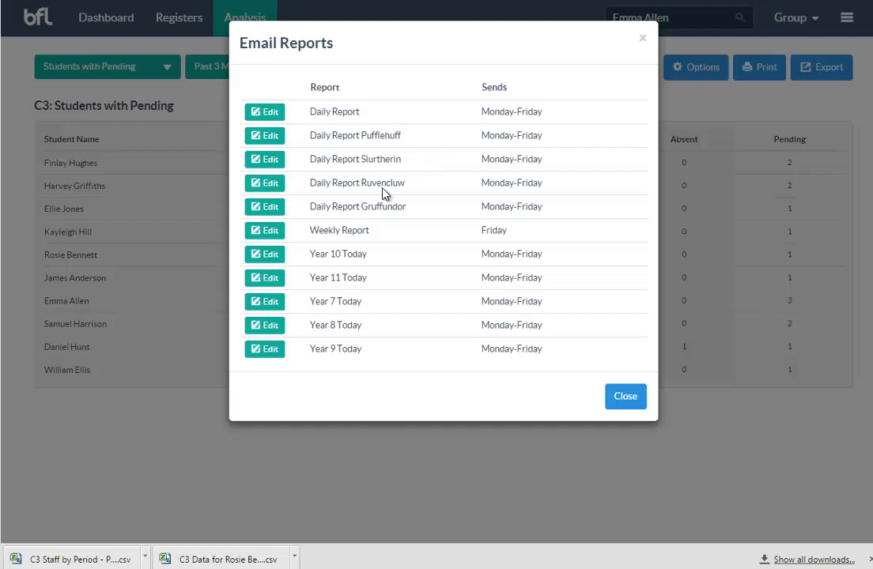
mouse_move(349, 117)
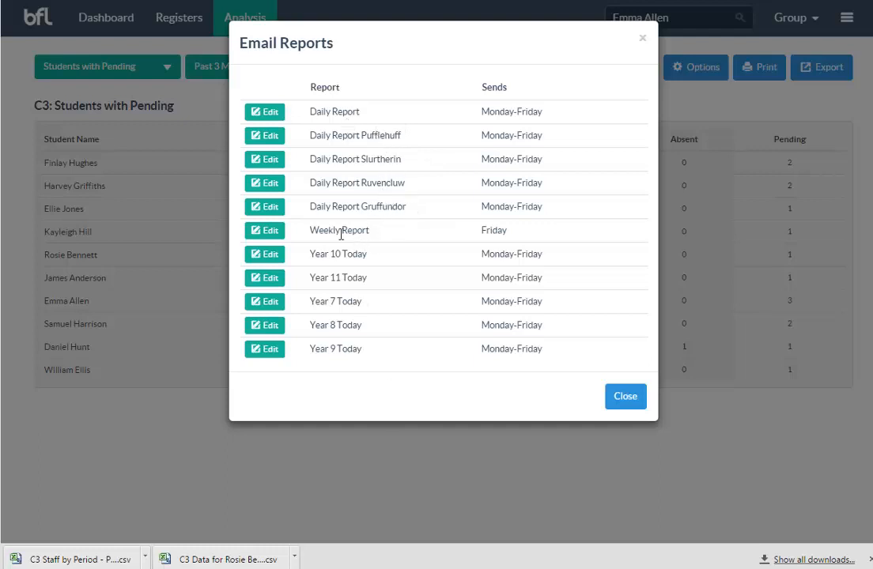
mouse_move(356, 373)
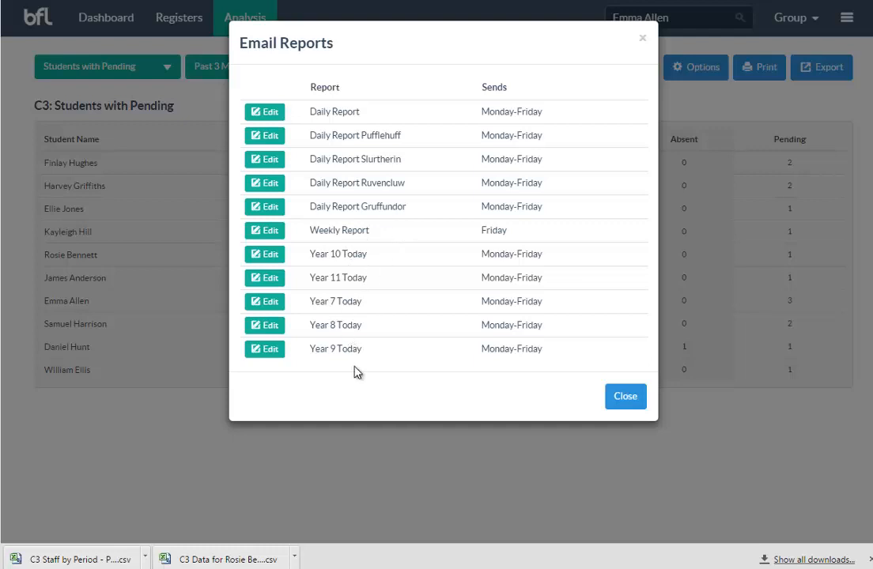
mouse_move(355, 312)
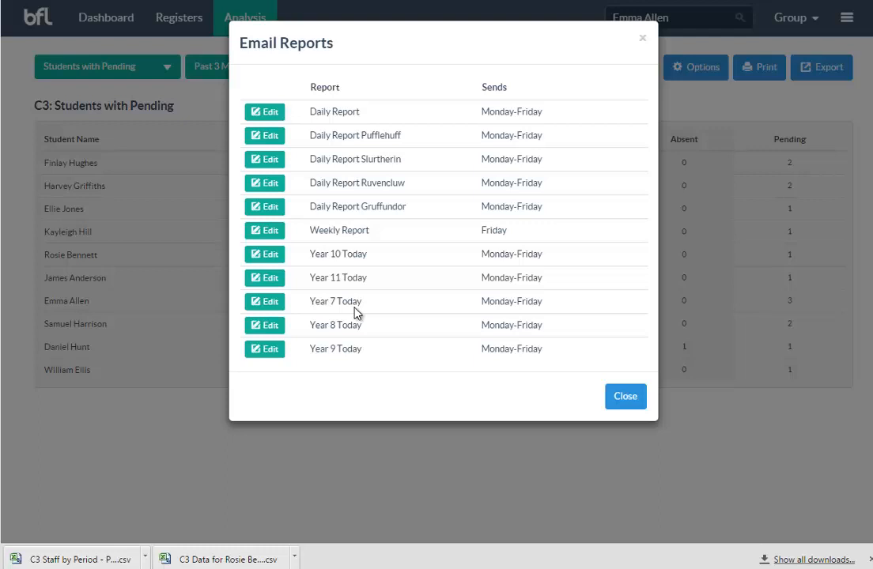
mouse_move(340, 116)
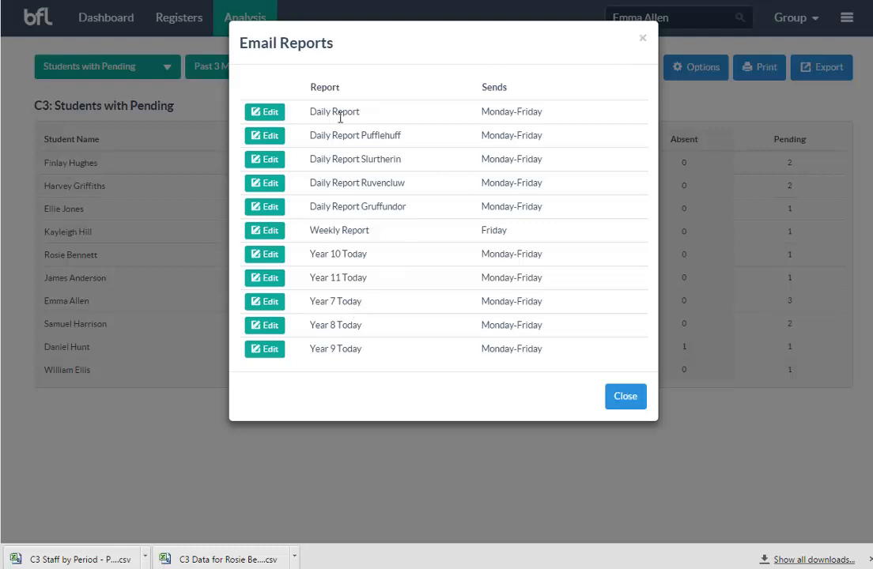
mouse_move(652, 49)
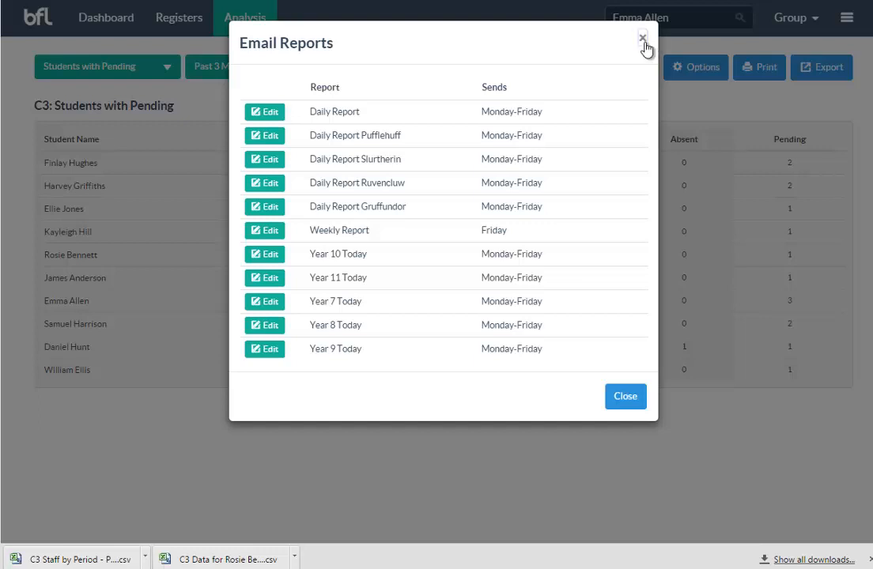
click(643, 38)
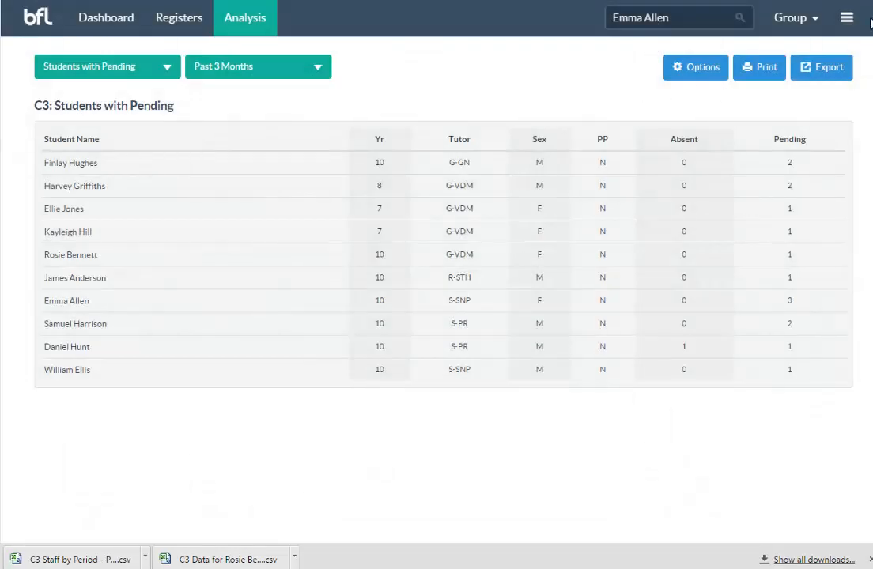
click(847, 17)
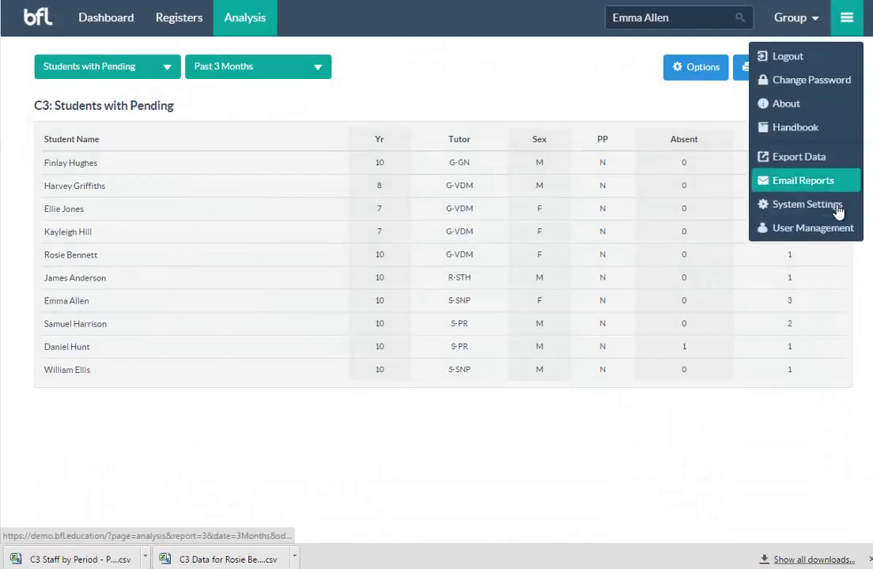
click(806, 204)
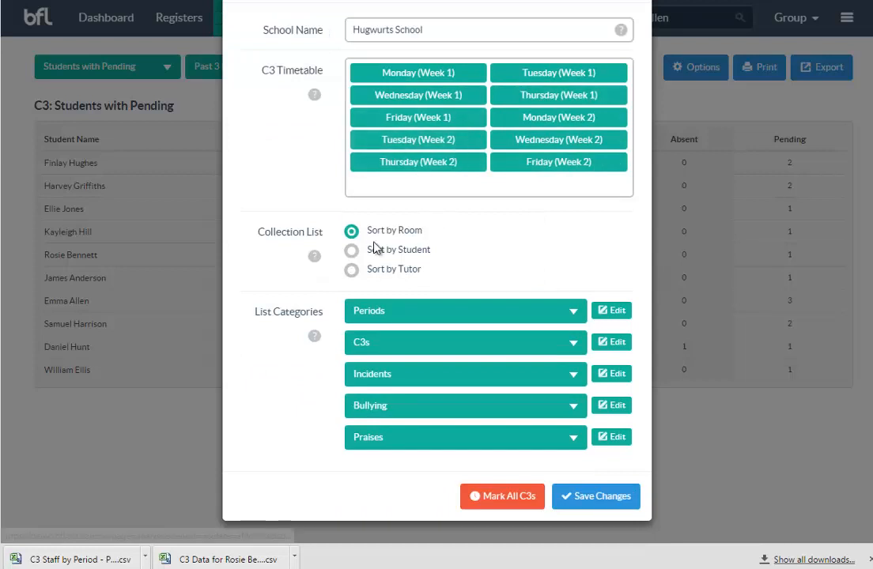
mouse_move(506, 243)
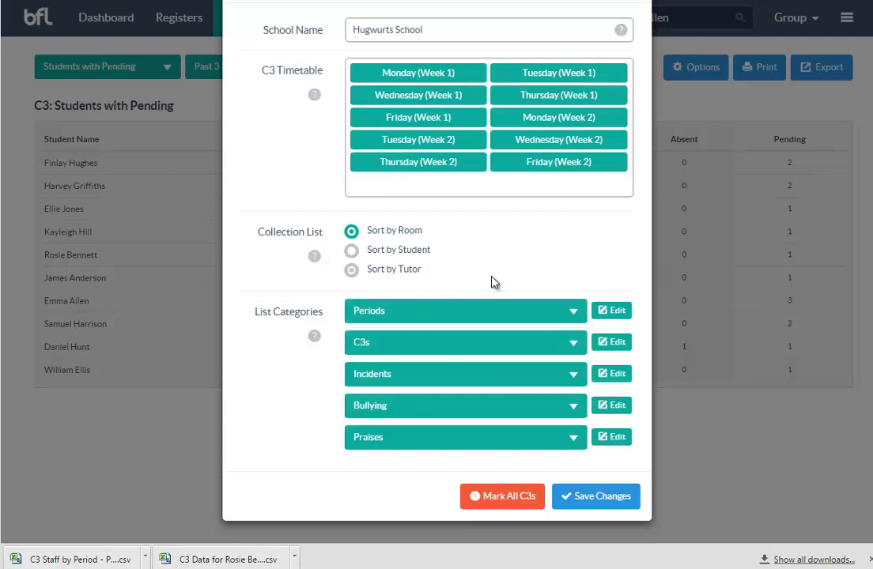
click(465, 341)
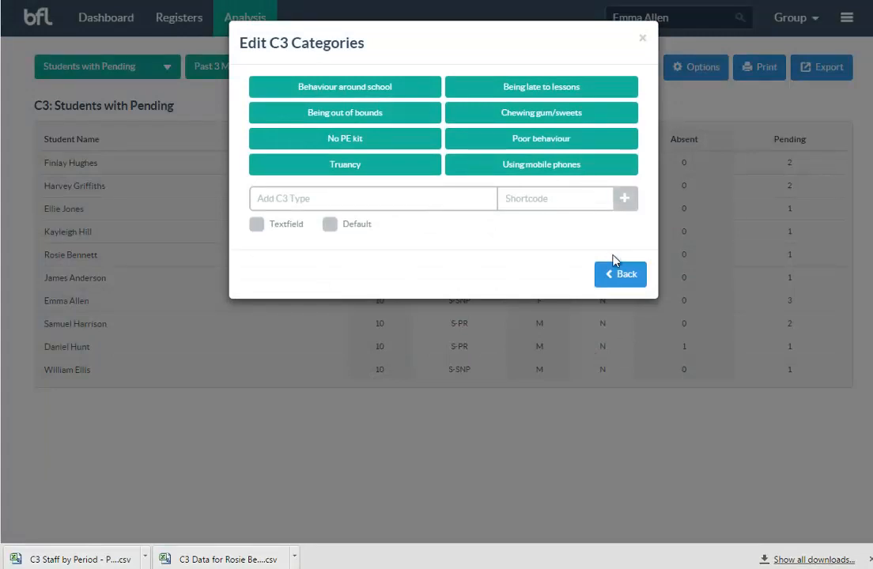
click(621, 274)
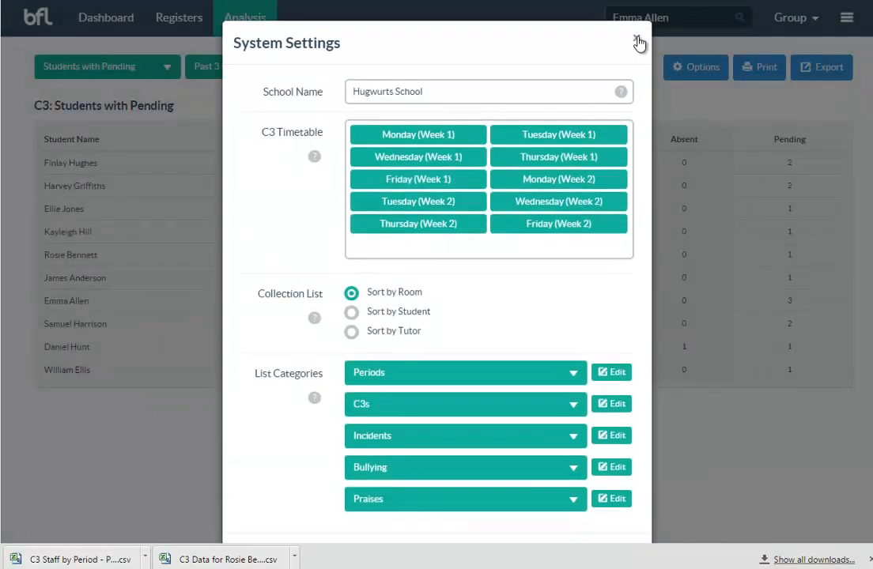
click(640, 42)
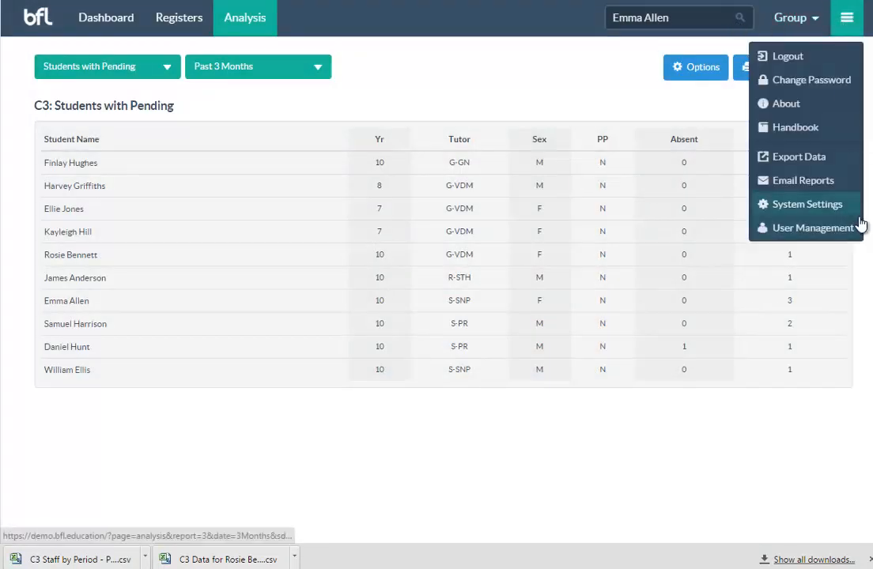
click(812, 228)
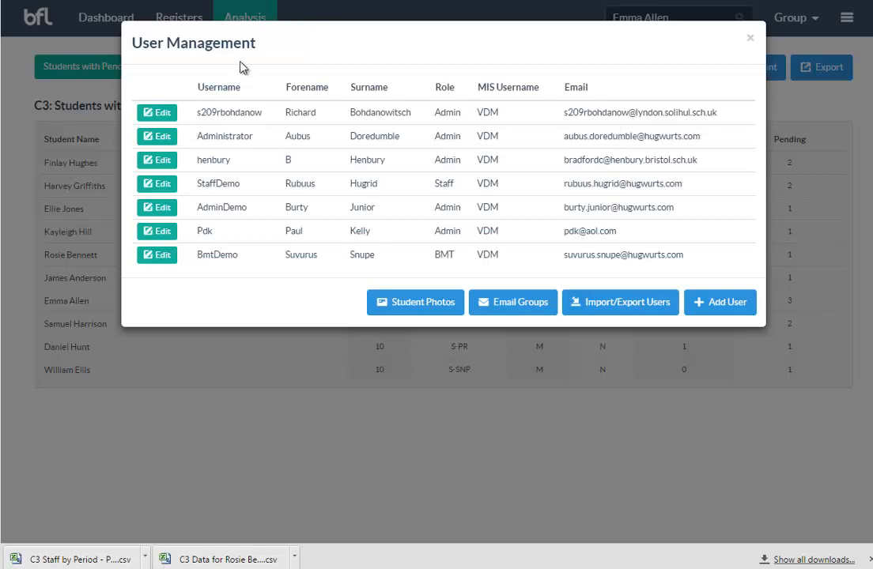
mouse_move(249, 116)
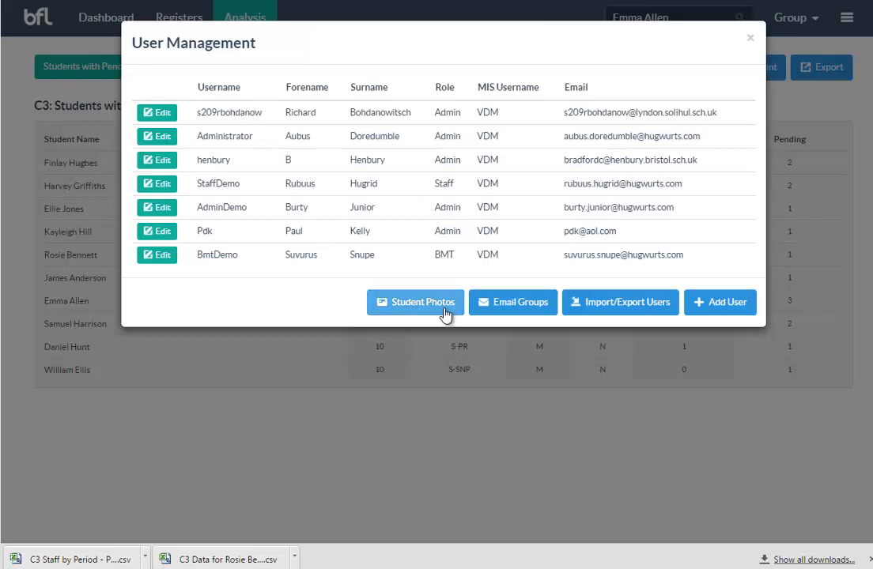
click(415, 302)
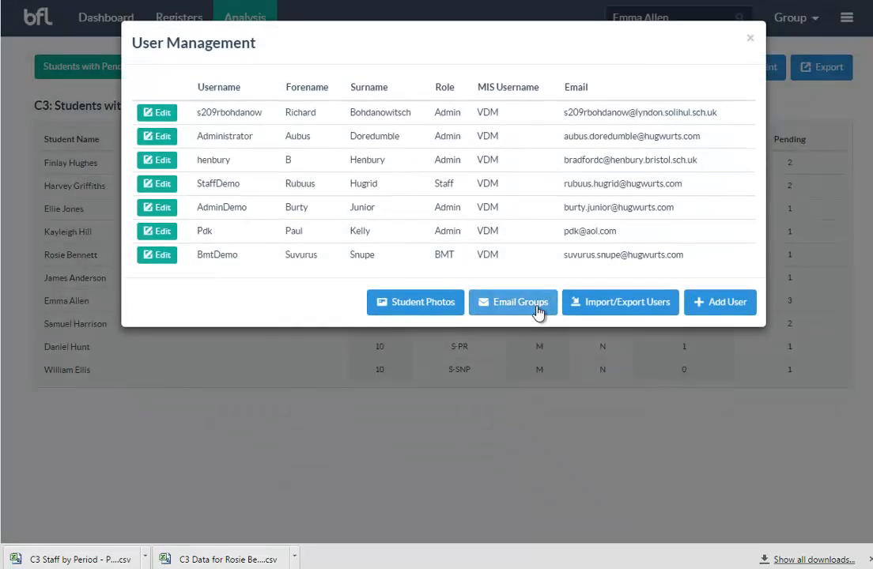
click(512, 302)
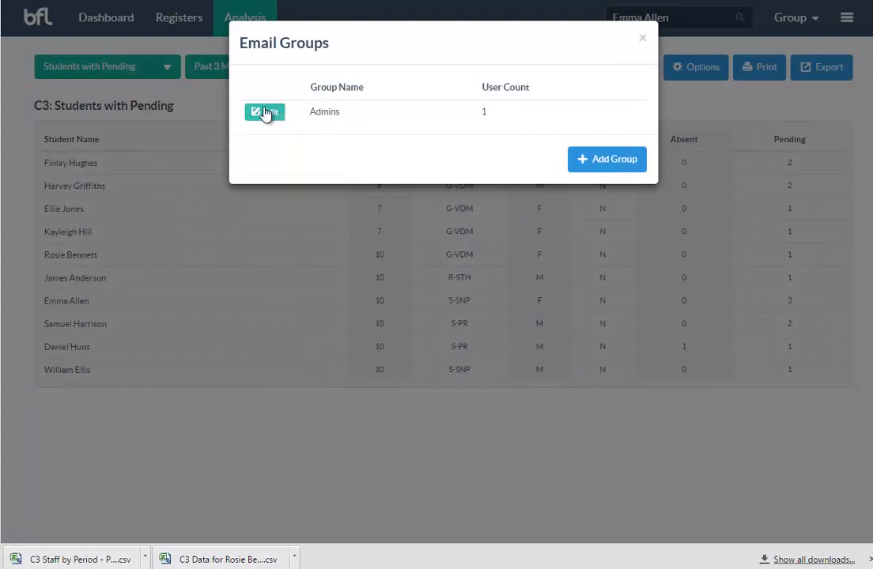
click(264, 111)
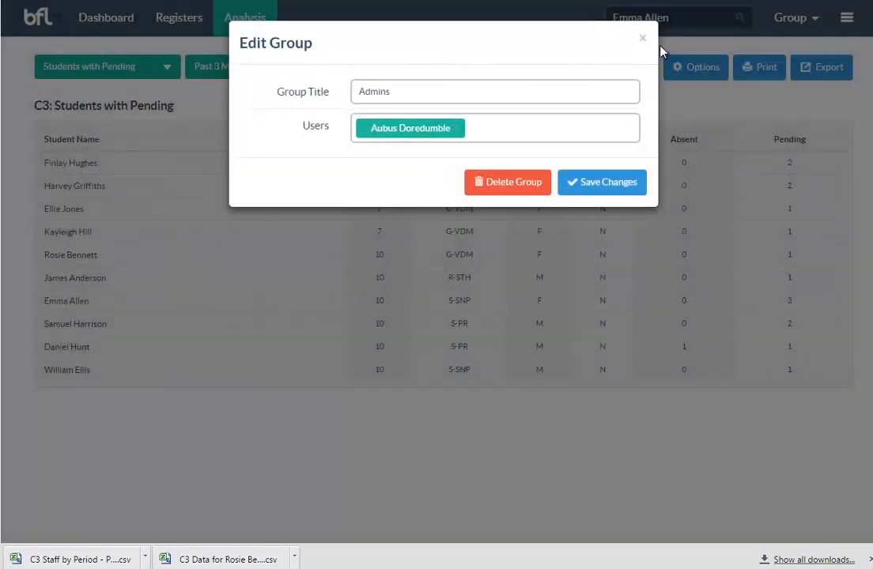
click(642, 38)
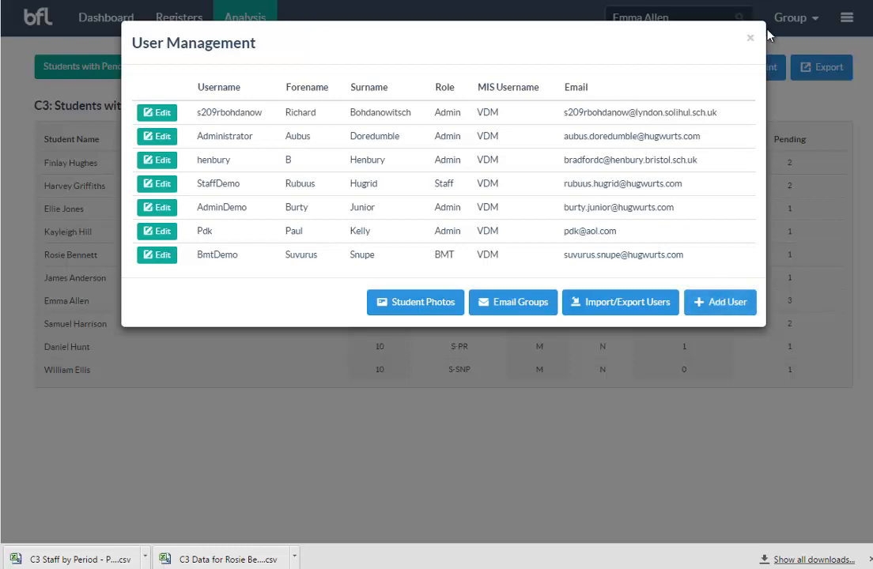
click(750, 37)
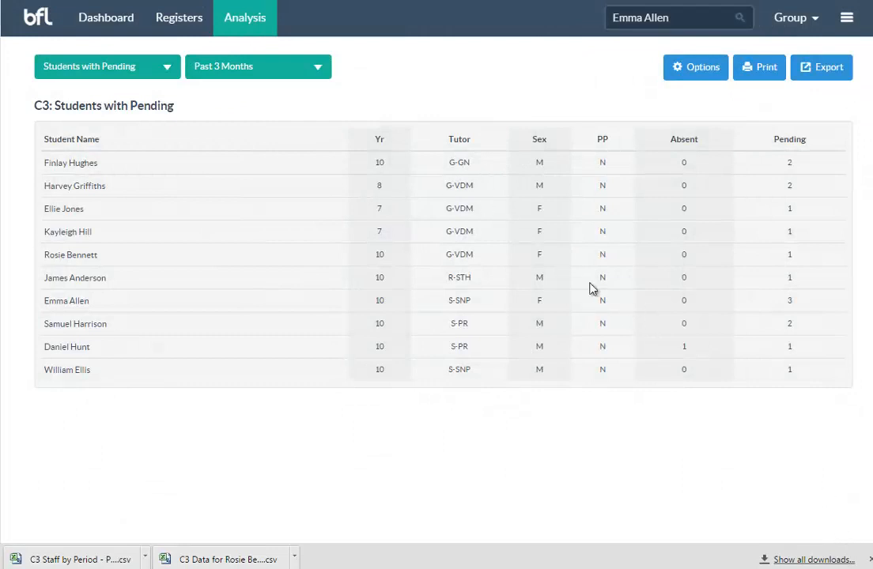
mouse_move(688, 344)
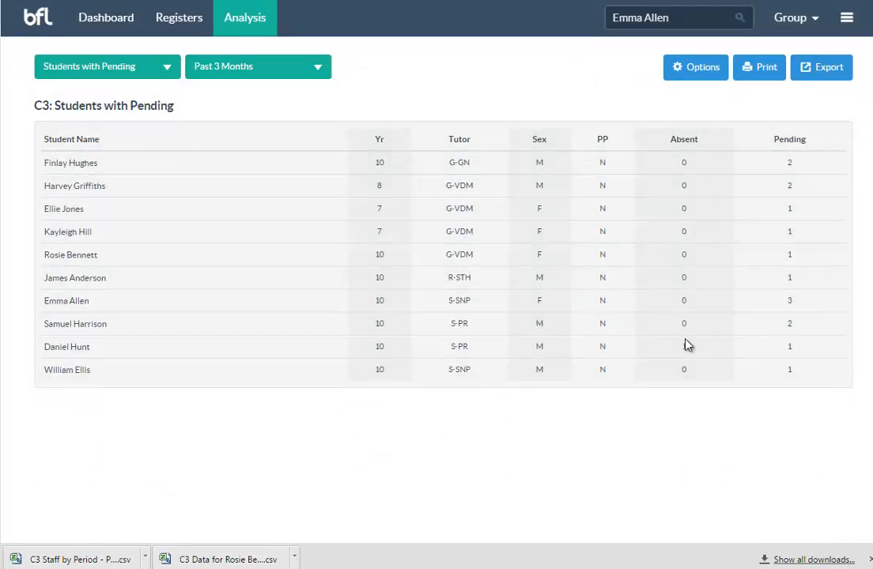